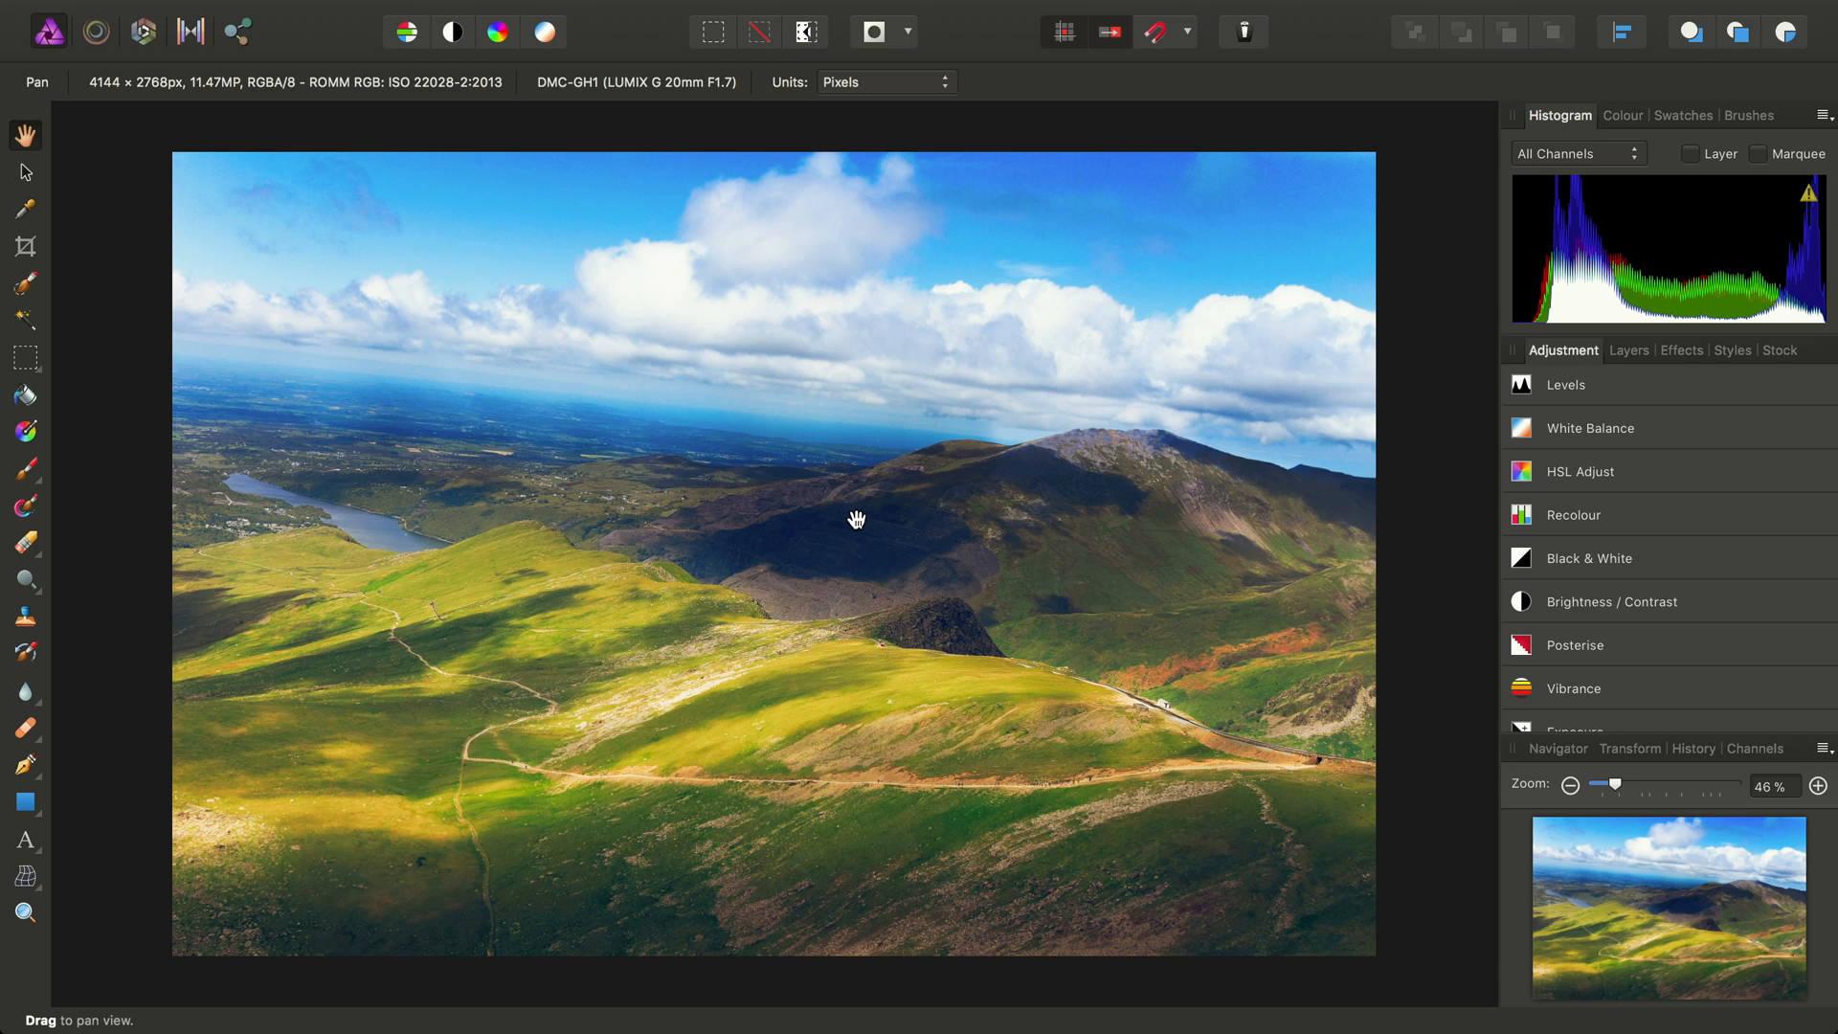
mouse_move(655, 525)
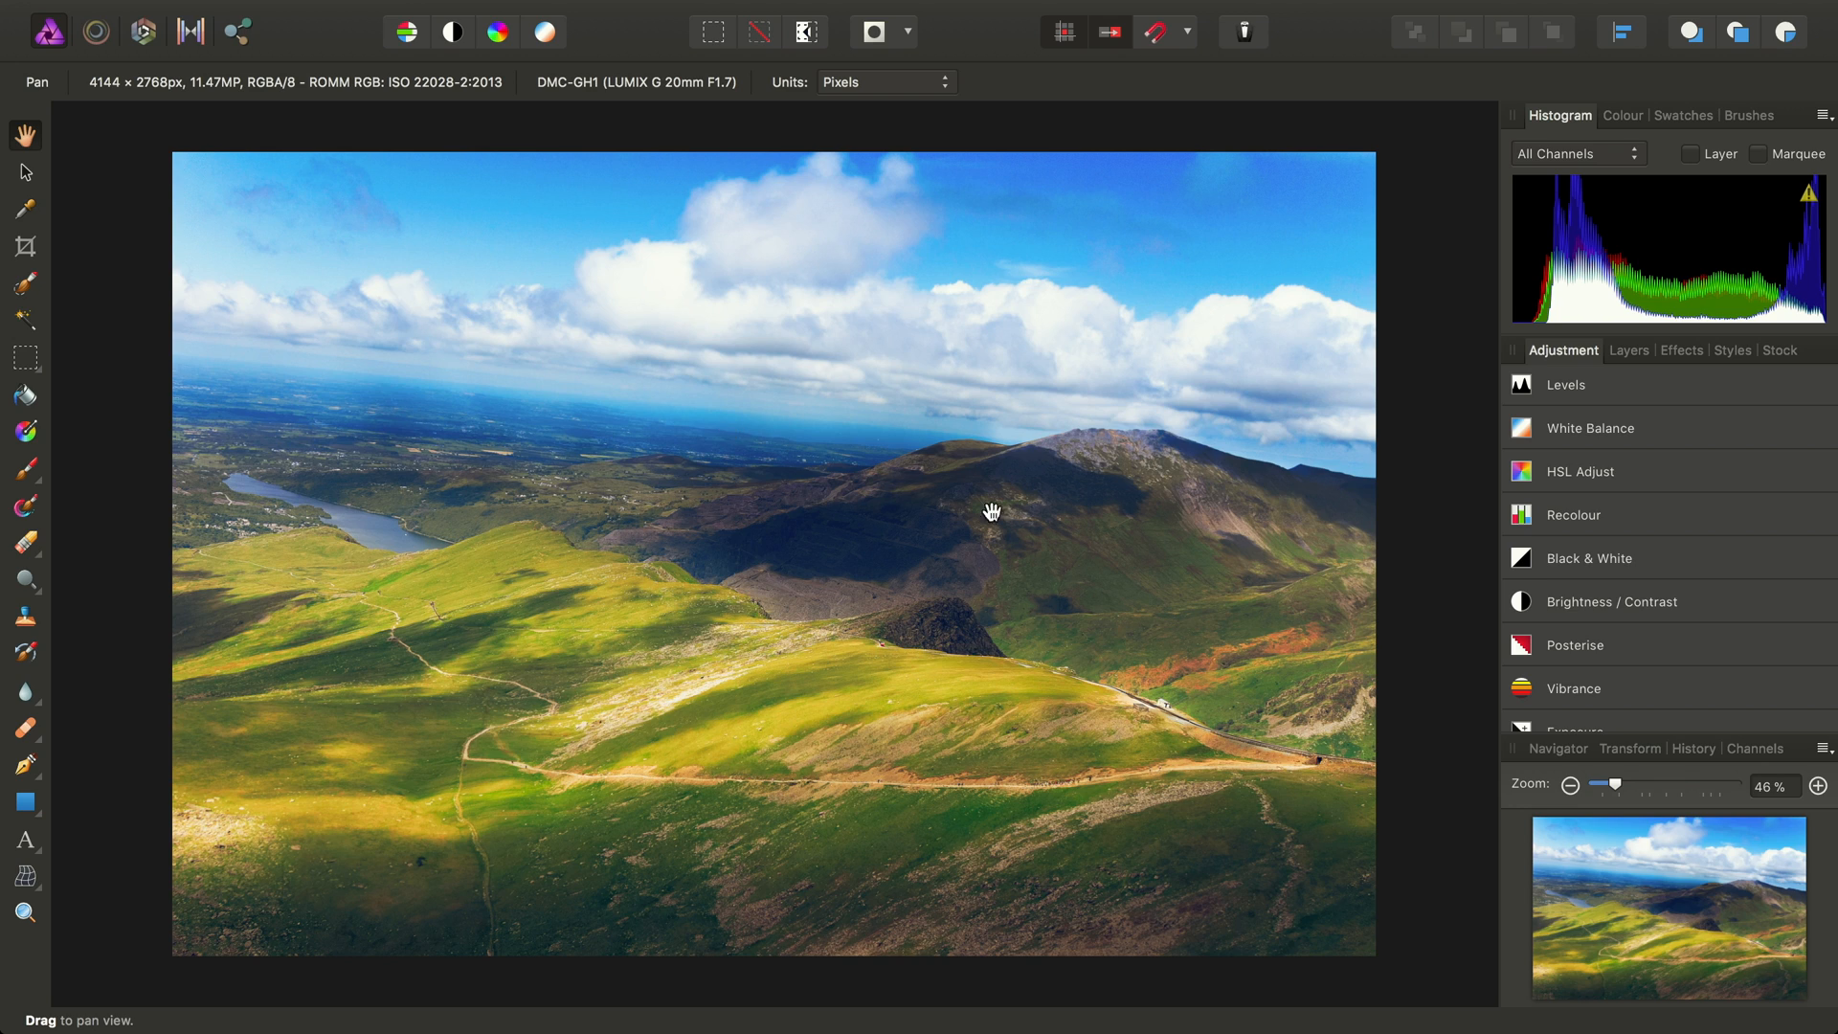
mouse_move(1403, 307)
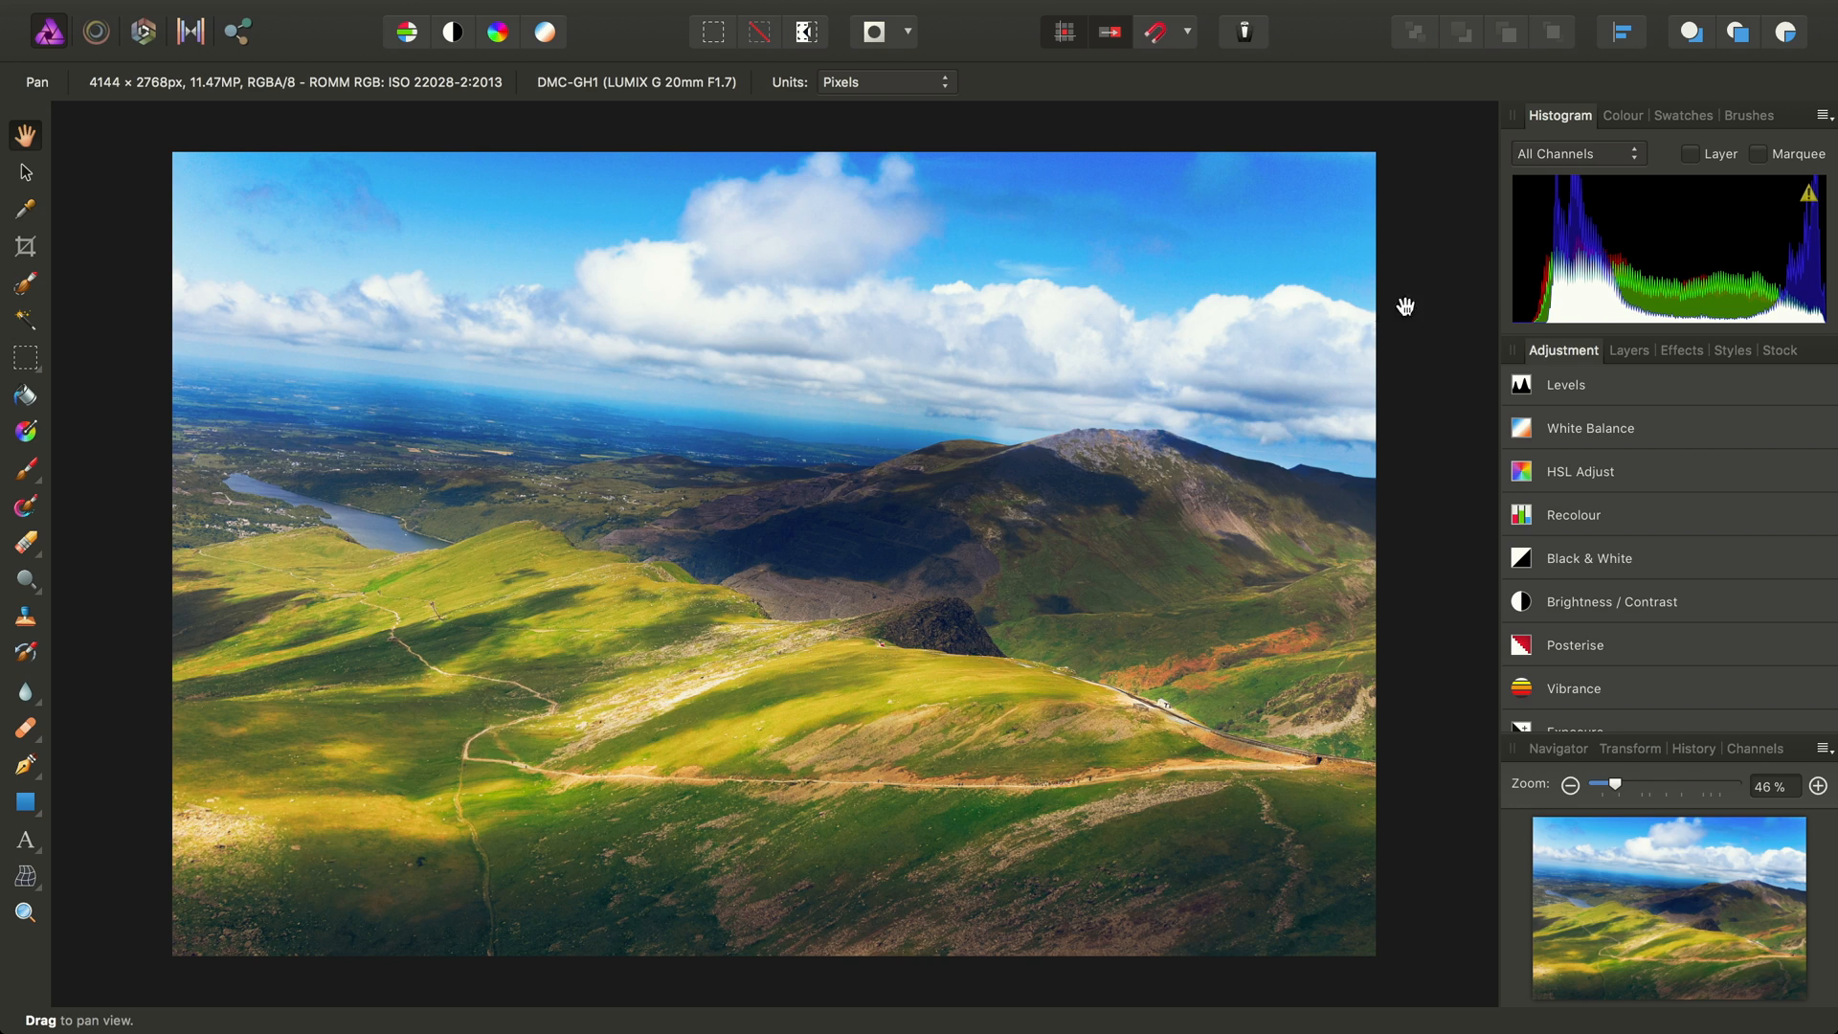
mouse_move(929, 158)
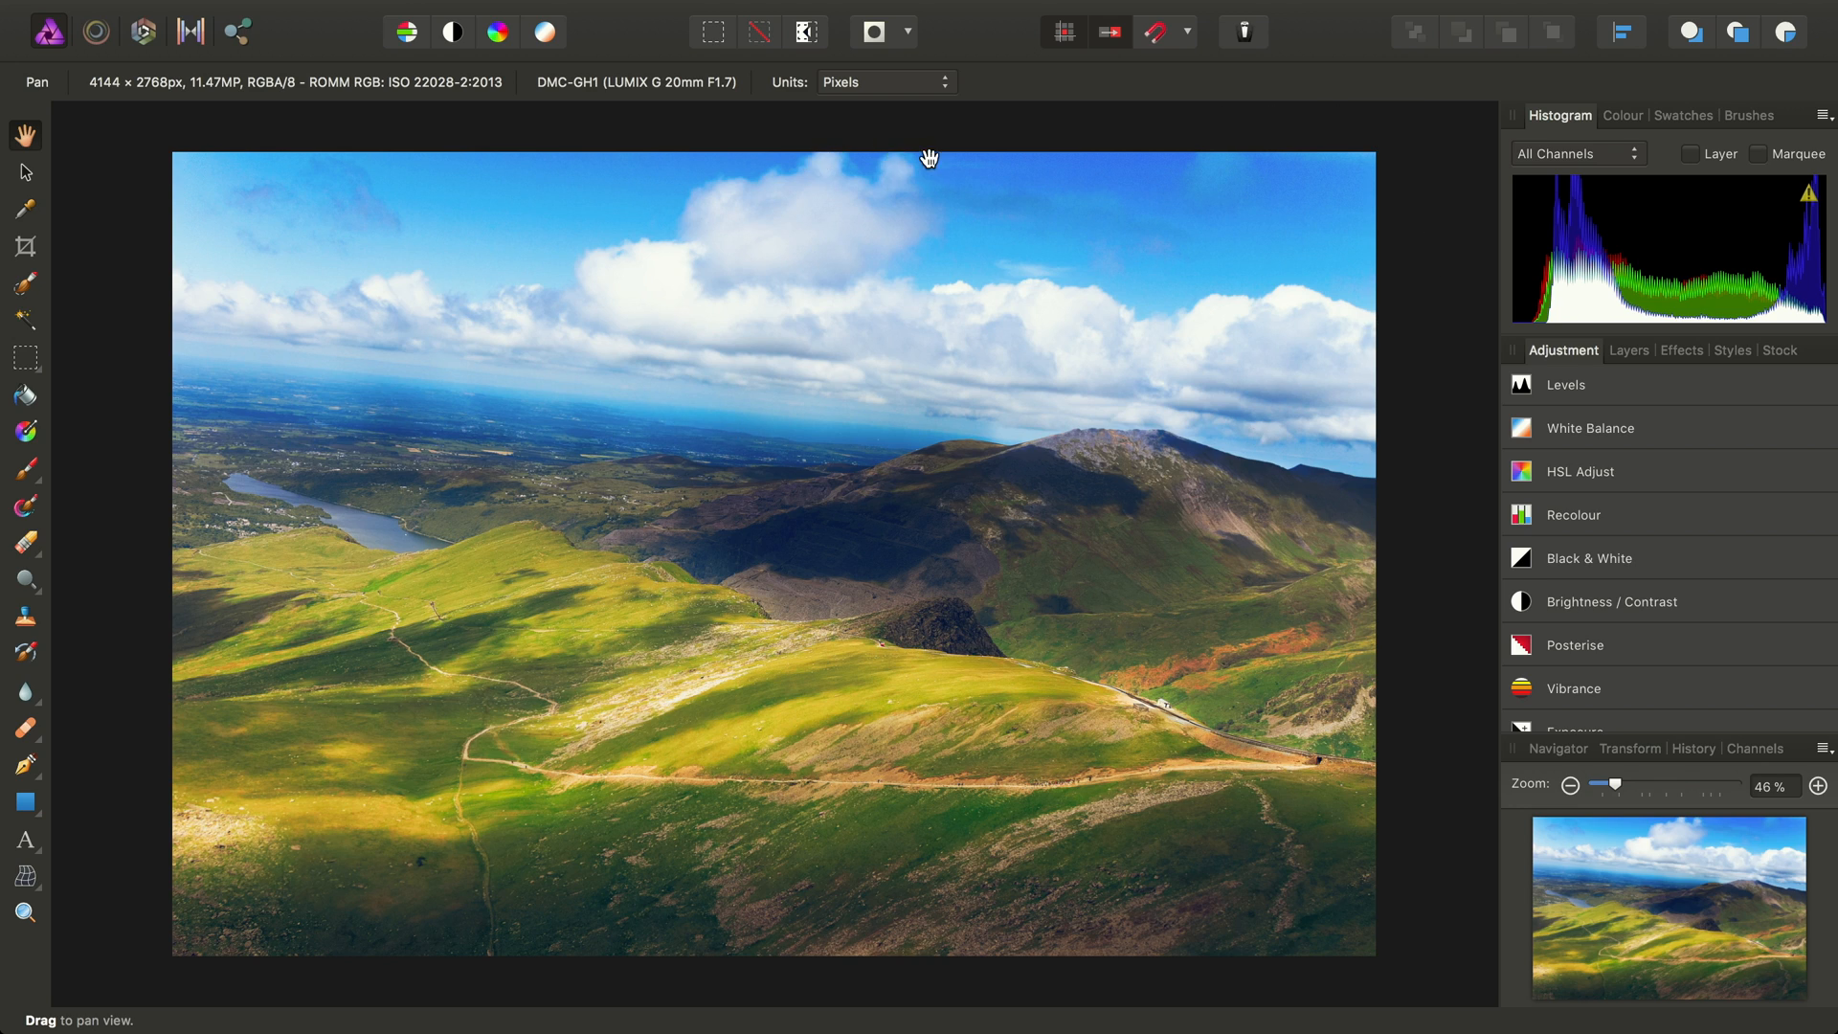
mouse_move(741, 509)
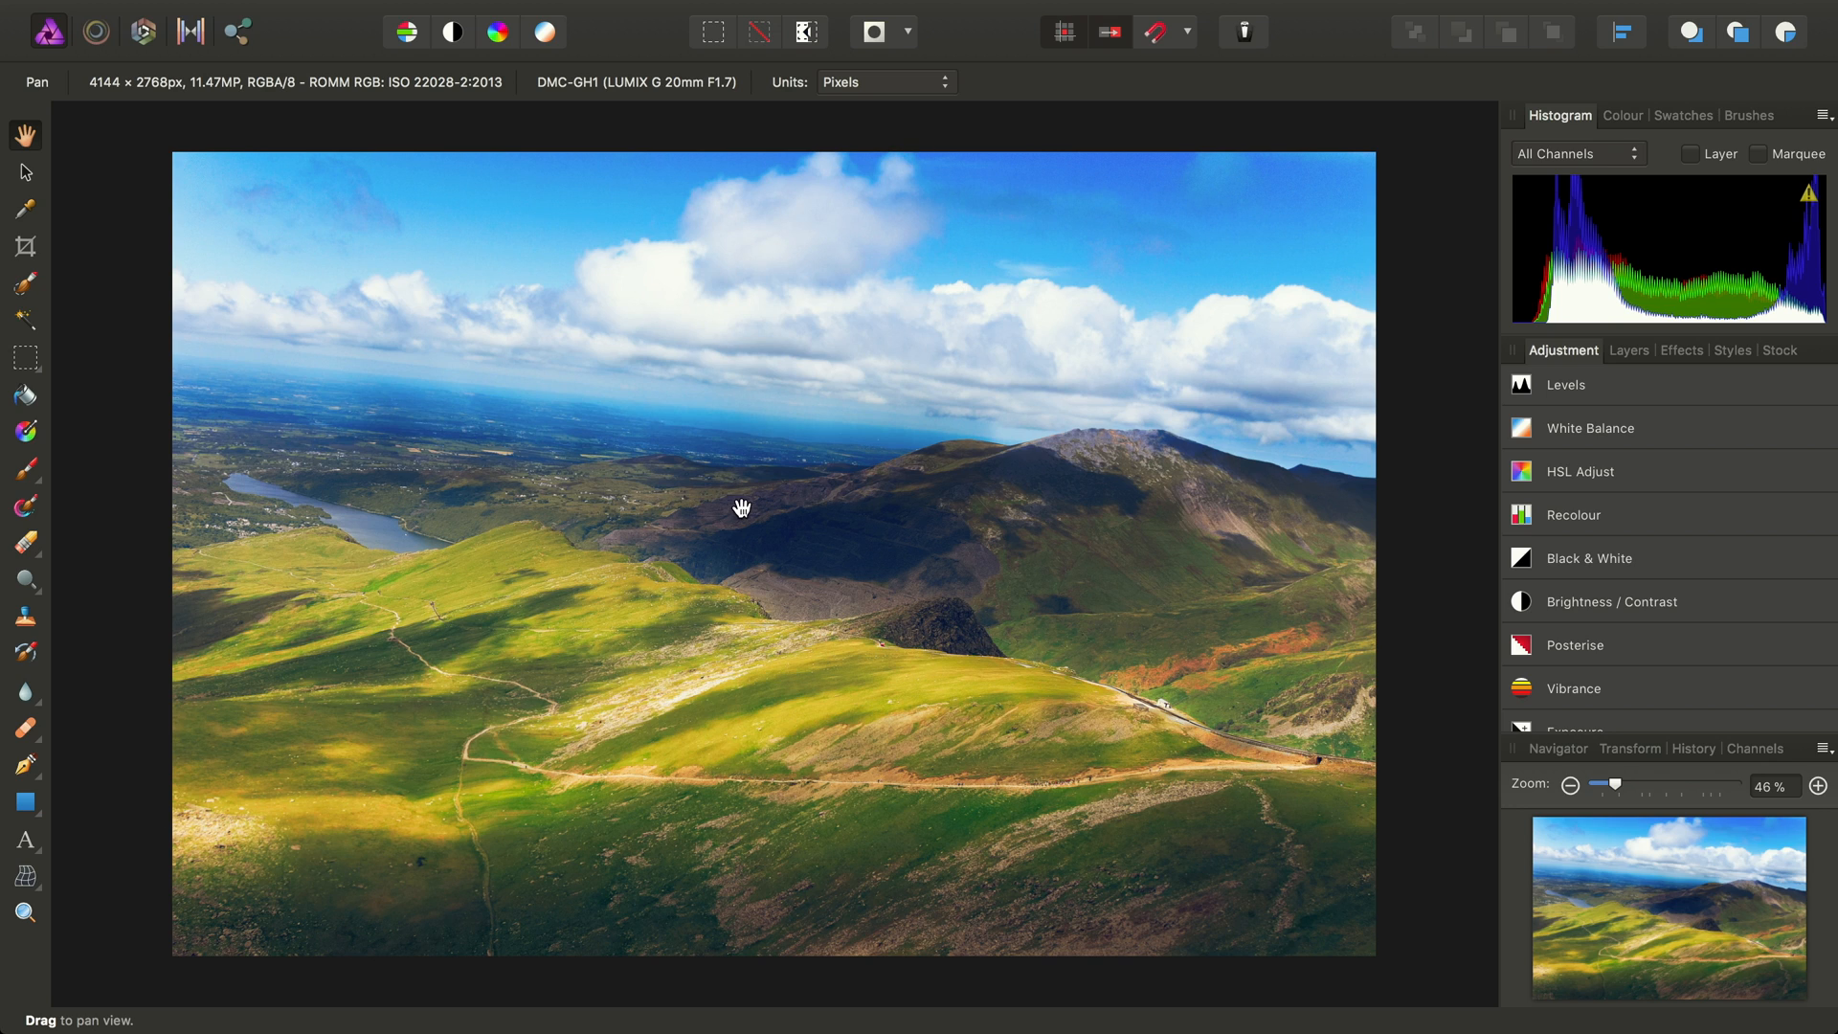
mouse_move(25, 247)
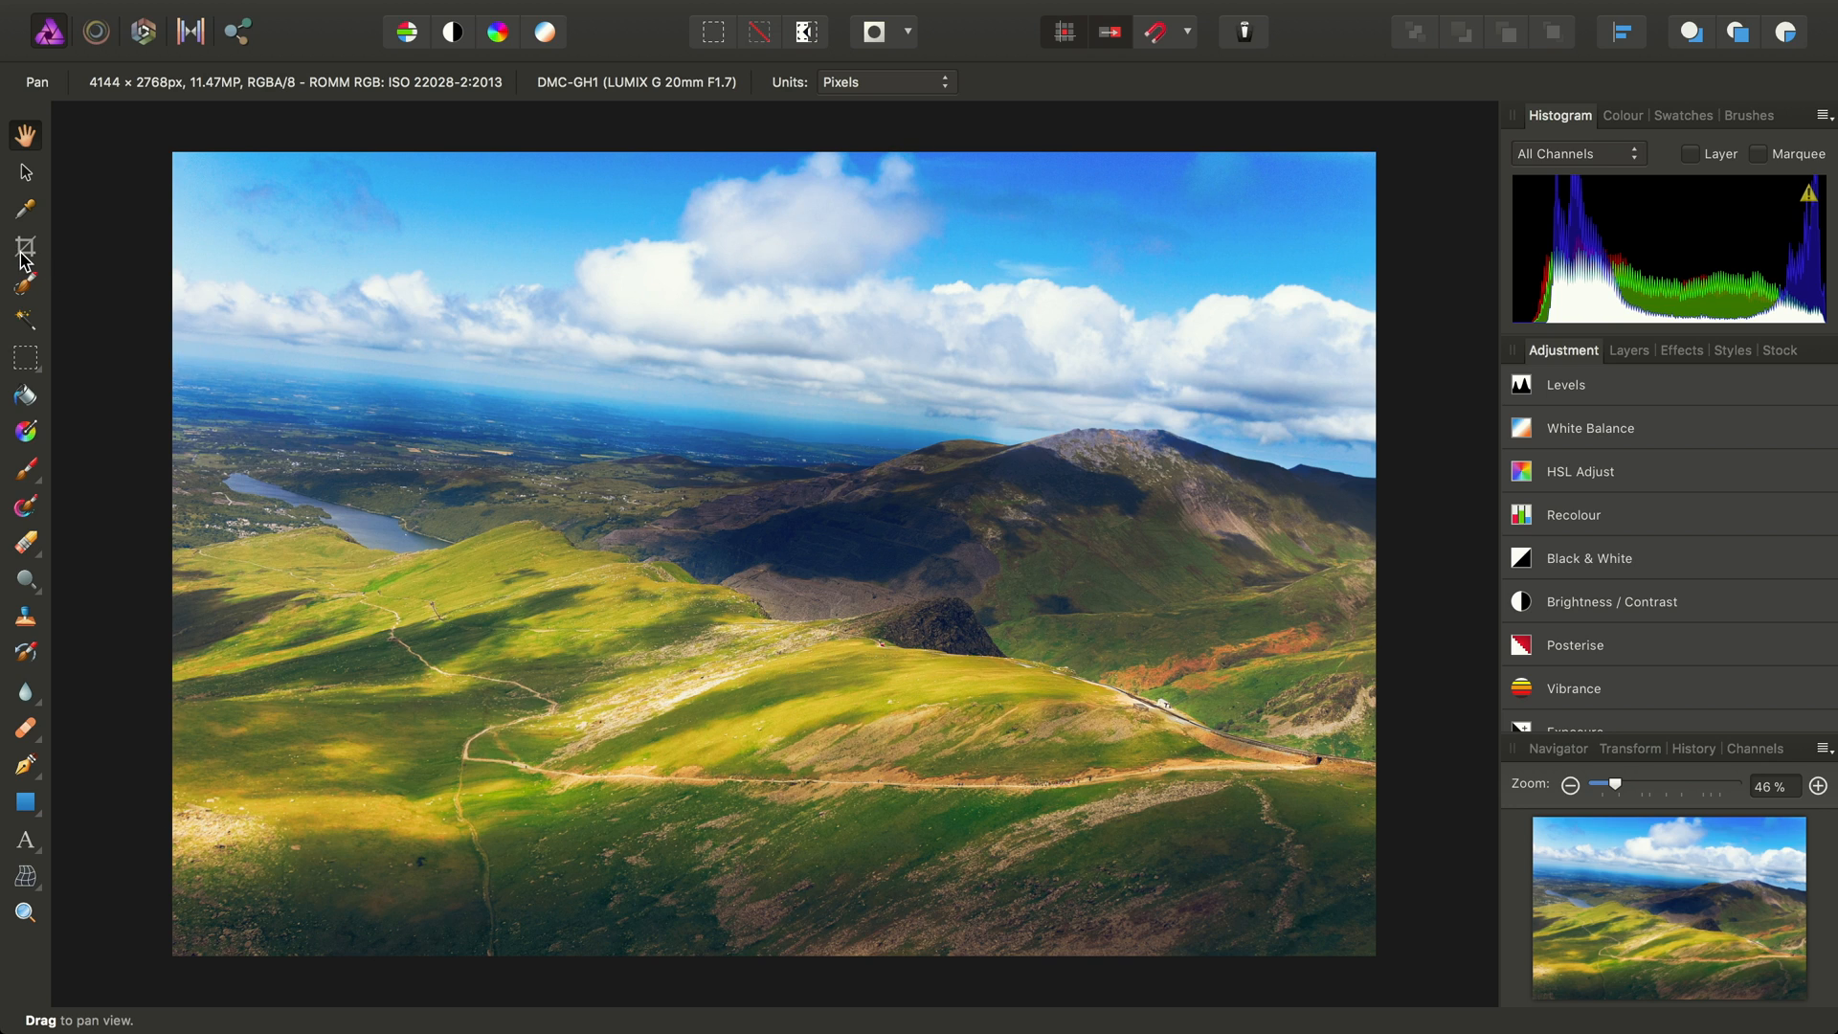
Straighten the tilted horizon with the Crop tool and apply the rotation
left_click(25, 247)
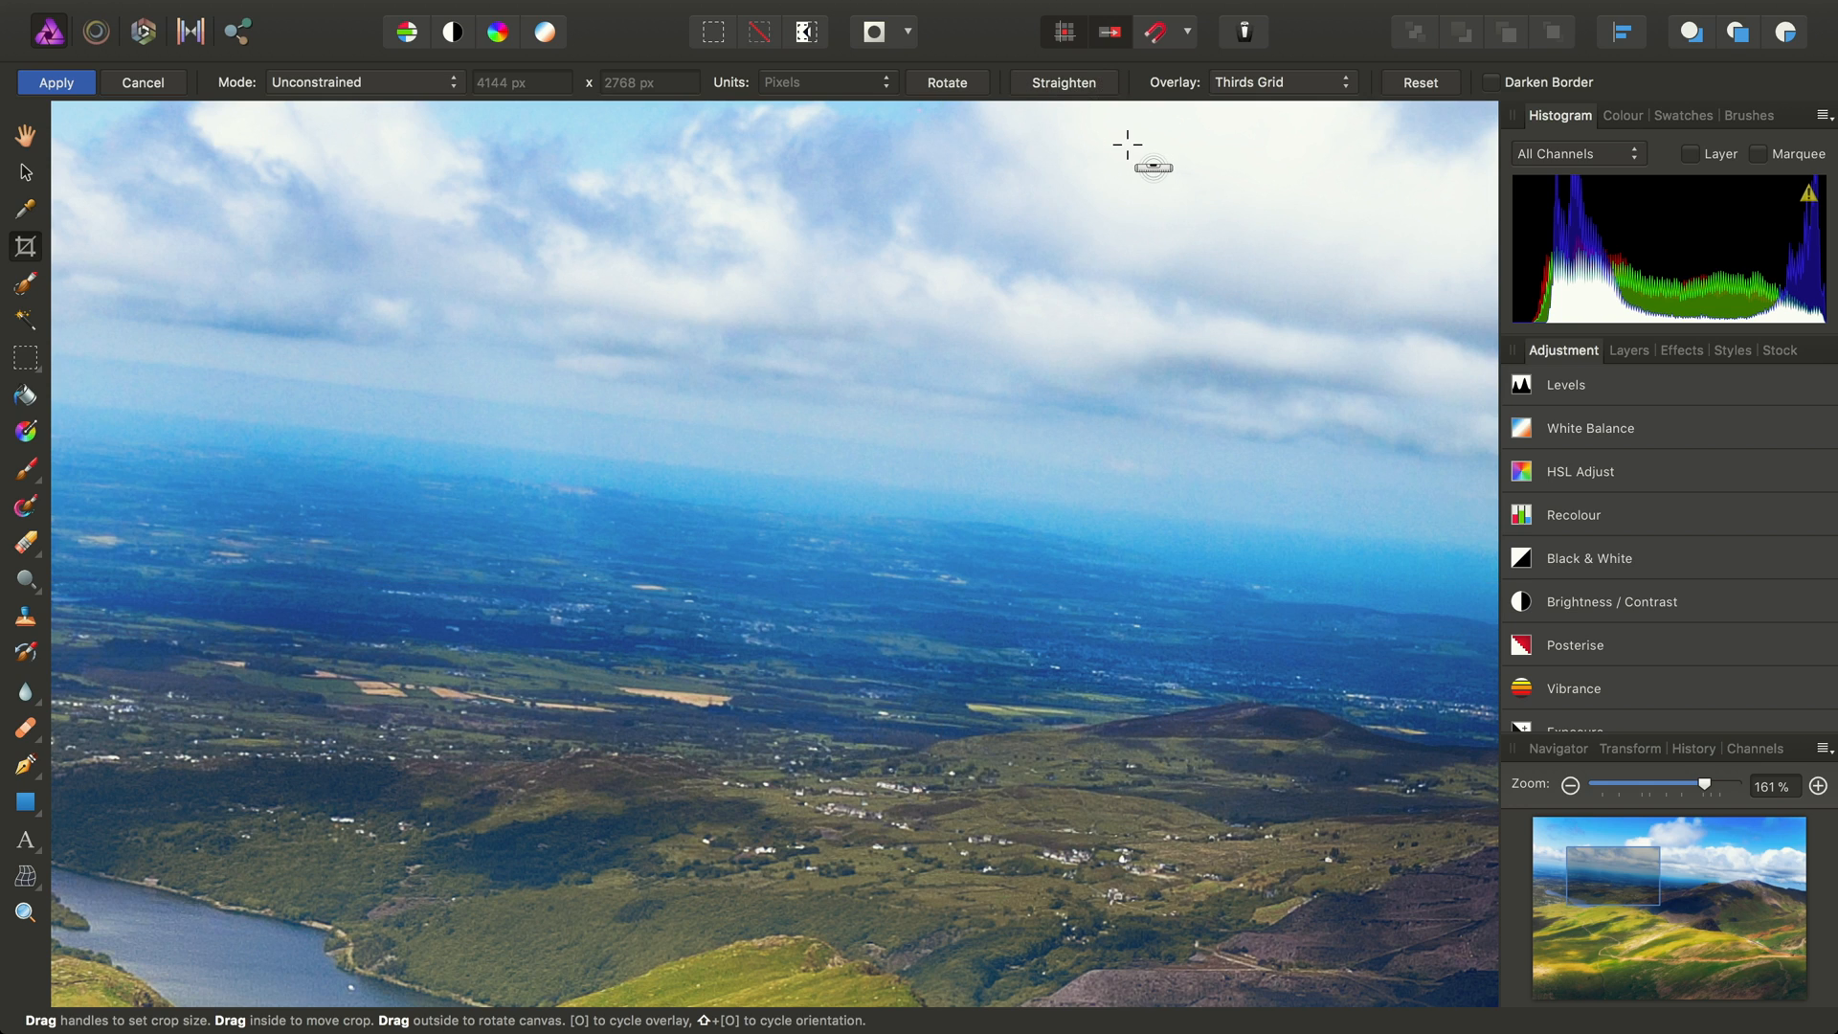
mouse_move(216, 420)
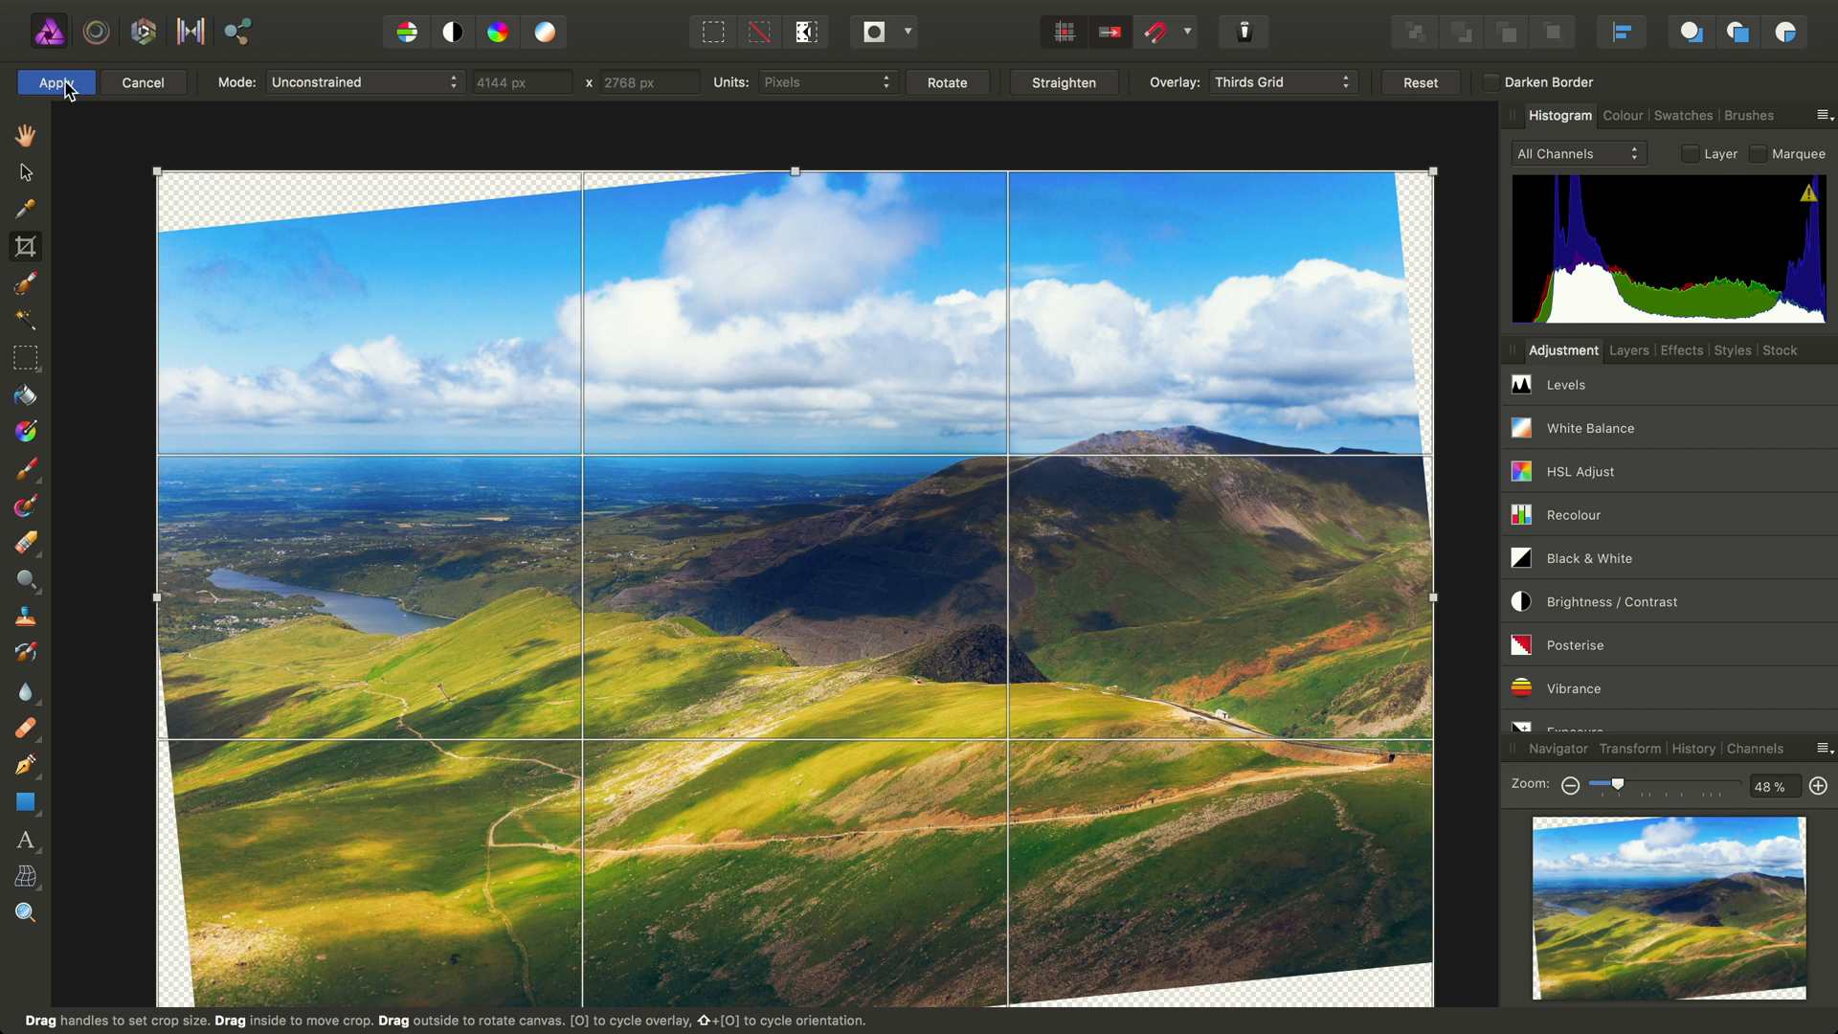
left_click(55, 82)
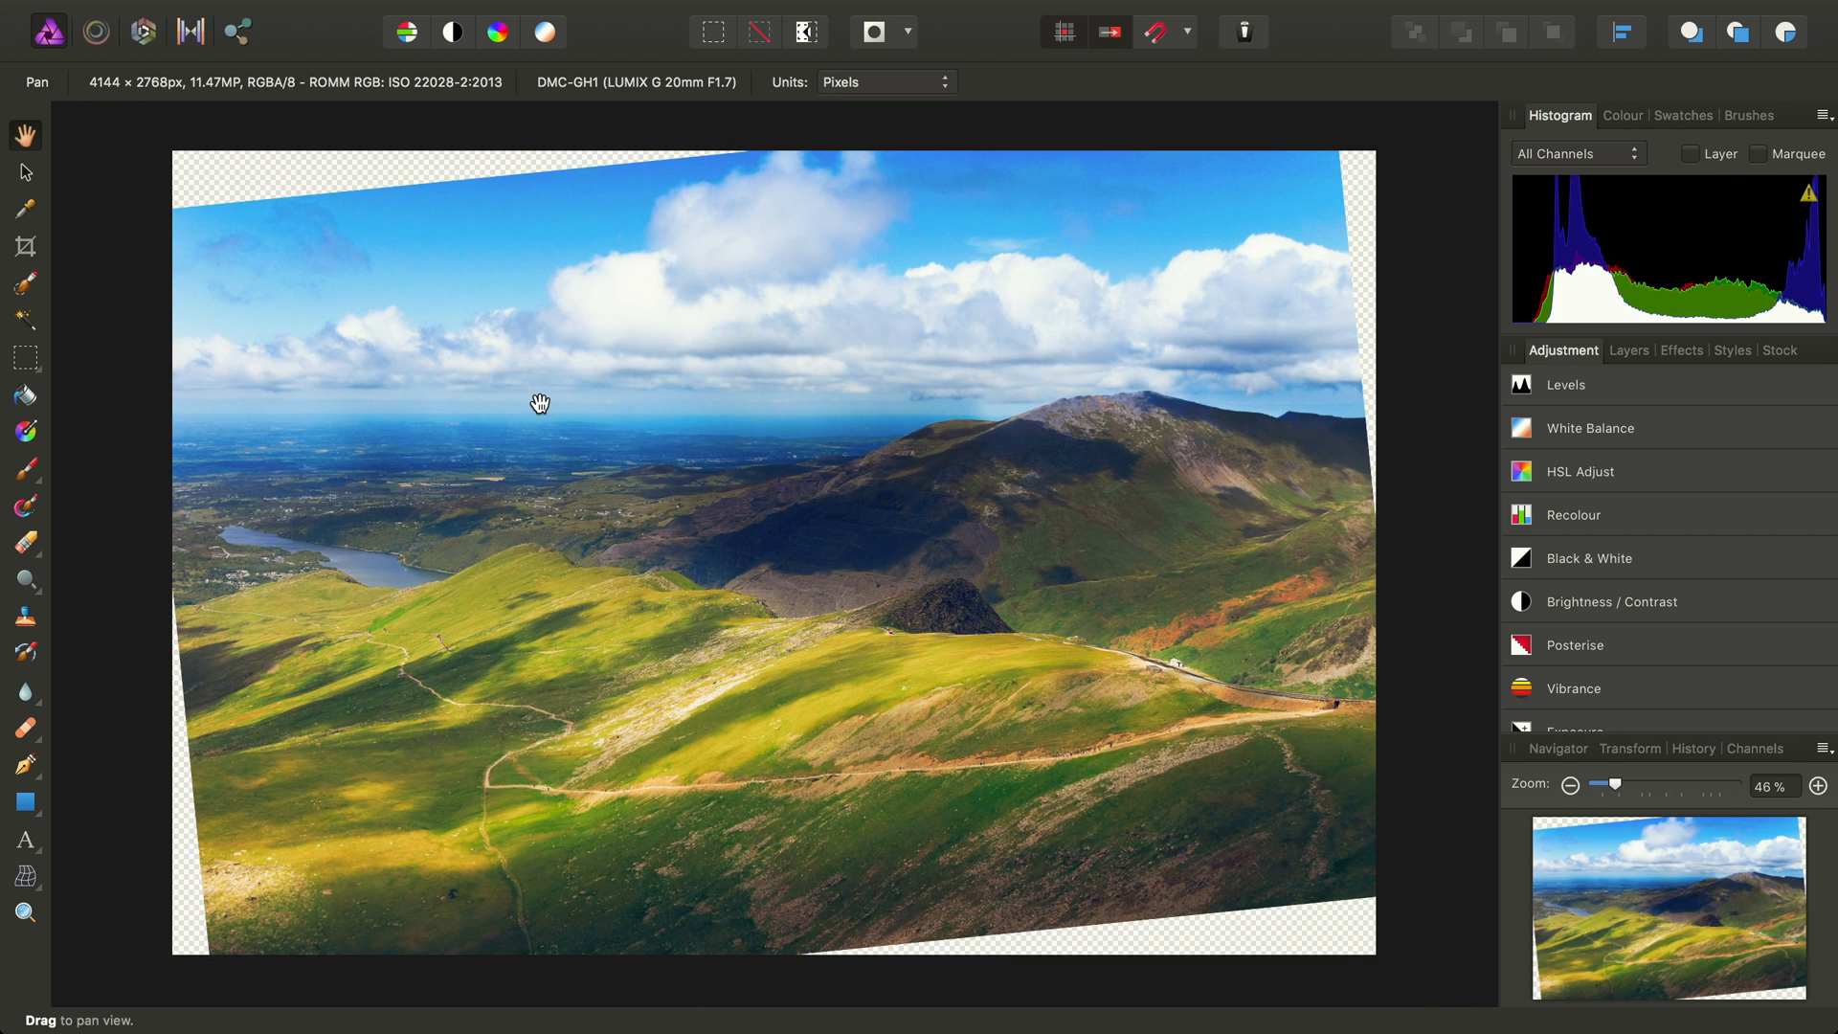
mouse_move(192, 211)
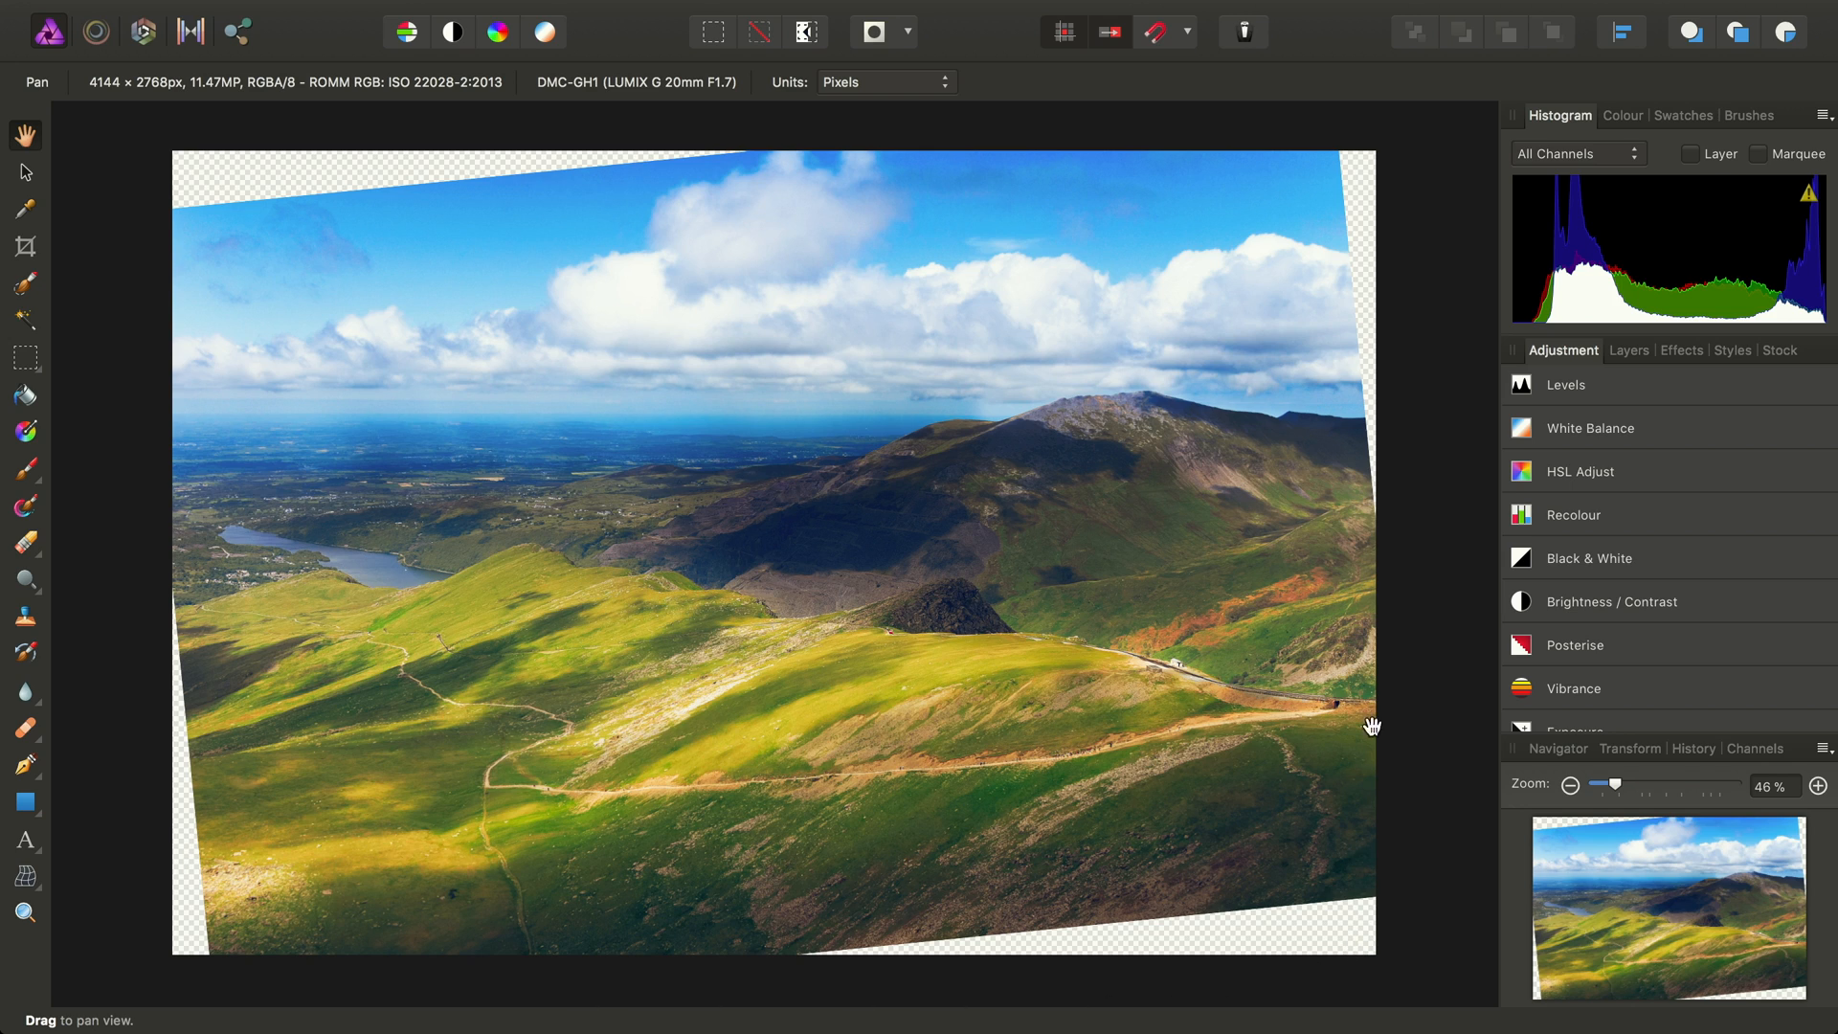
mouse_move(1114, 622)
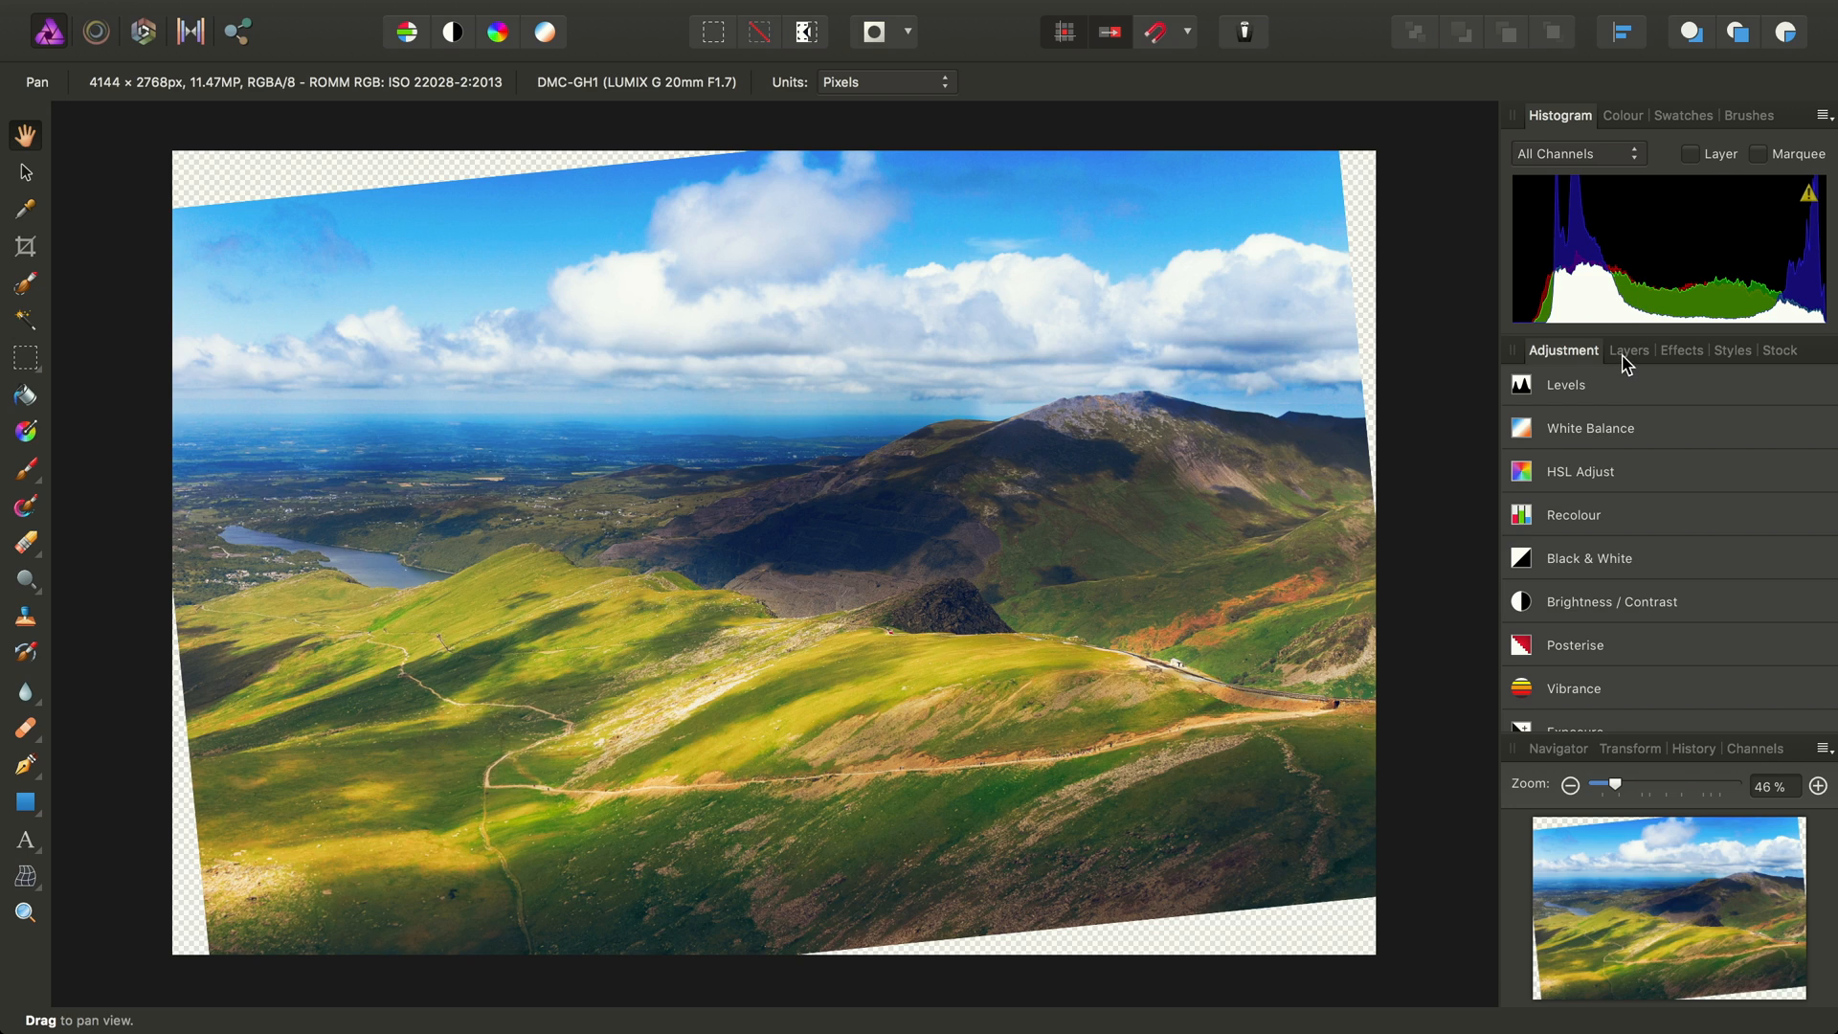
Rasterise the rotated photo layer via Layer > Rasterise and the layer's right-click Rasterise
left_click(1628, 350)
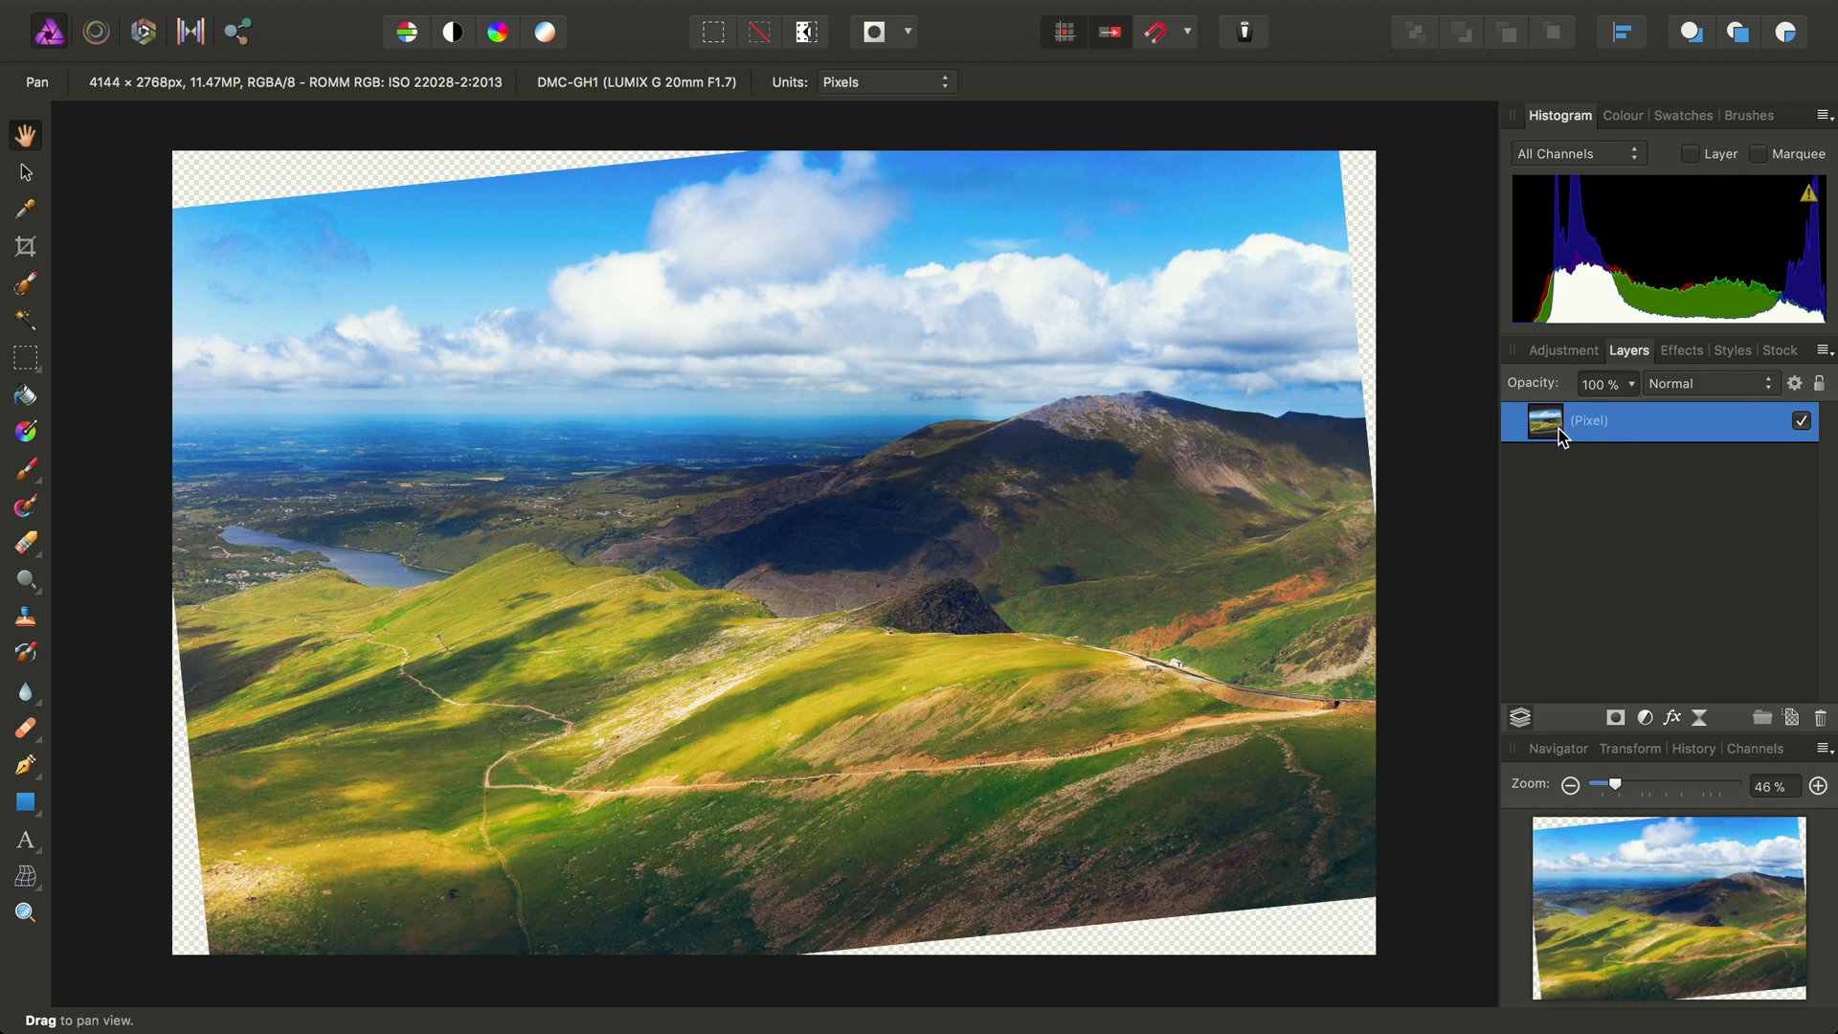
mouse_move(1604, 438)
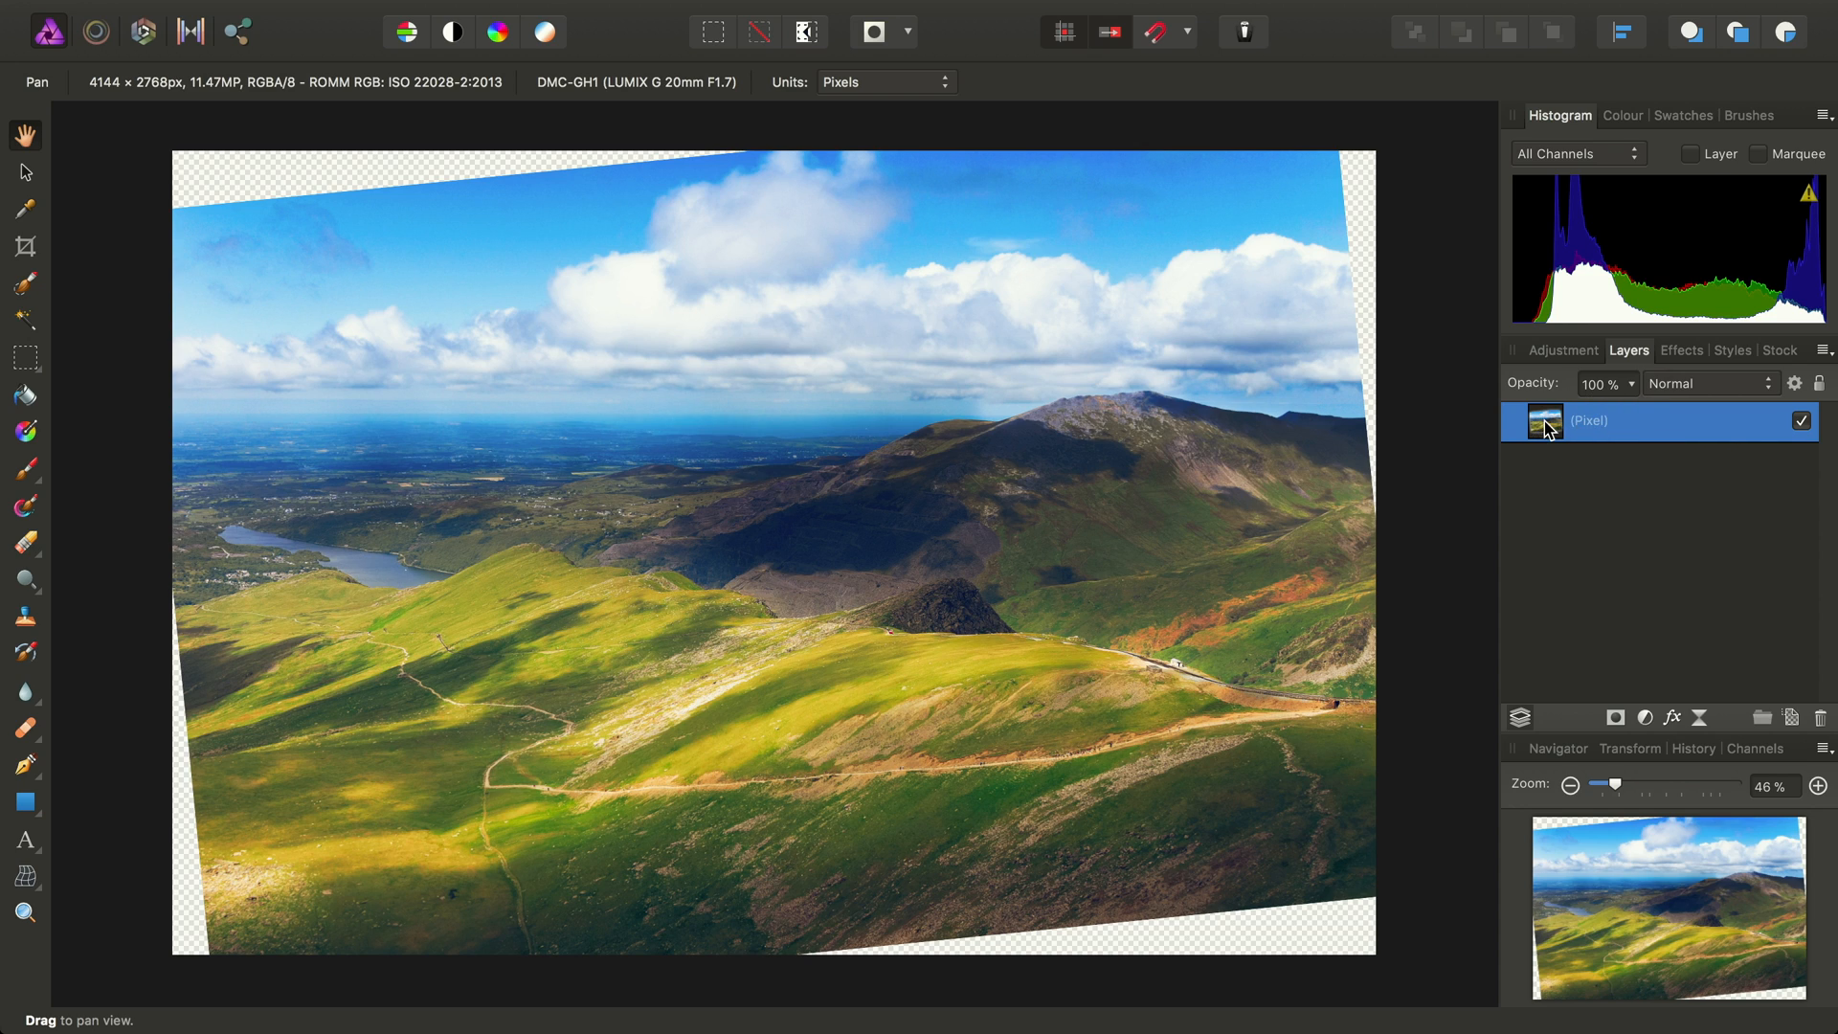
left_click(559, 13)
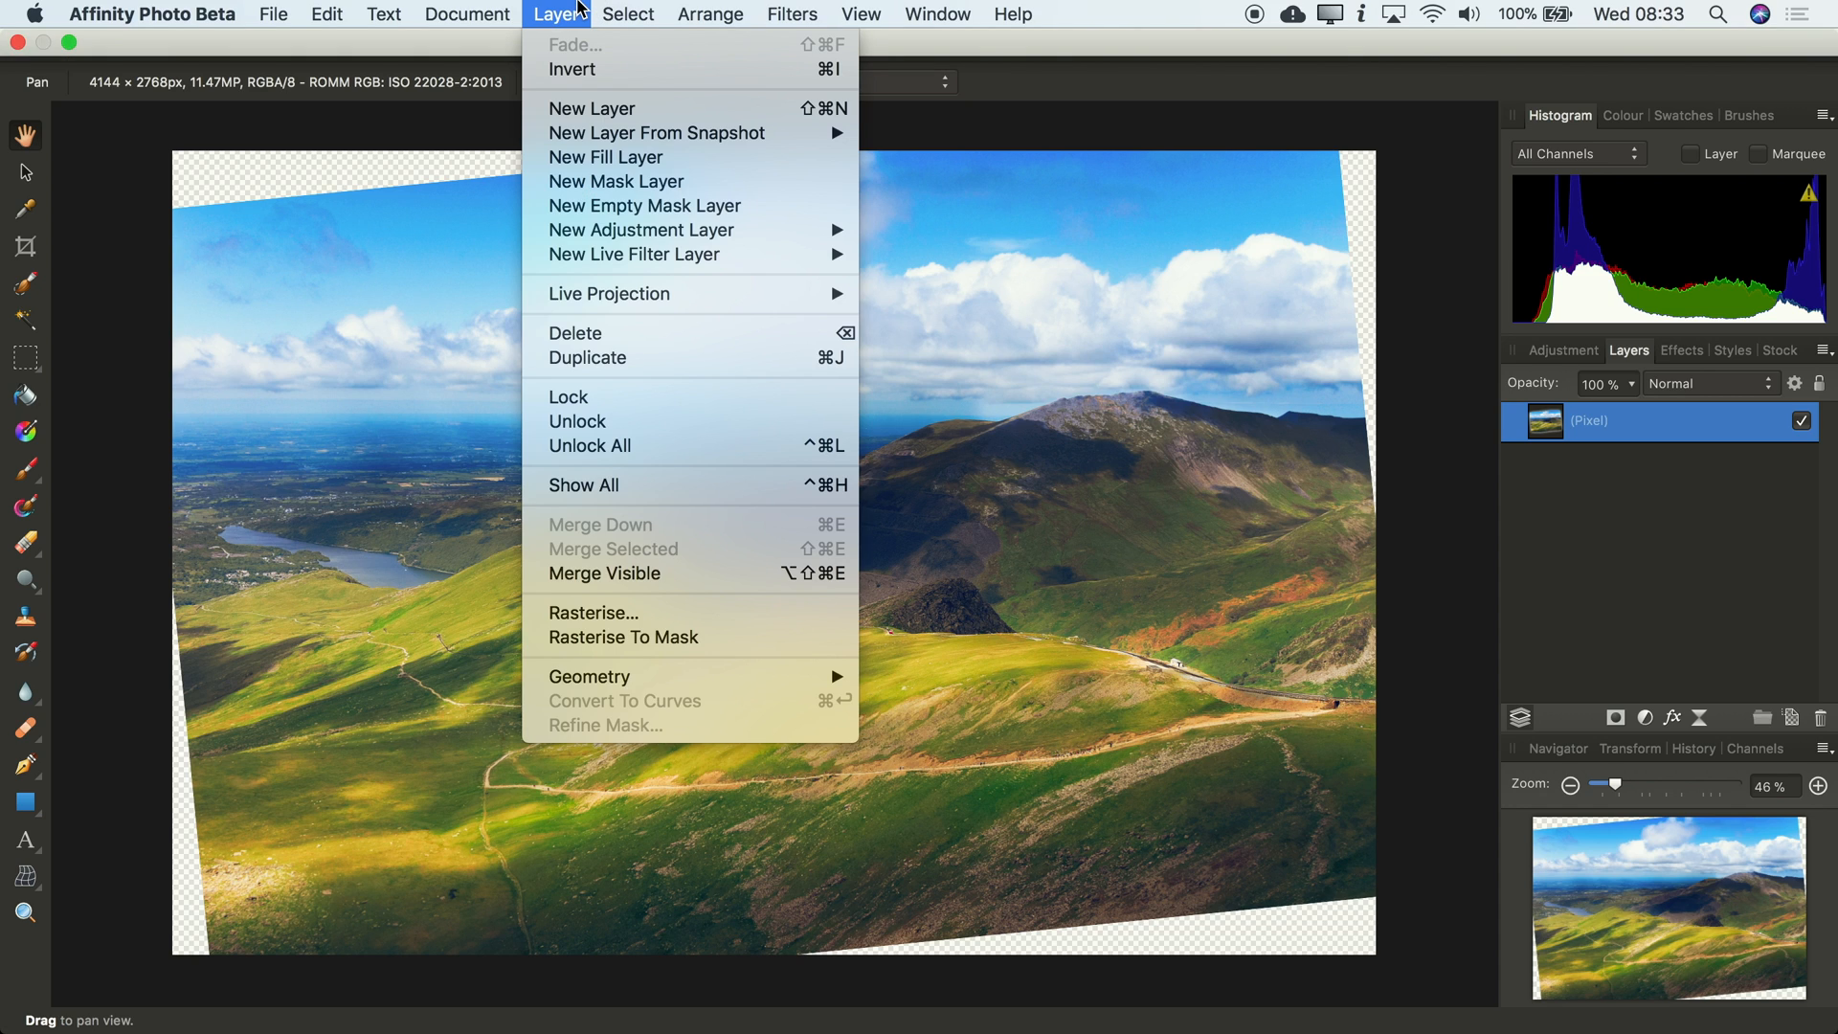
mouse_move(594, 613)
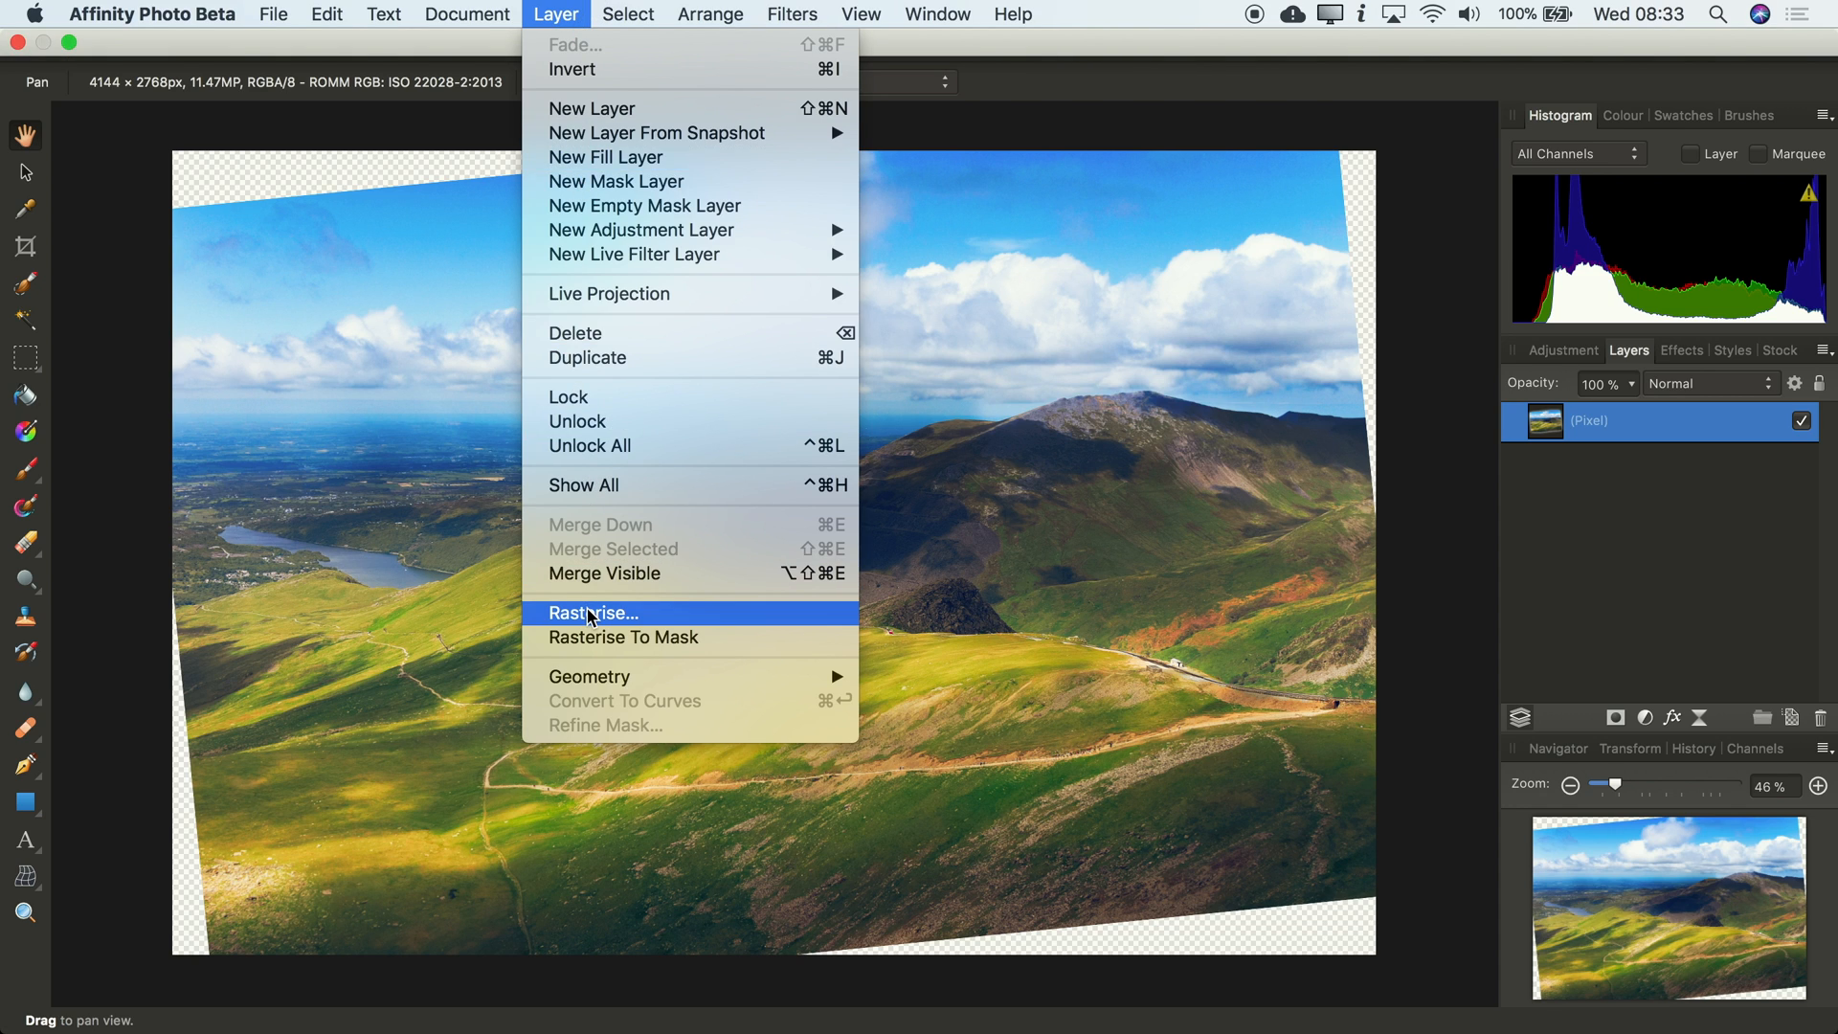
left_click(591, 612)
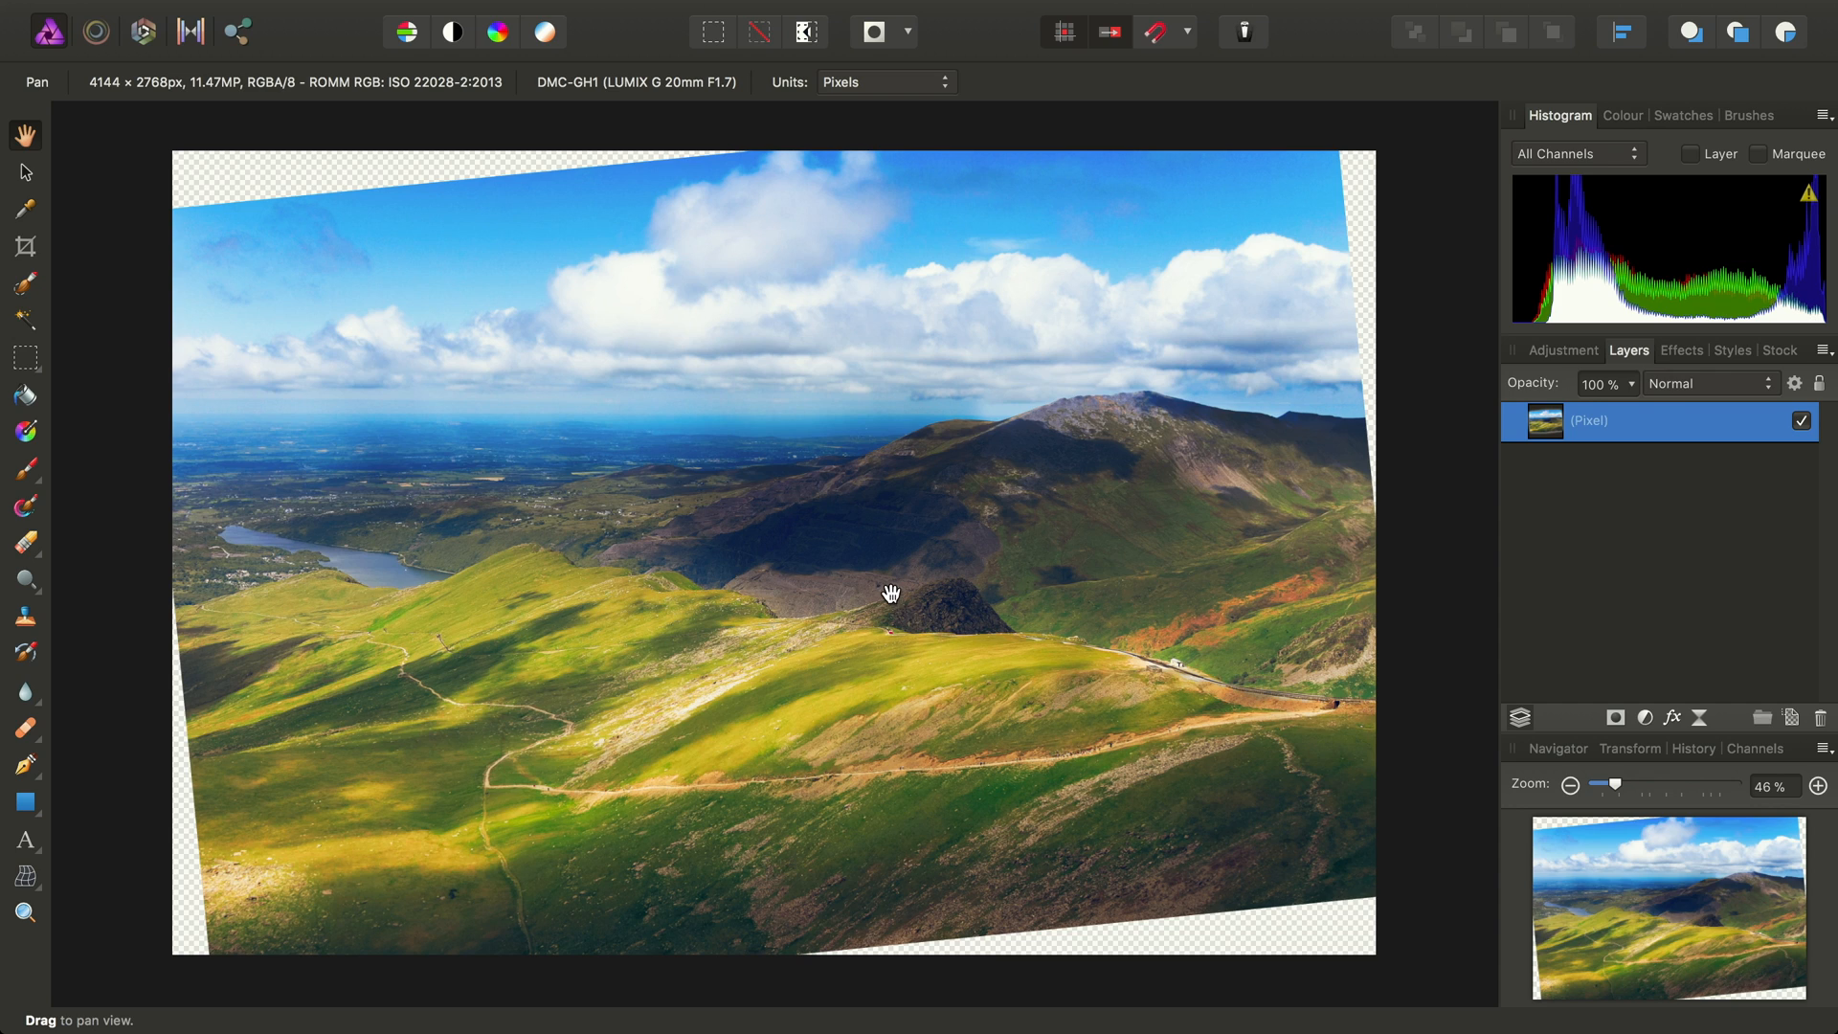
right_click(1589, 421)
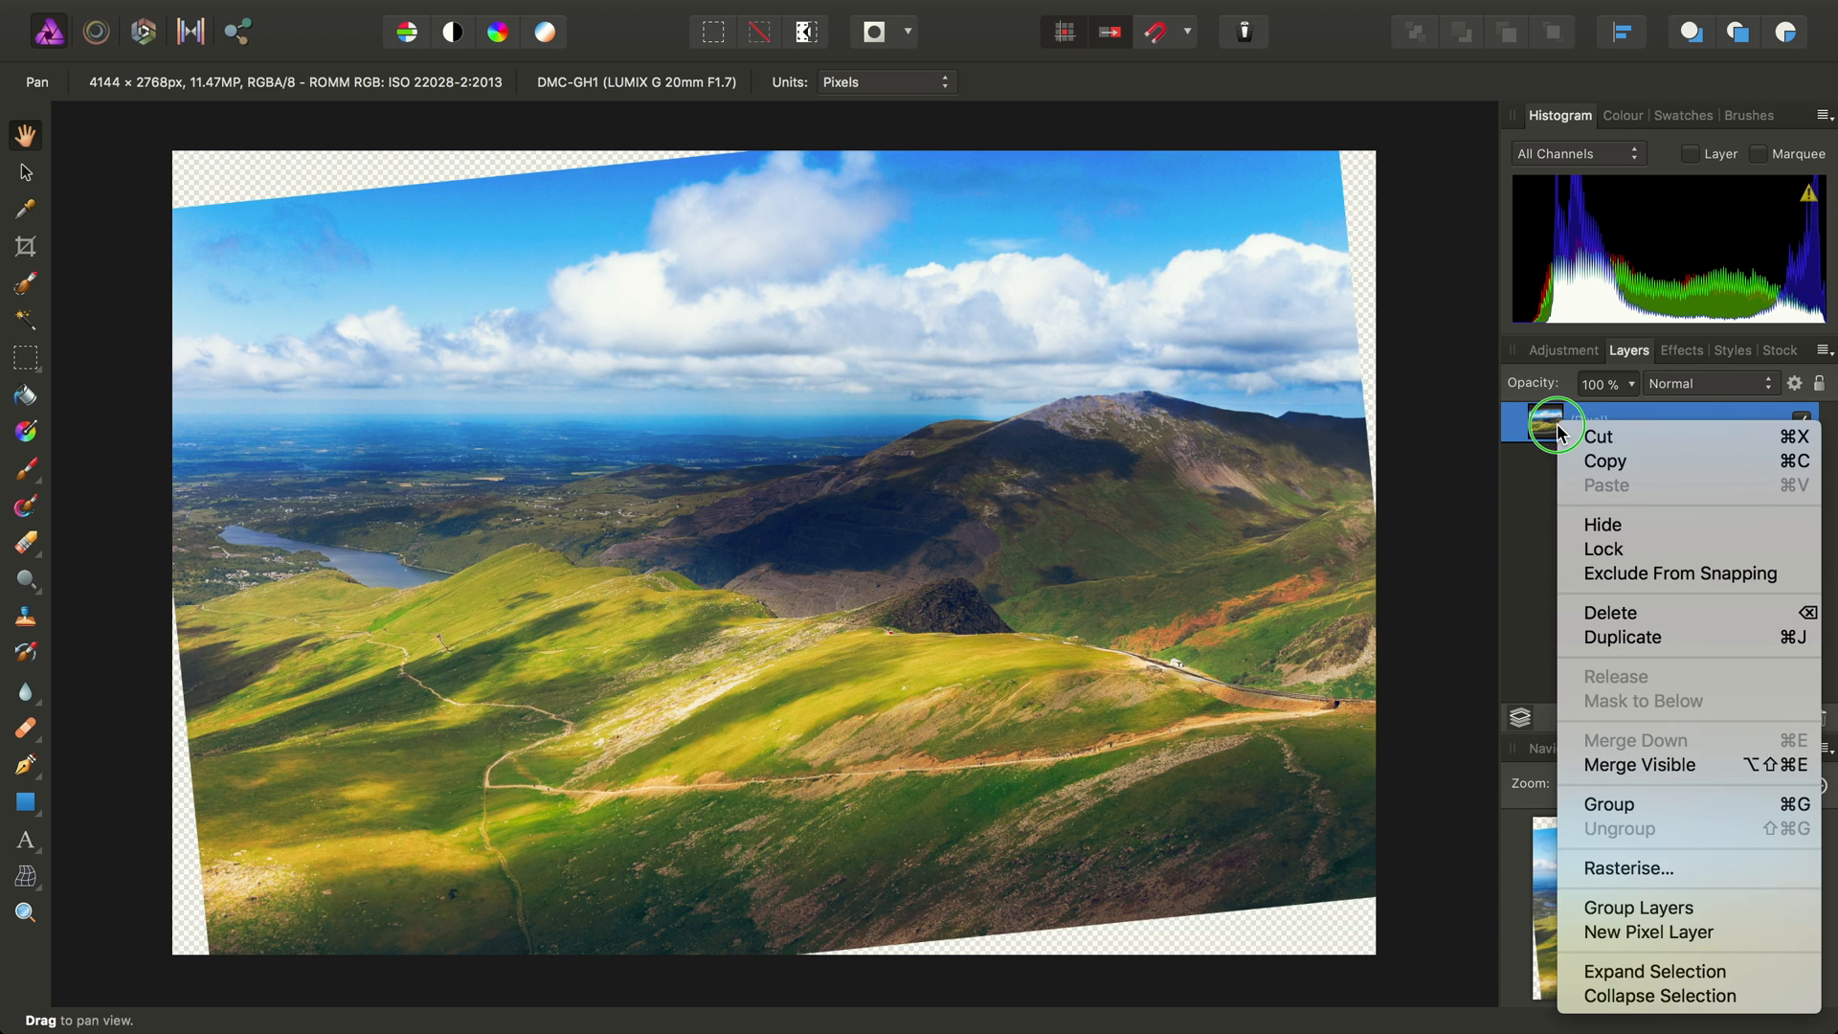
mouse_move(1691, 870)
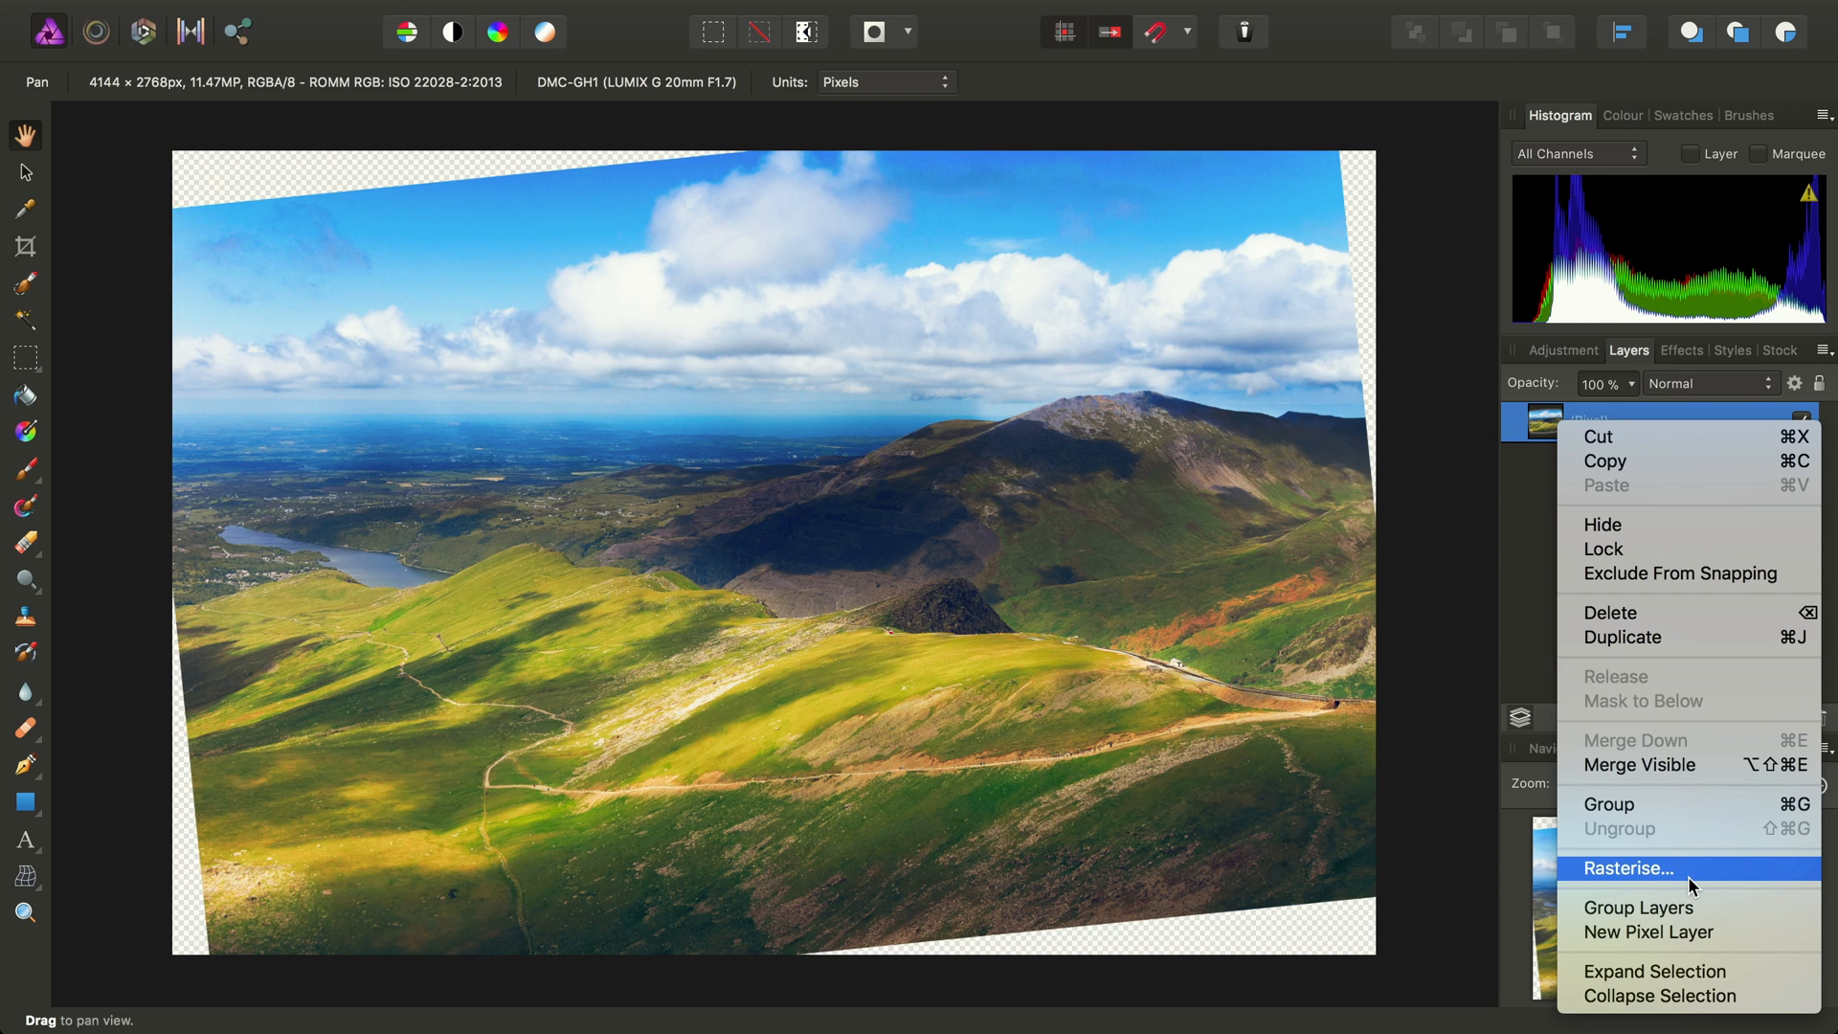
left_click(1628, 867)
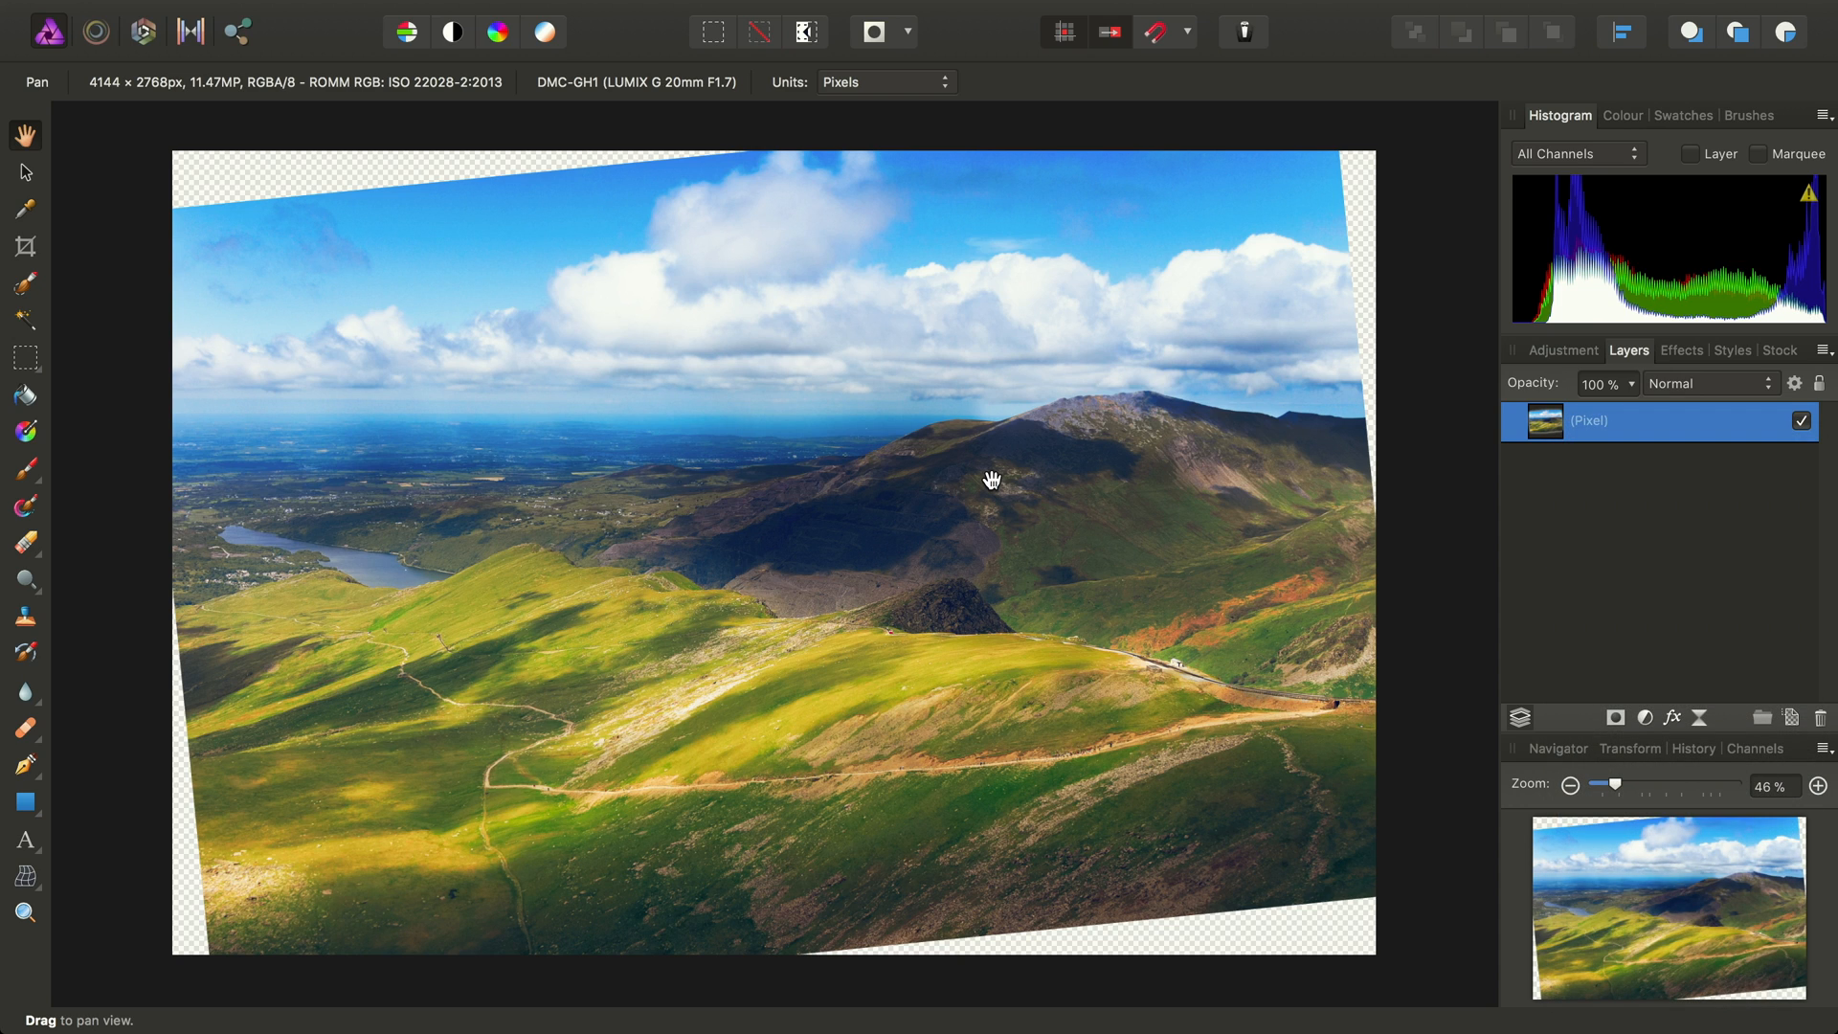
mouse_move(1126, 445)
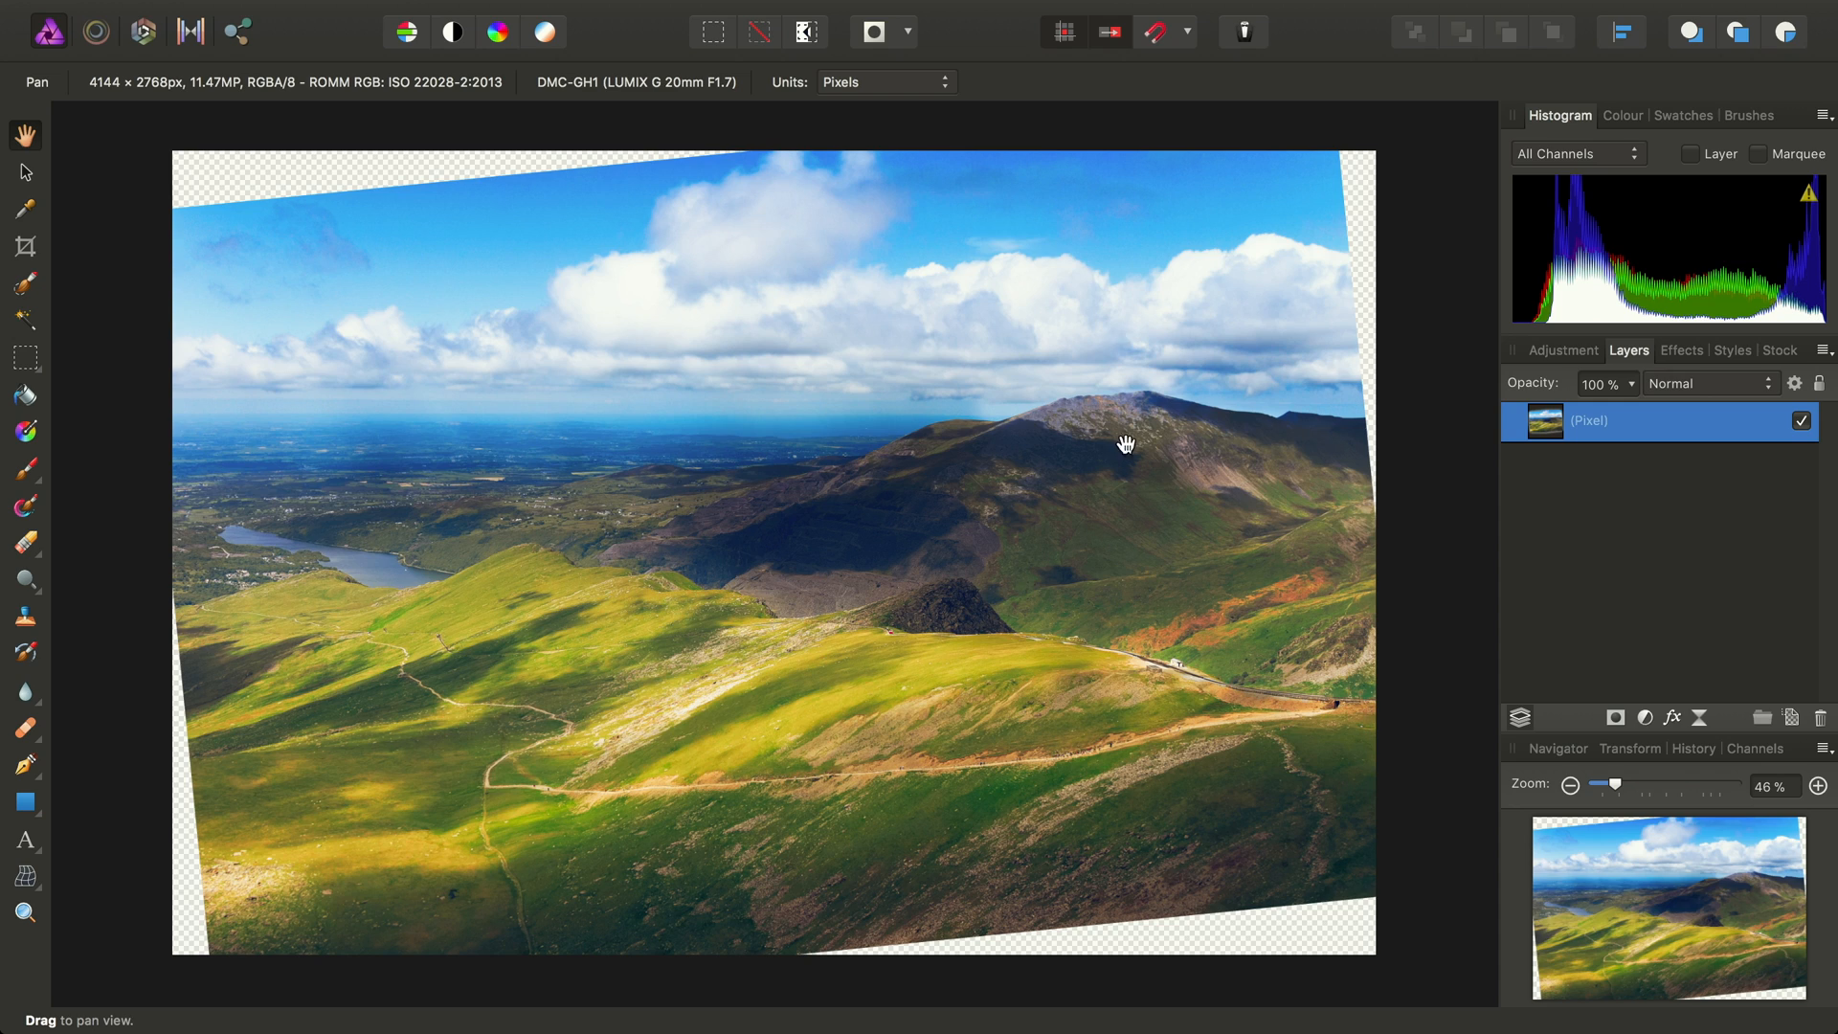
mouse_move(628, 485)
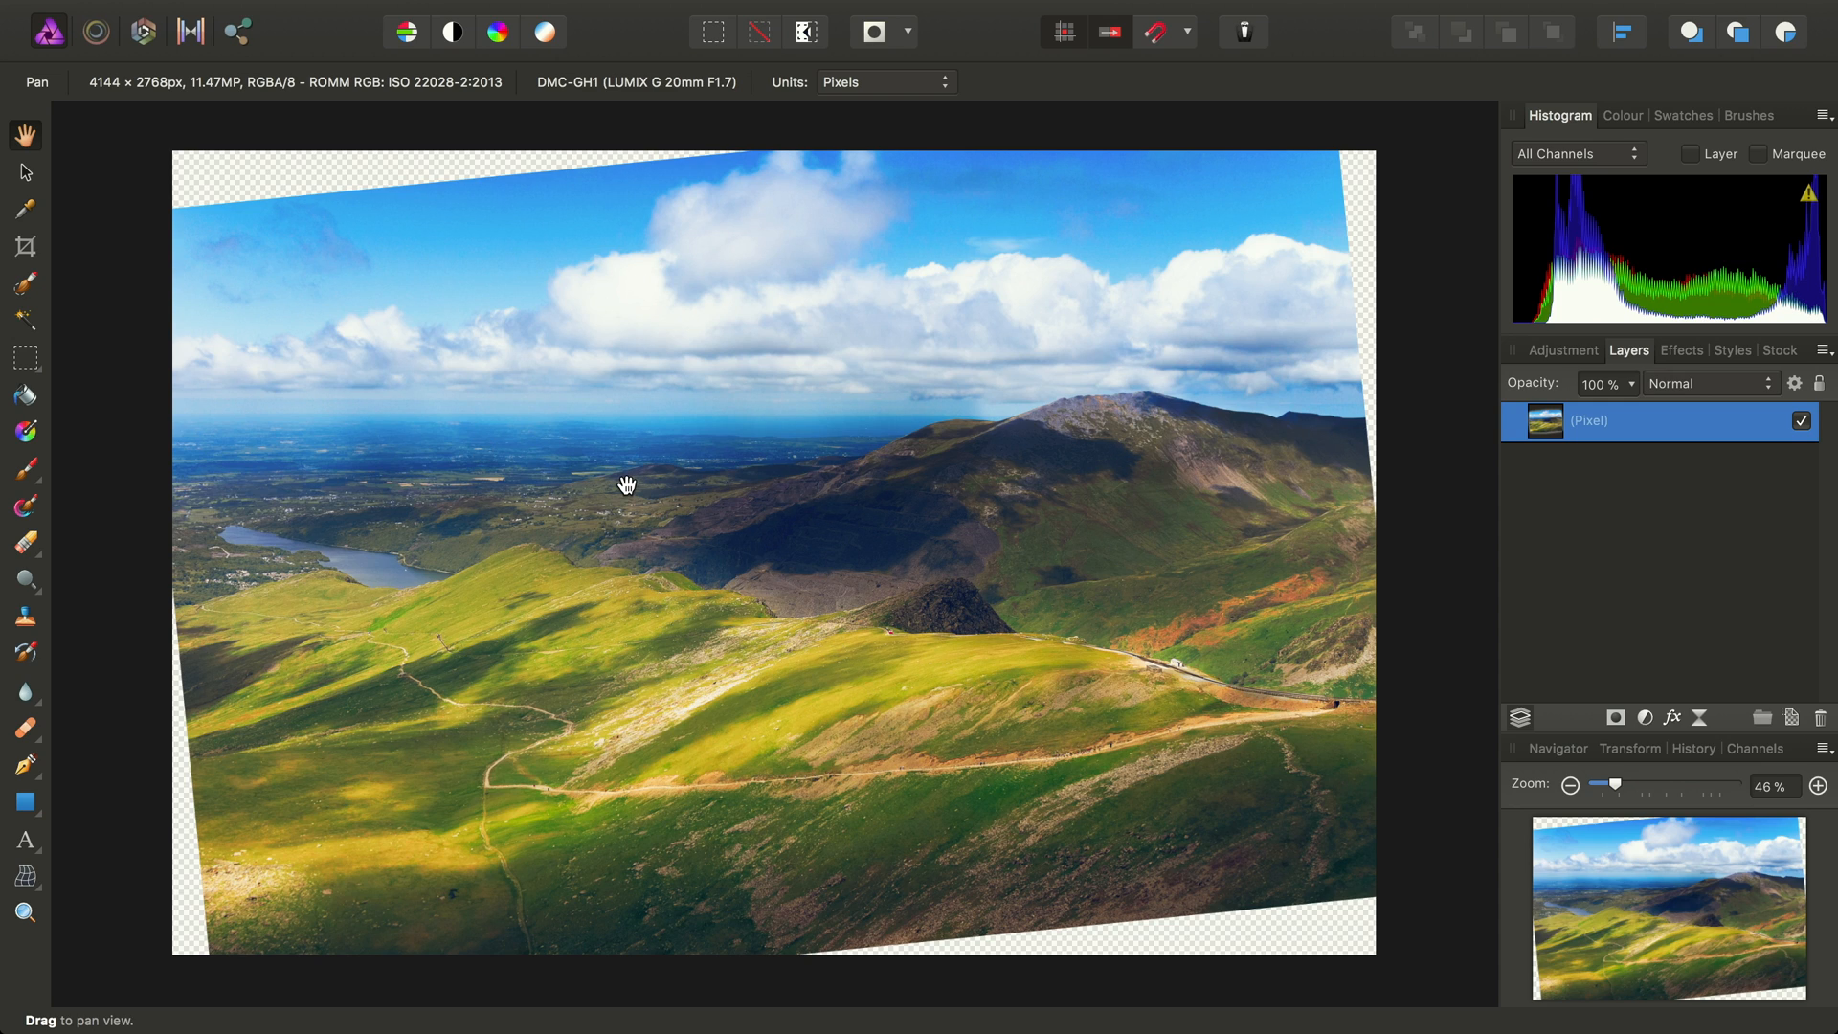
mouse_move(592, 383)
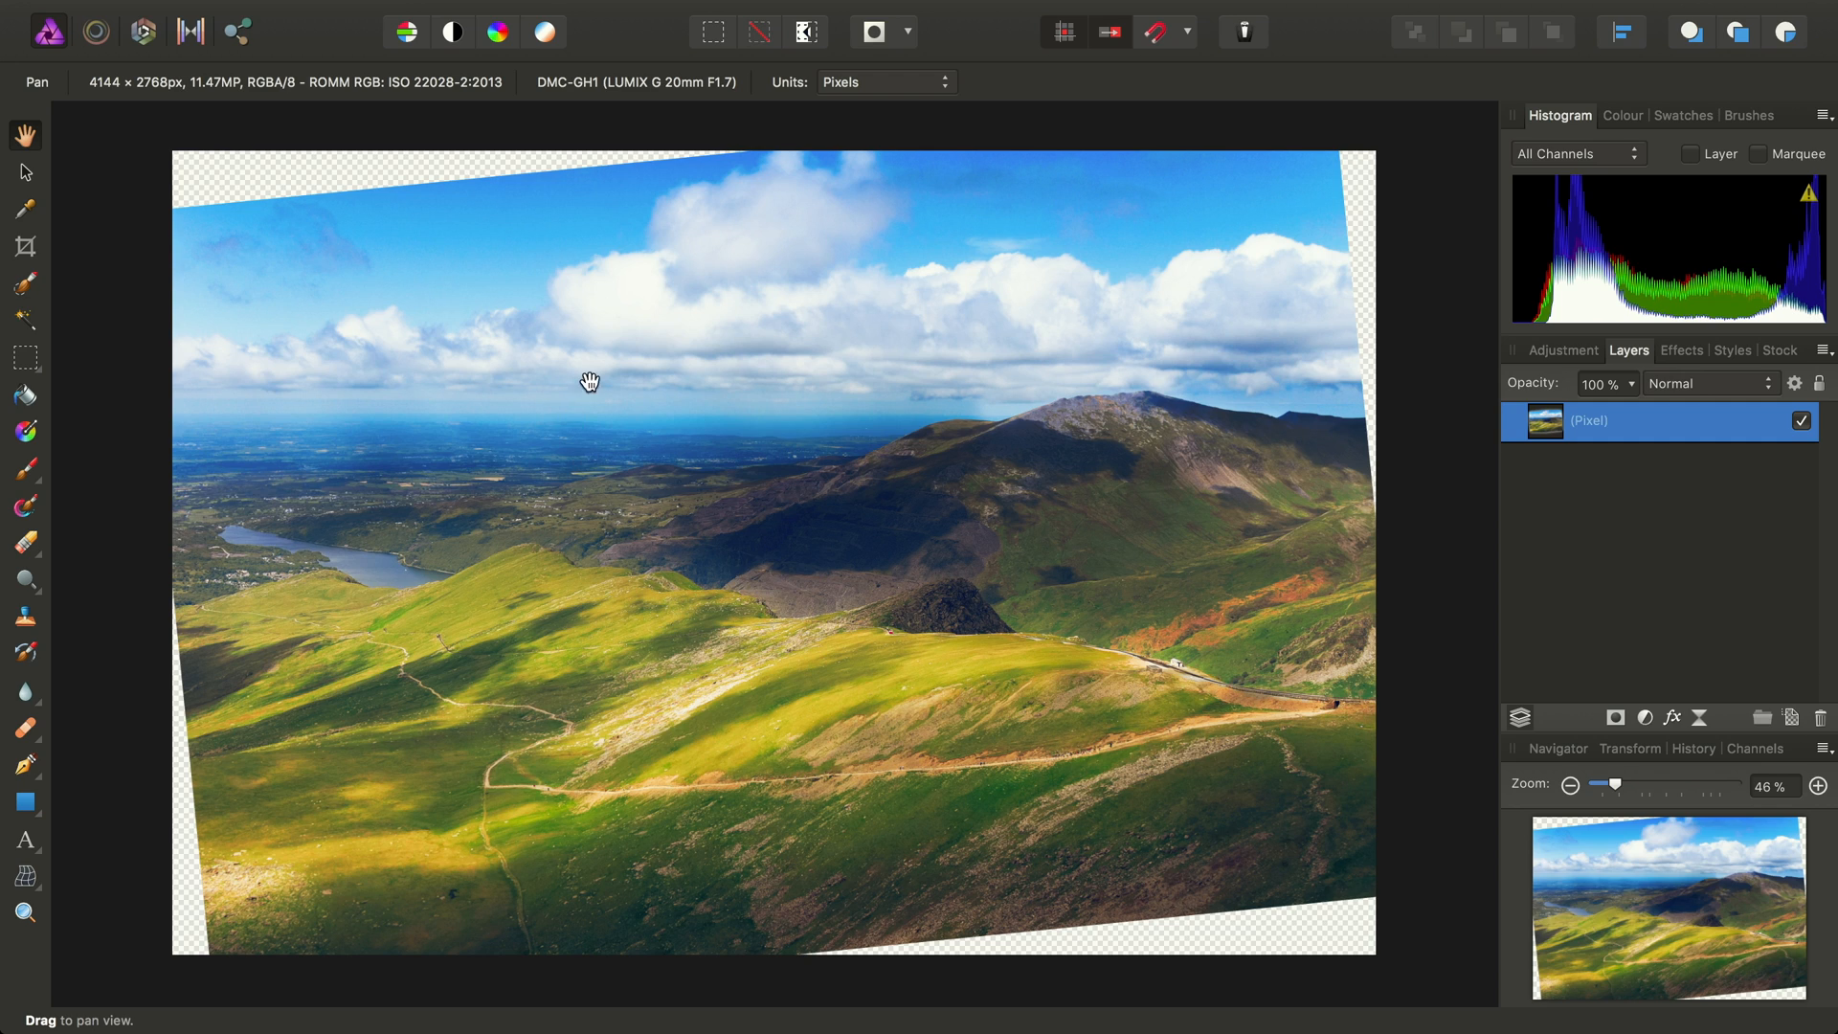
mouse_move(298, 534)
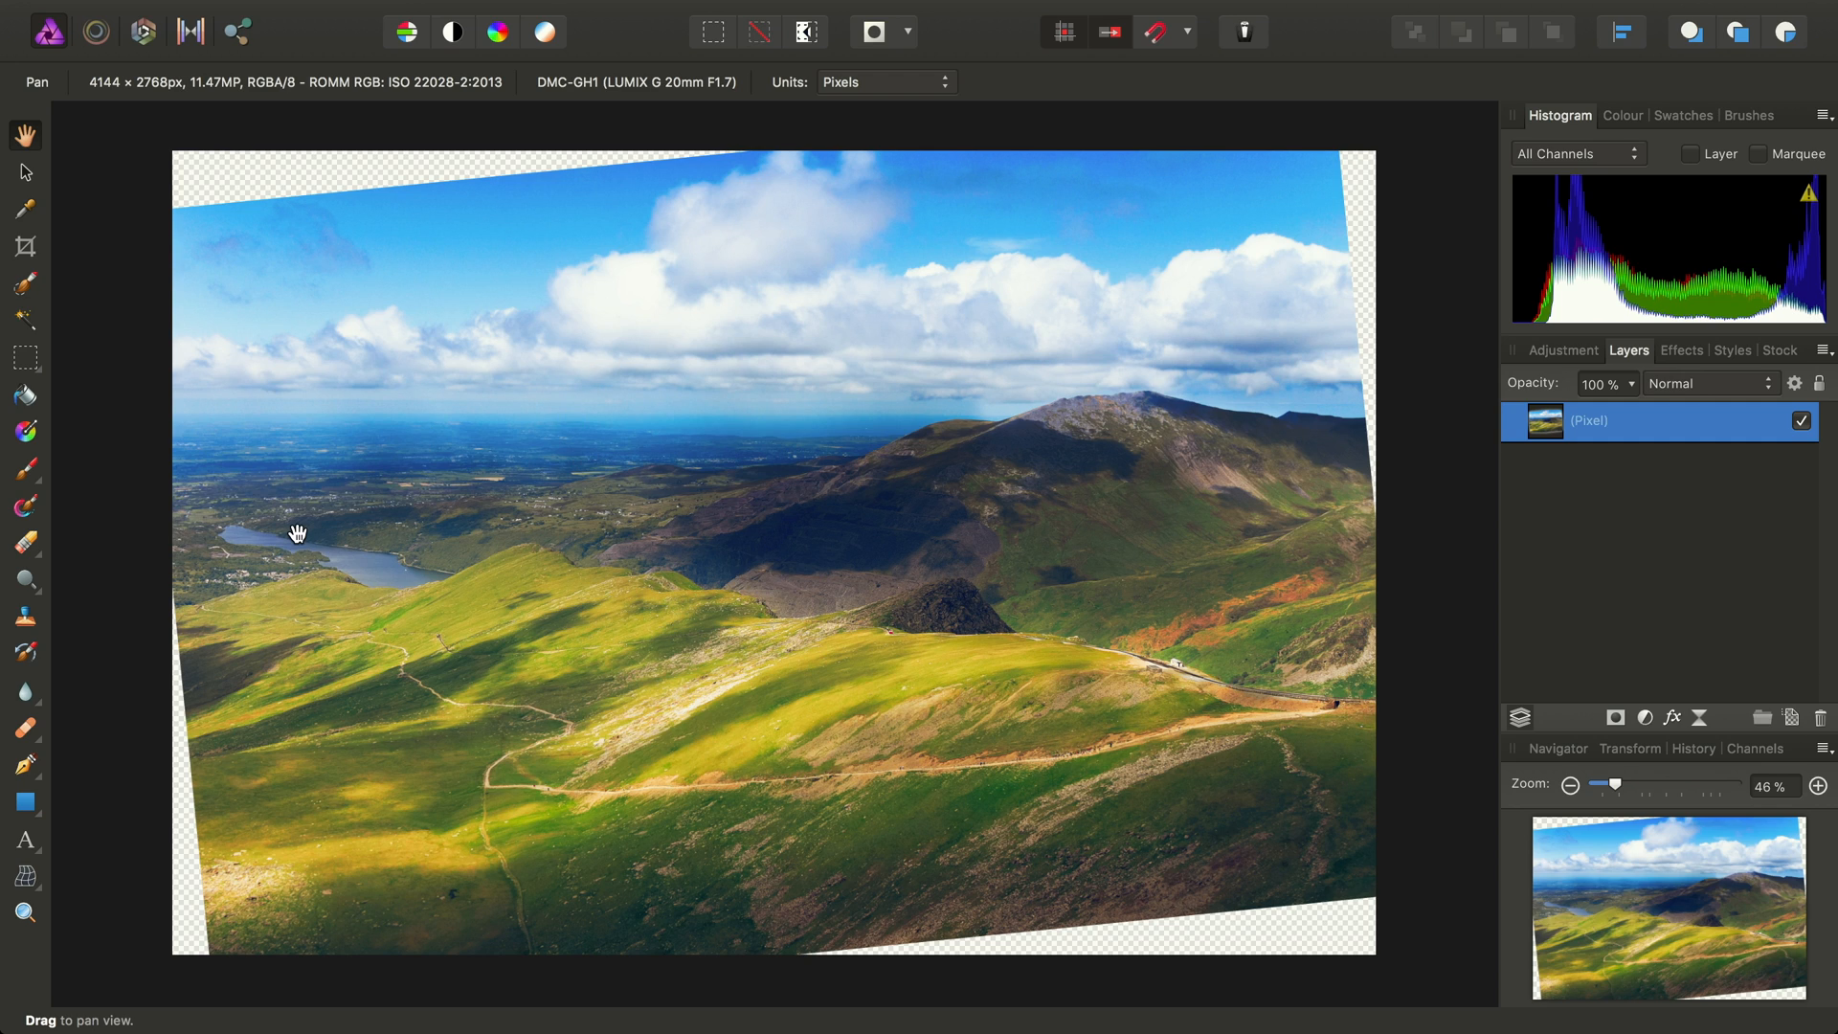
left_click(25, 728)
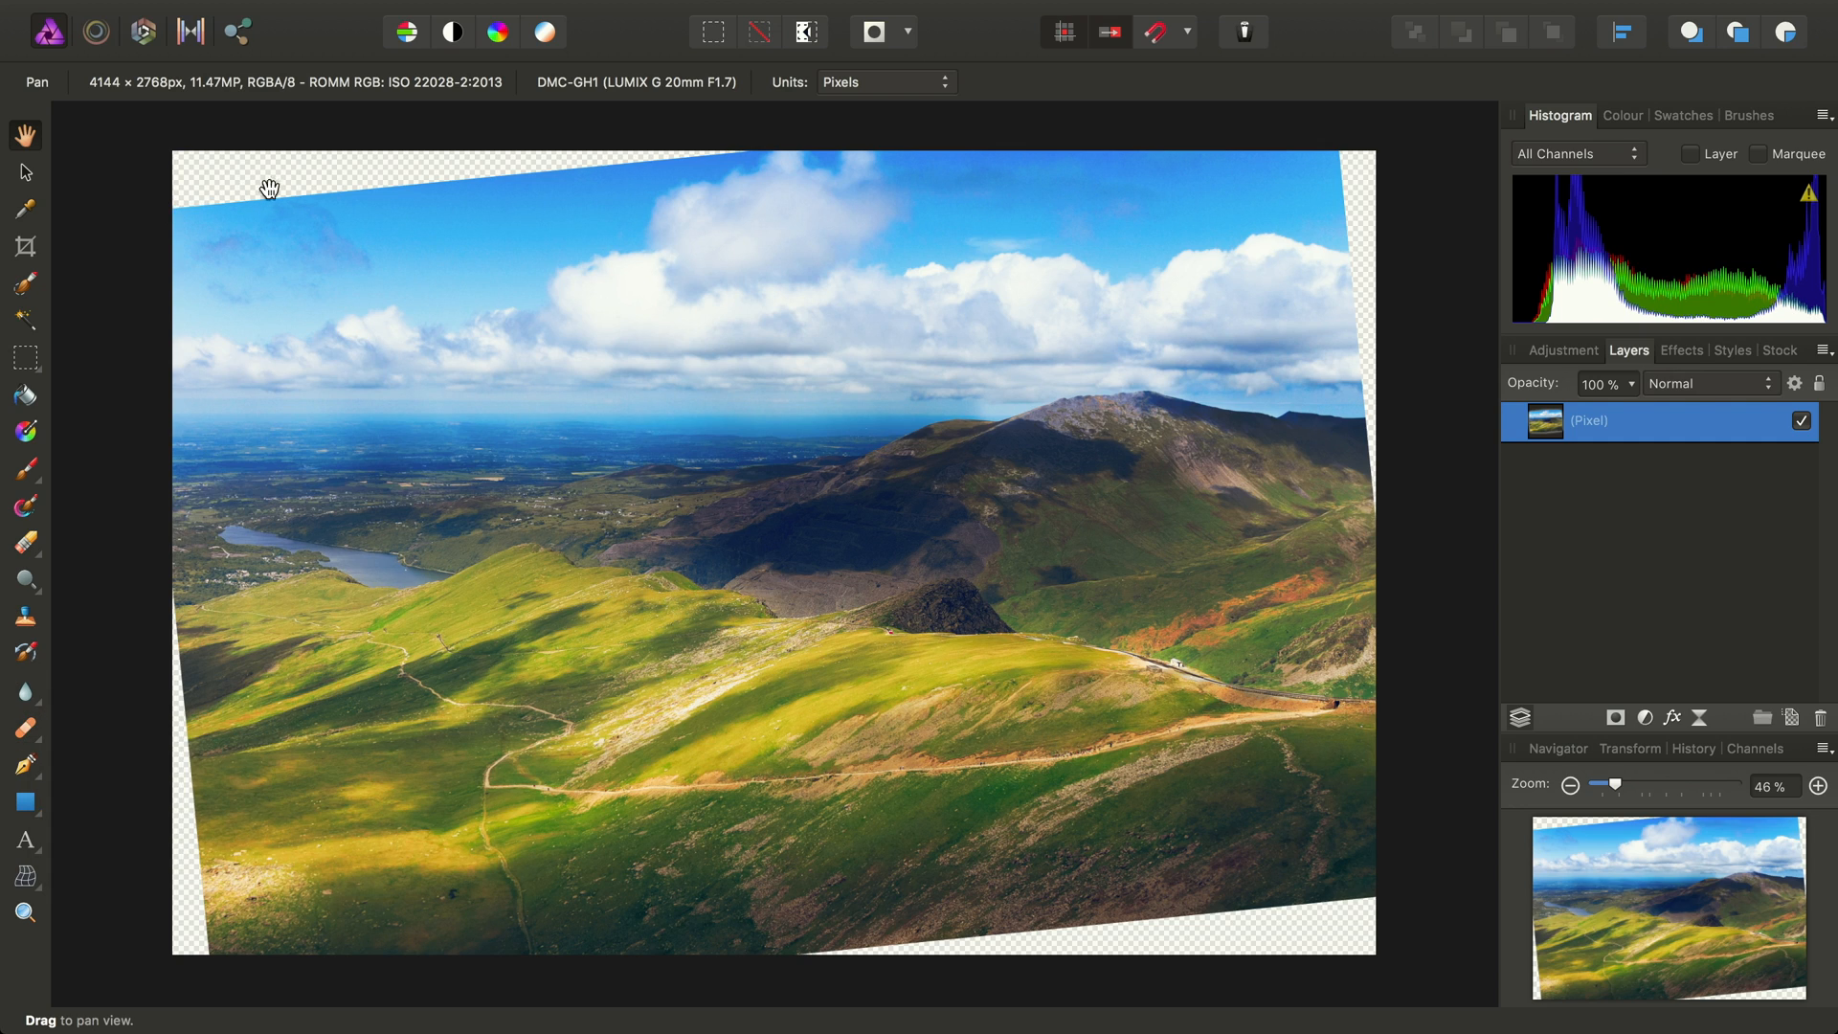
mouse_move(722, 672)
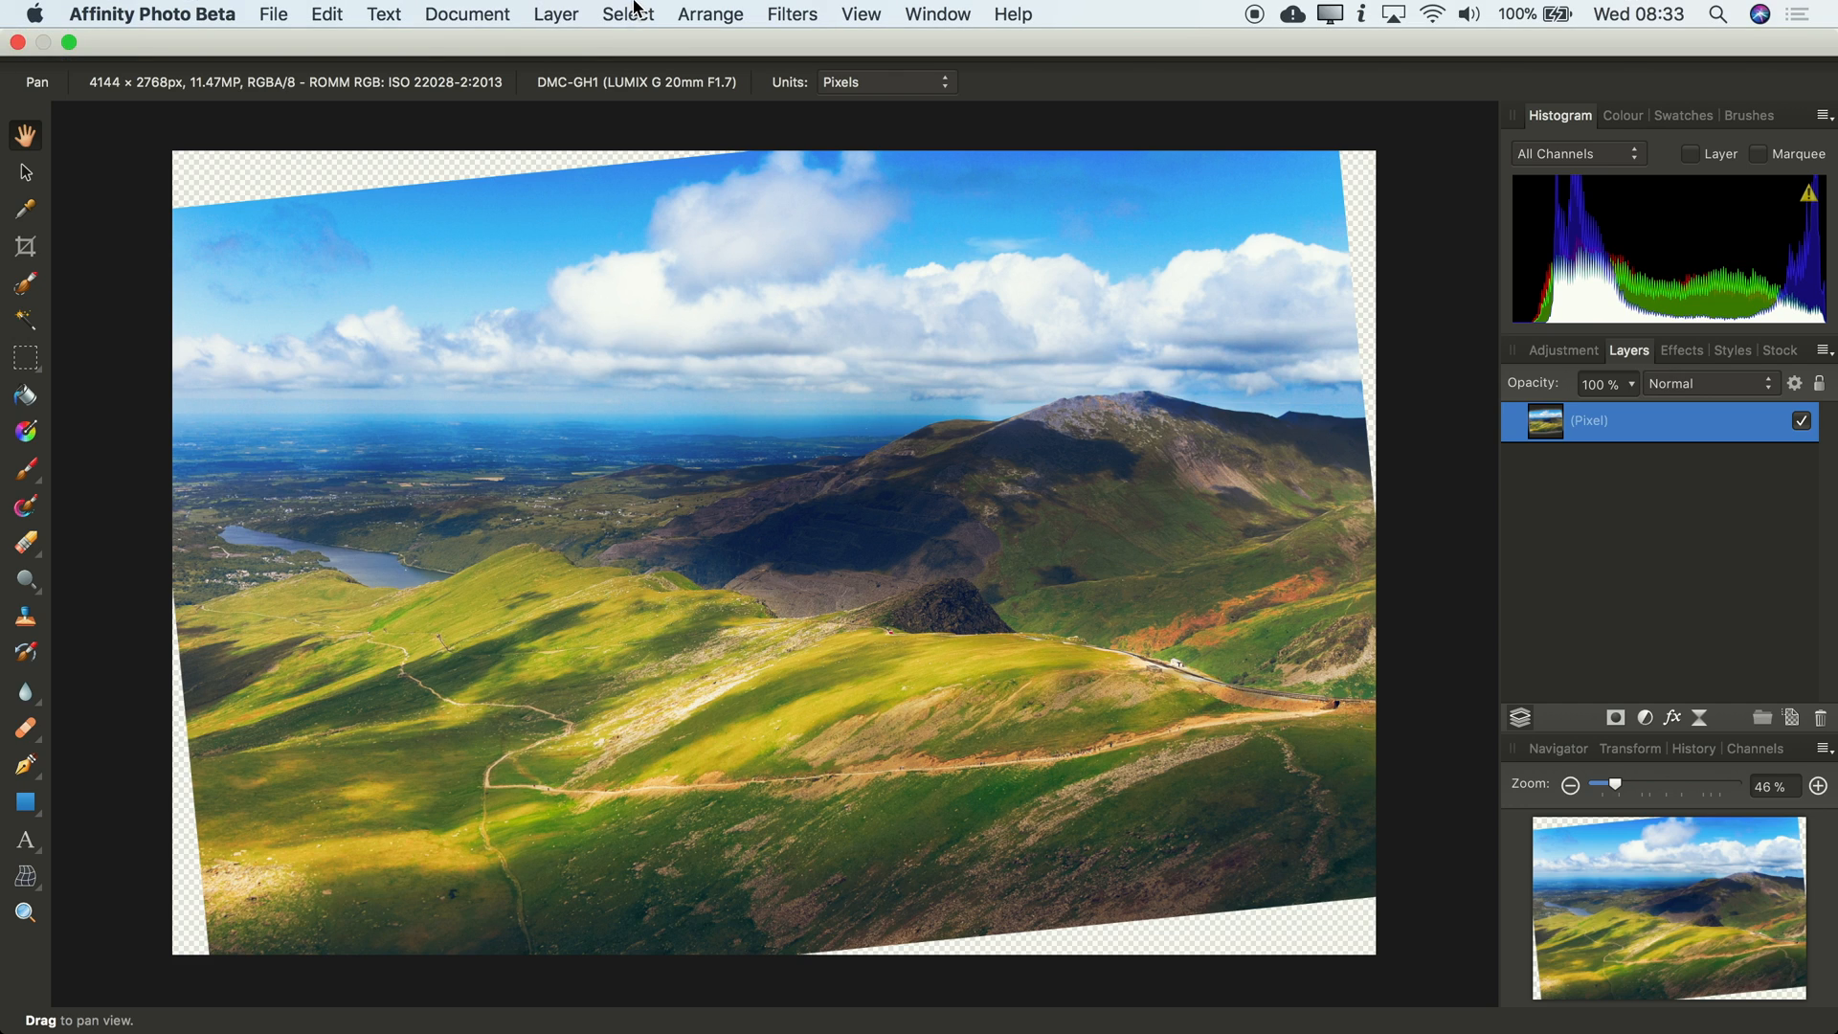
Select the partially transparent corner areas via Select > Alpha Range
left_click(628, 13)
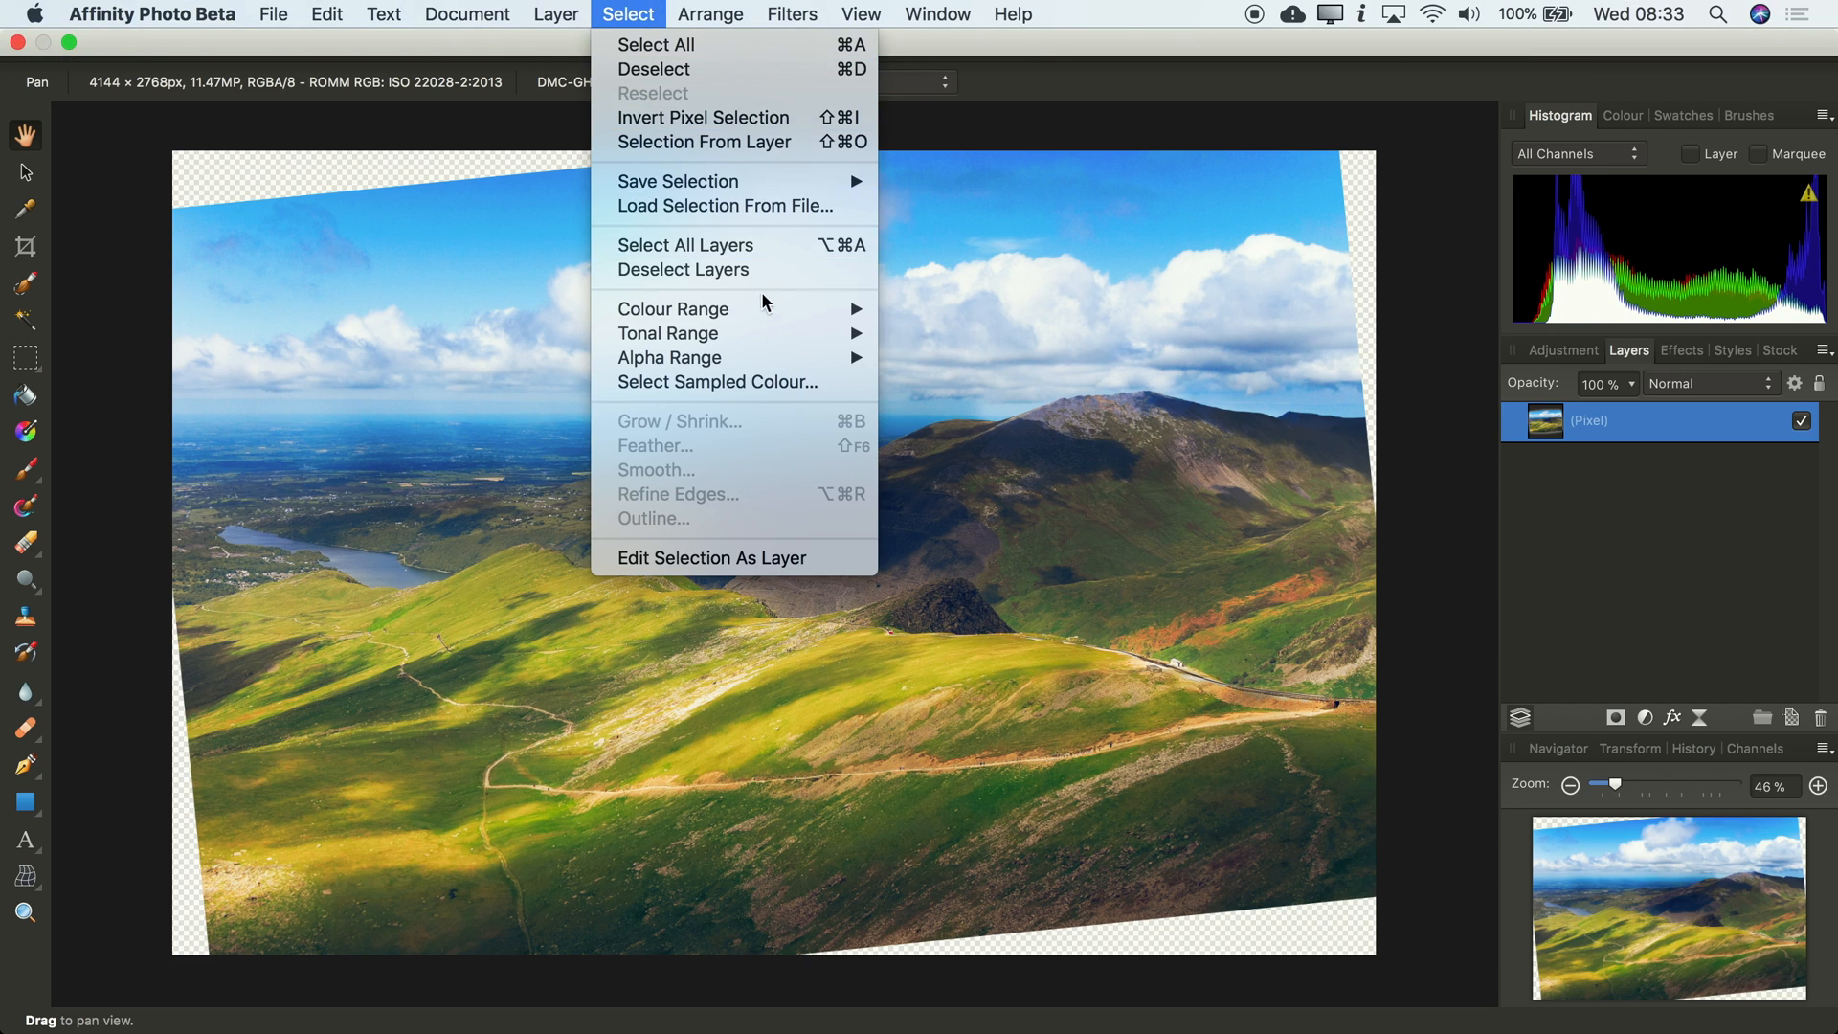
mouse_move(668, 358)
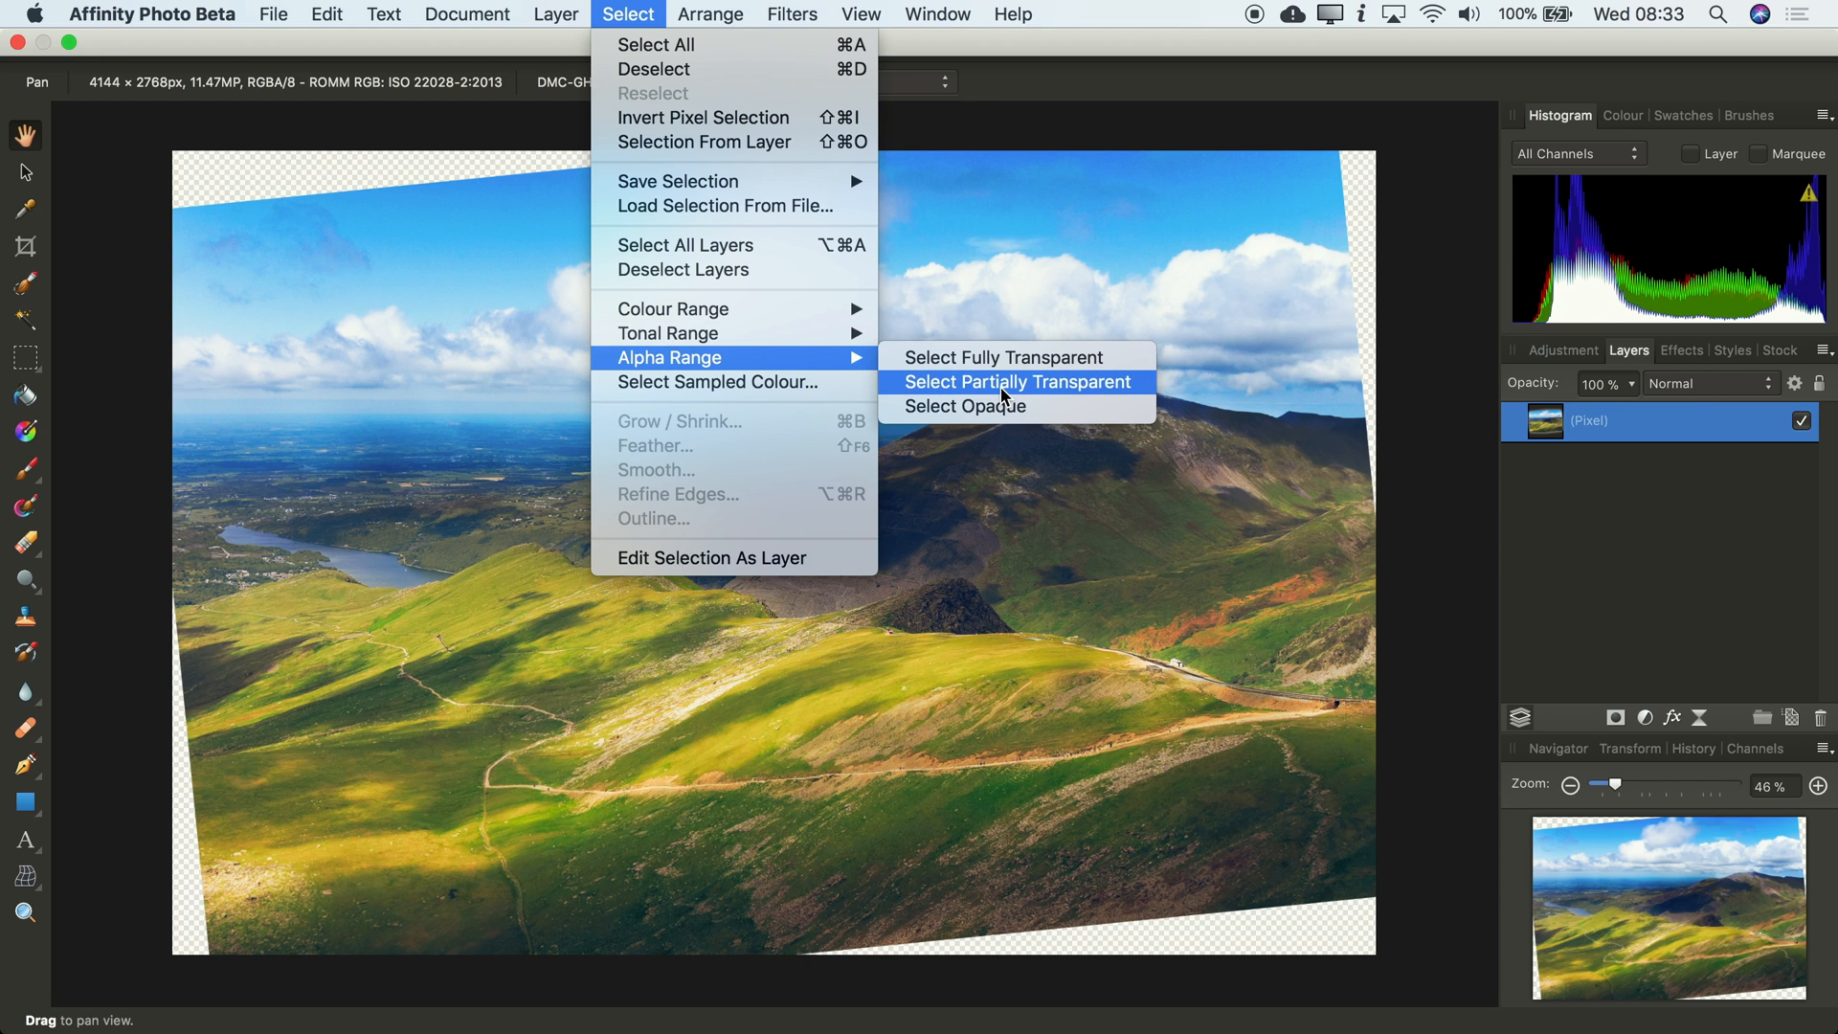
left_click(1015, 381)
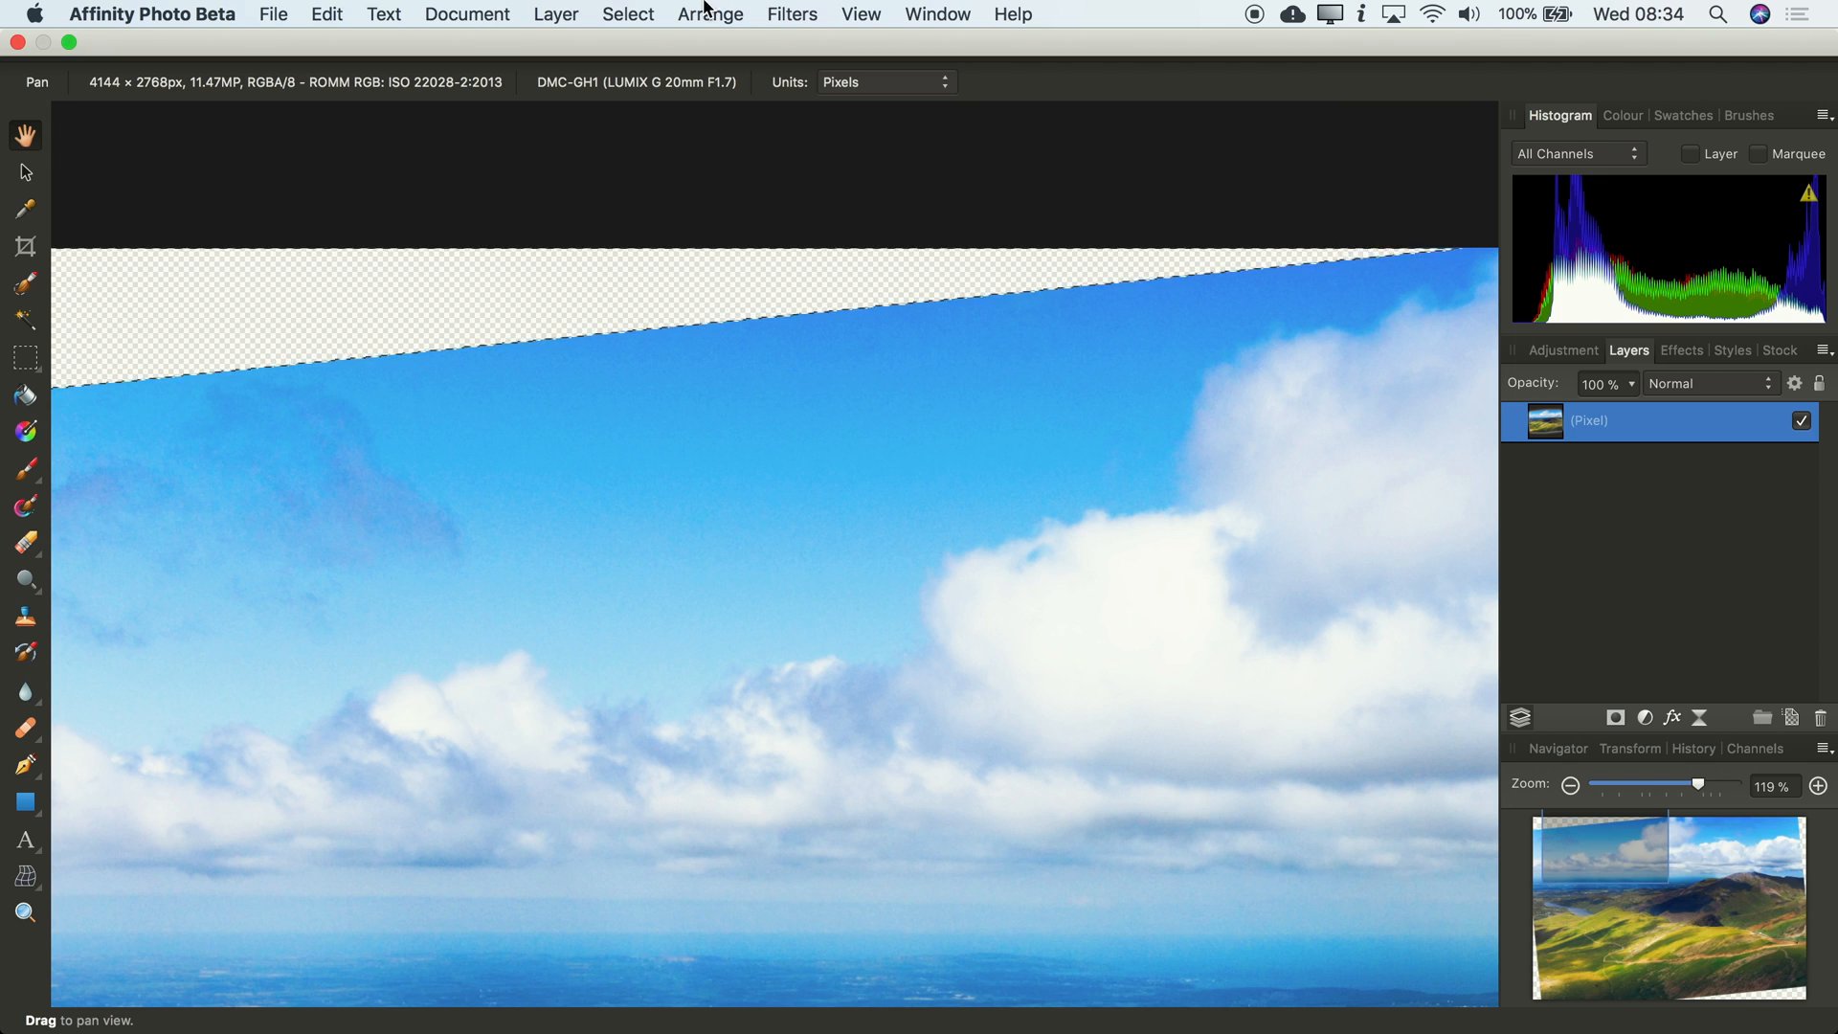
Grow the corner selection by a 5 px radius
left_click(626, 13)
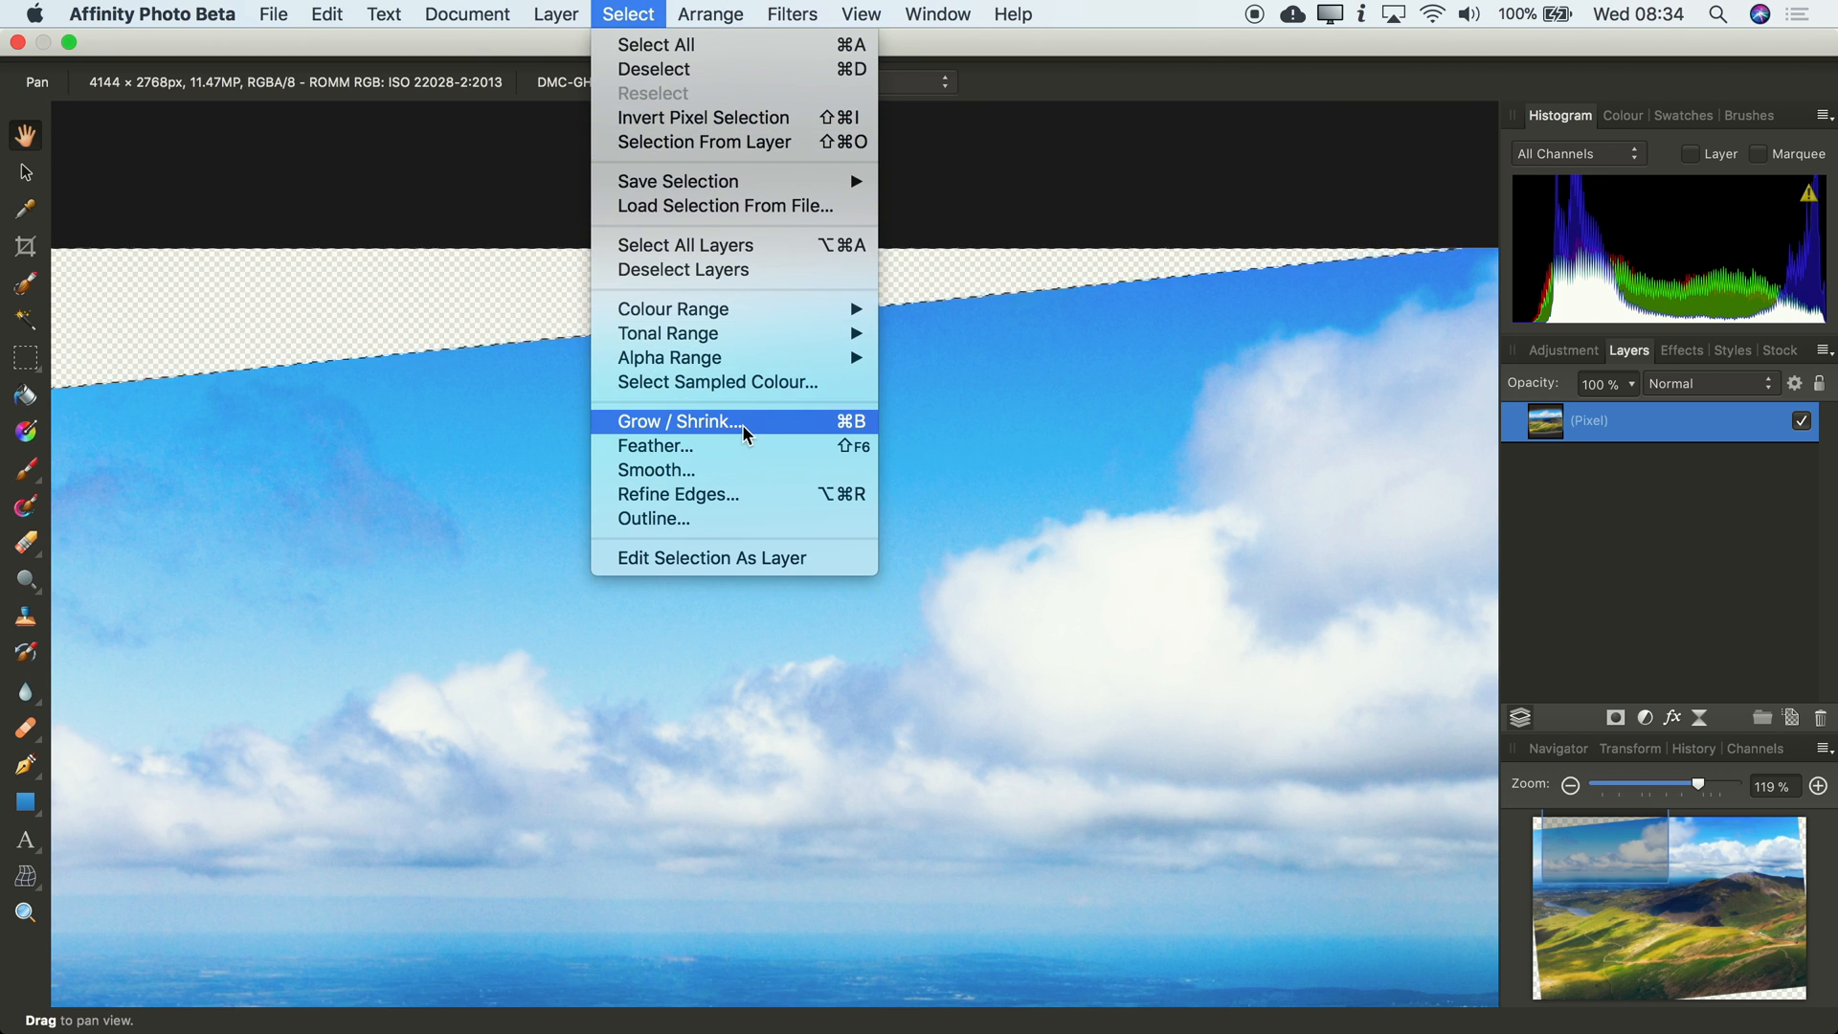
left_click(678, 421)
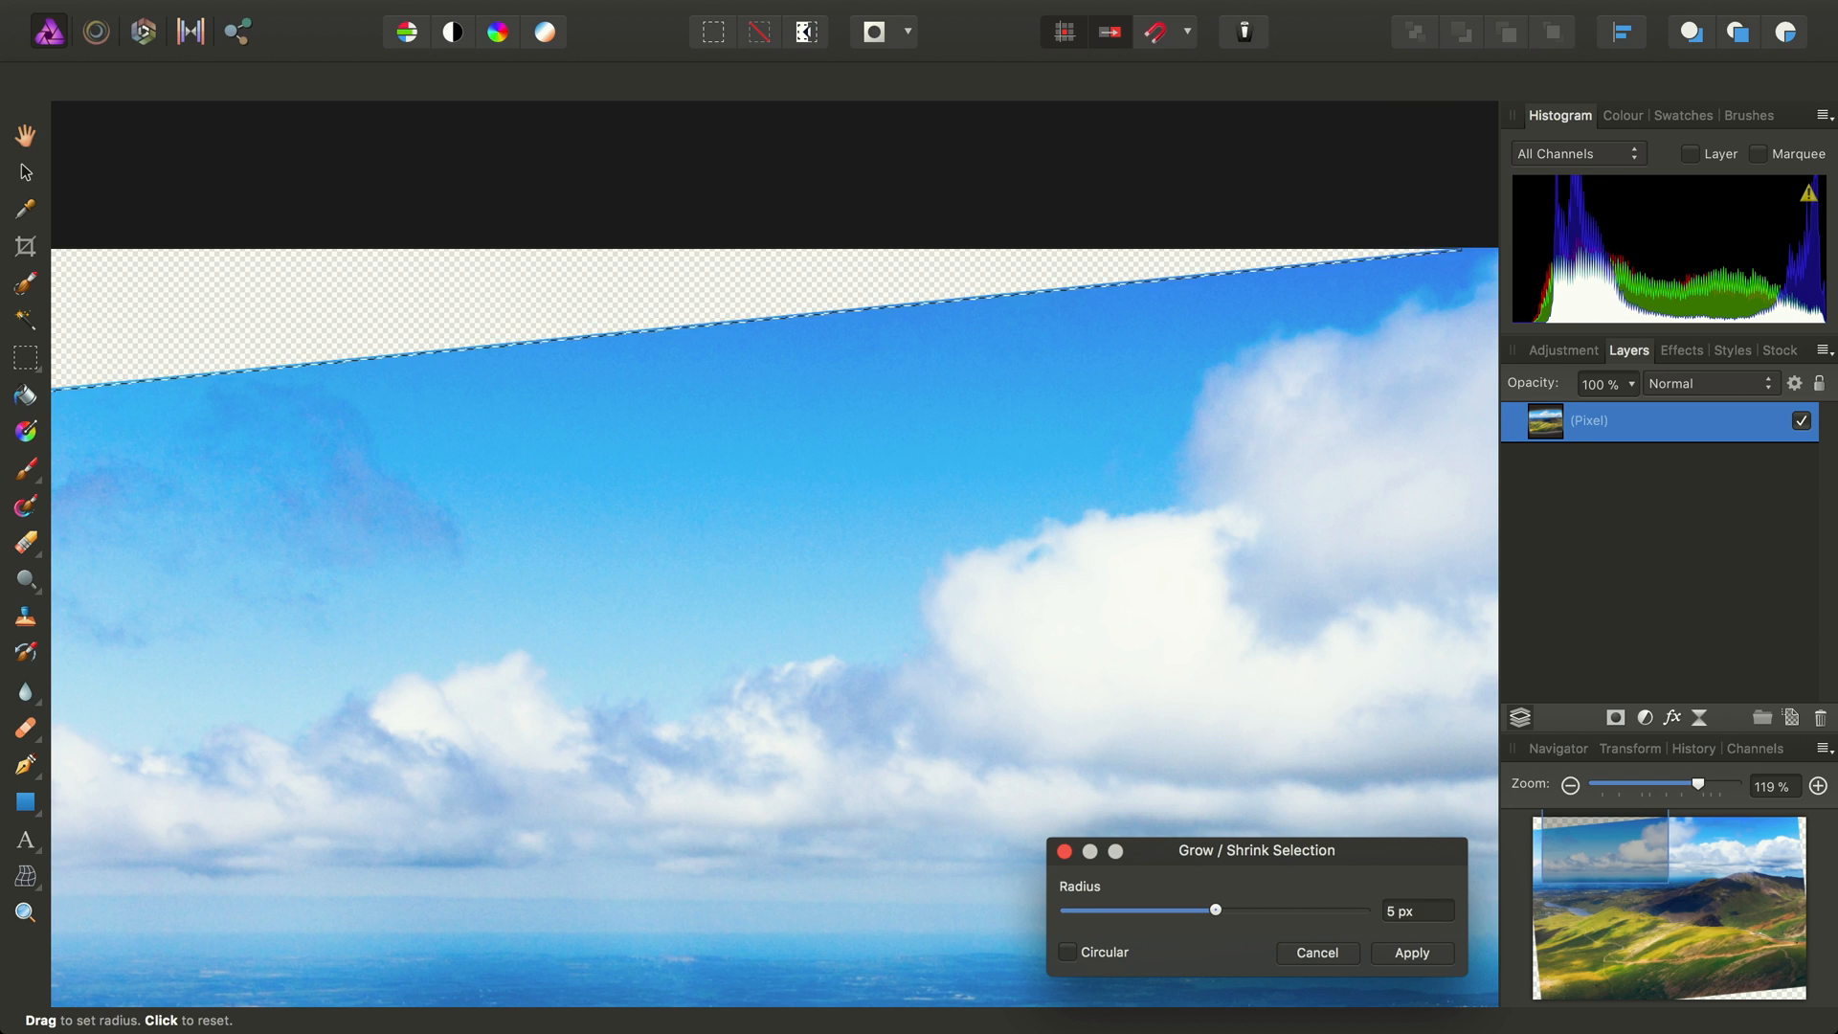
mouse_move(686, 310)
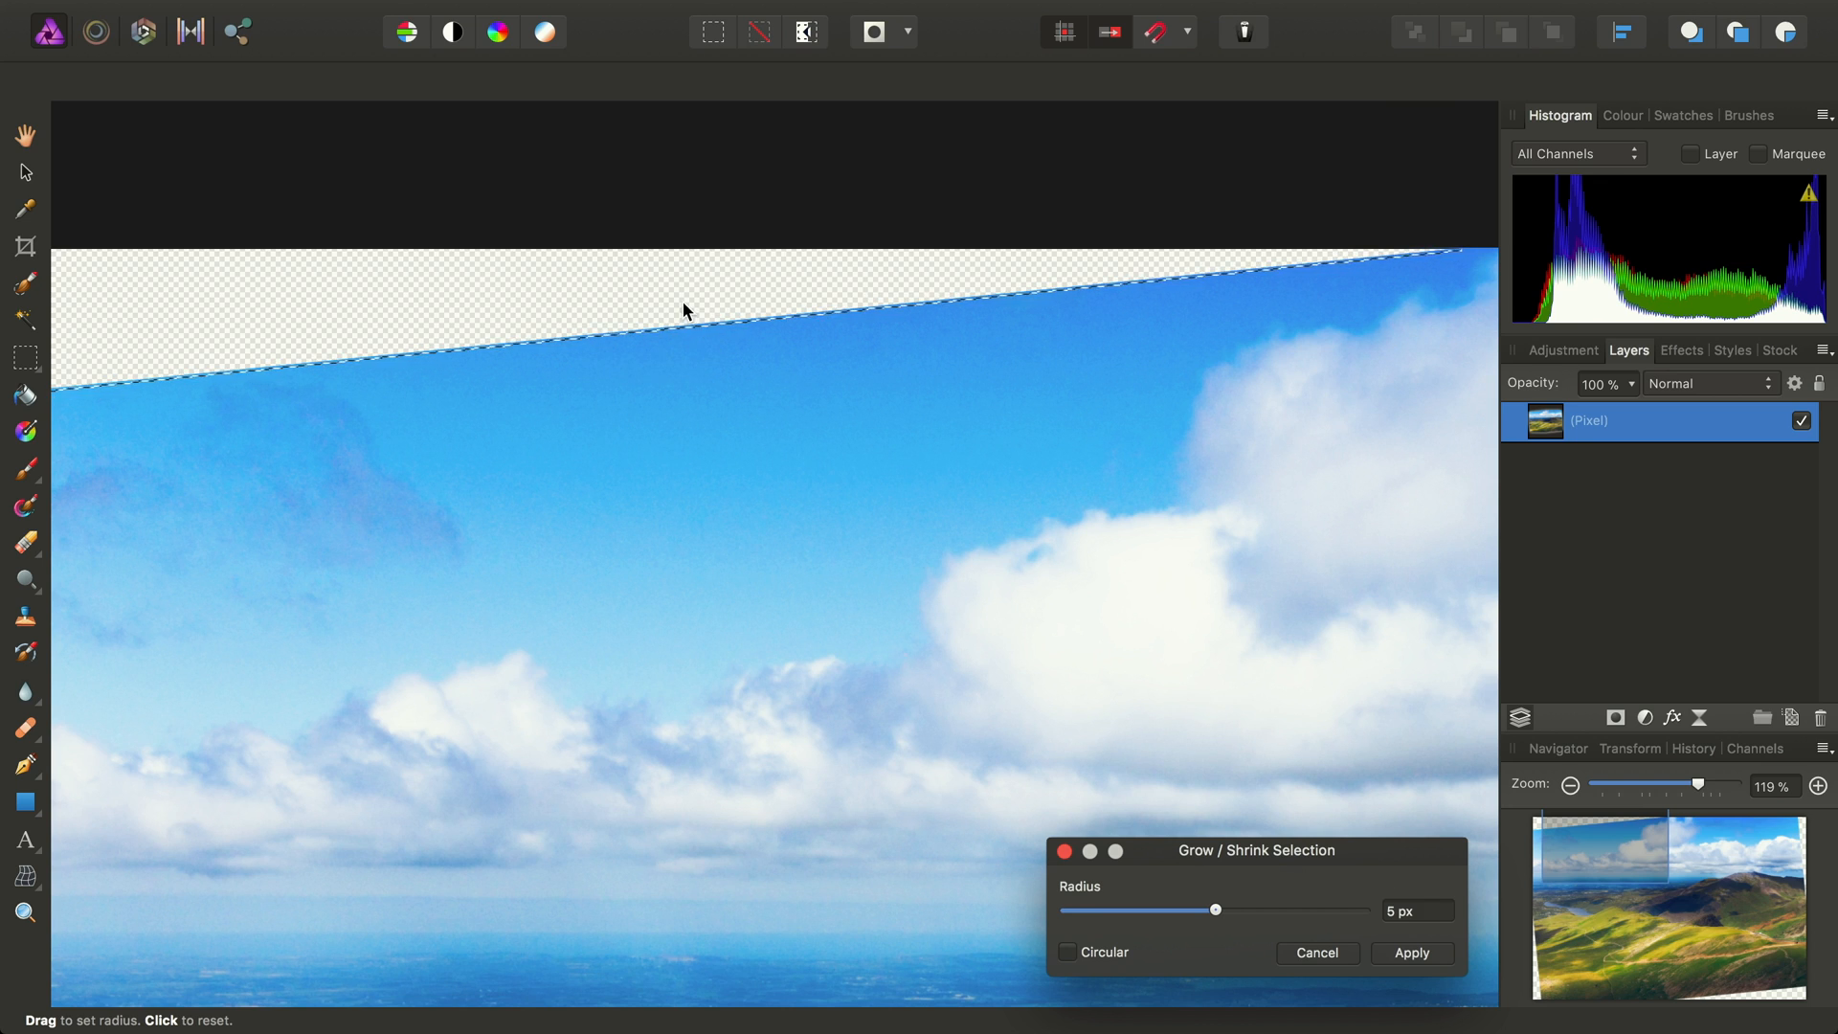
mouse_move(571, 327)
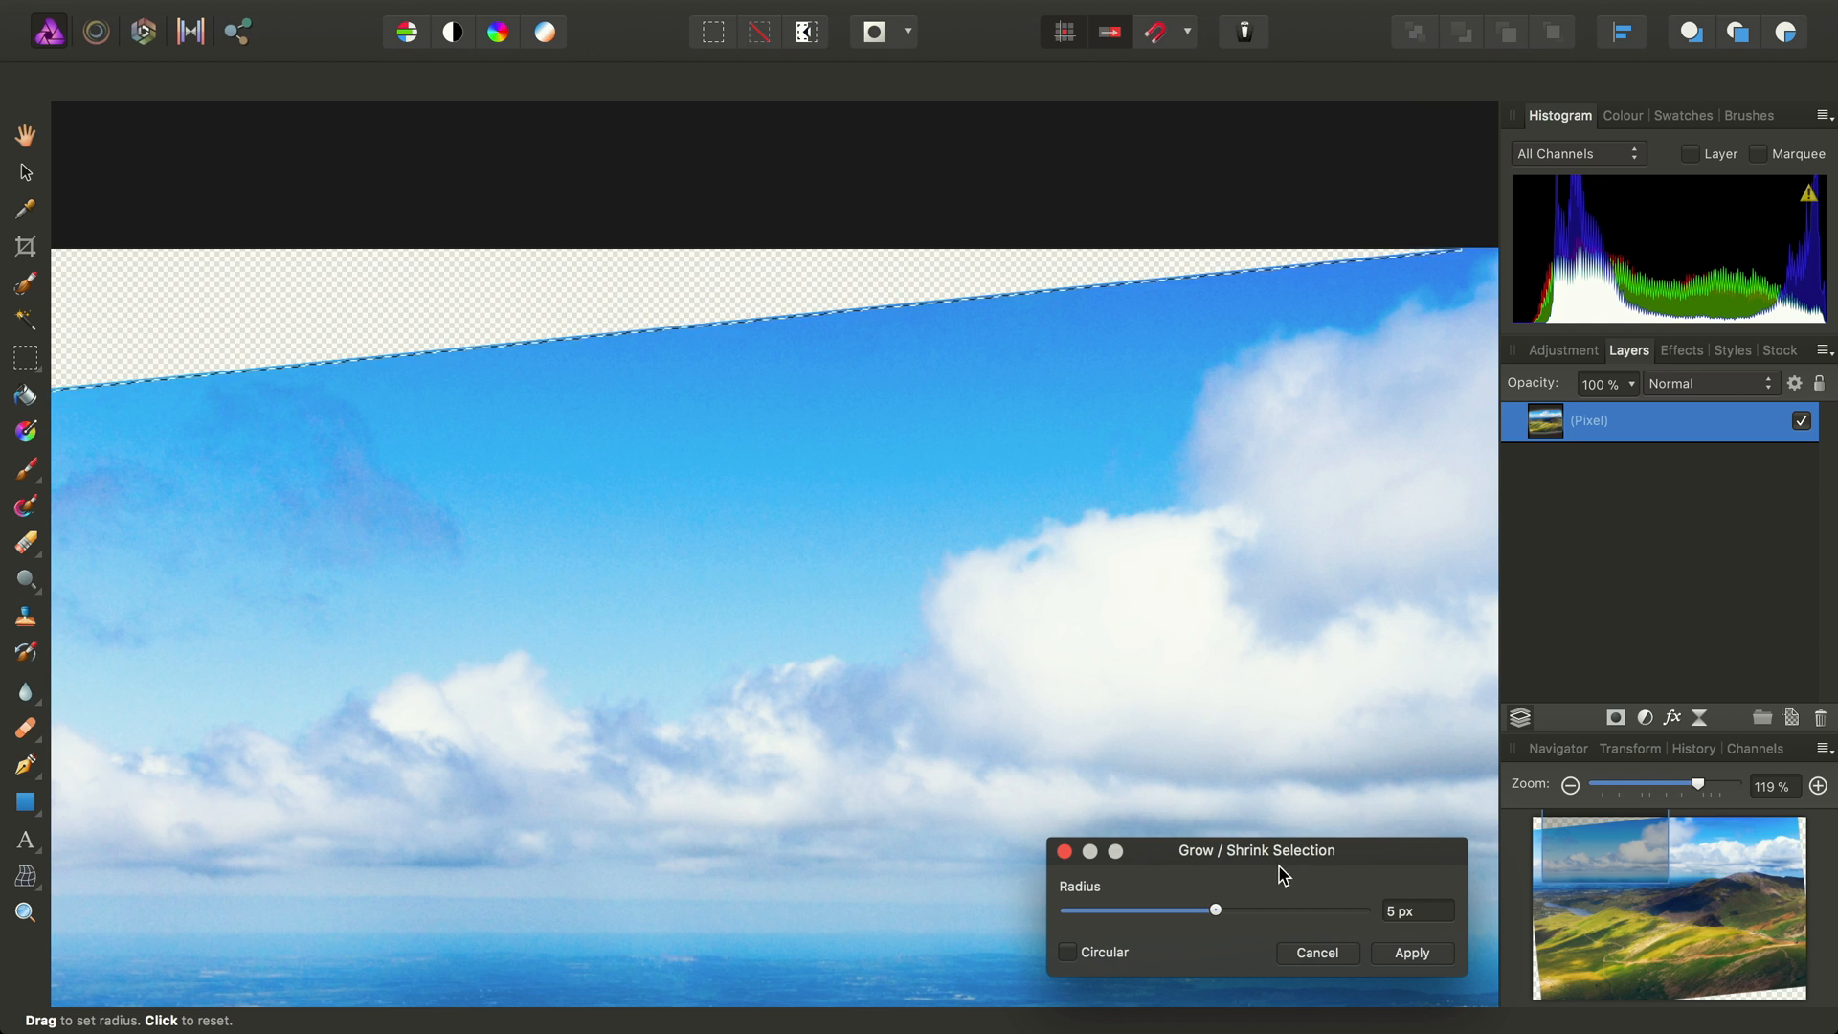
left_click(1412, 952)
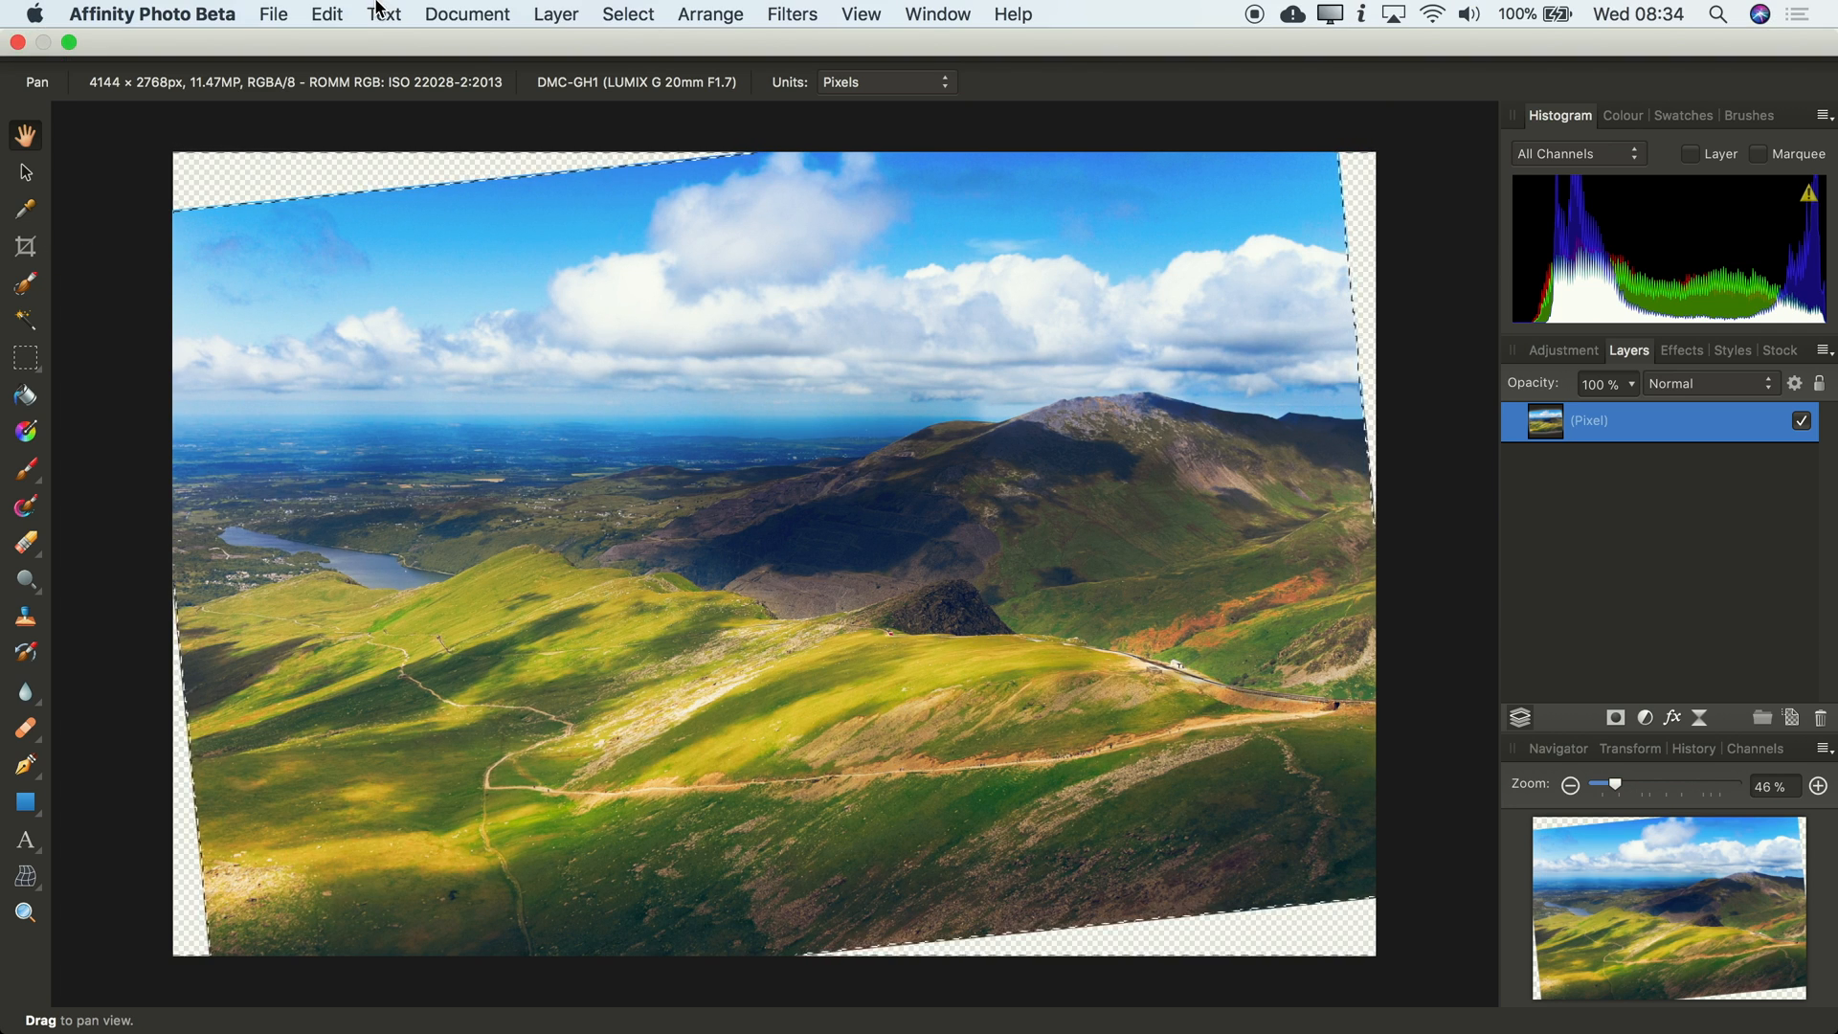
Inpaint the selected transparent corners with Edit > Inpaint
left_click(326, 14)
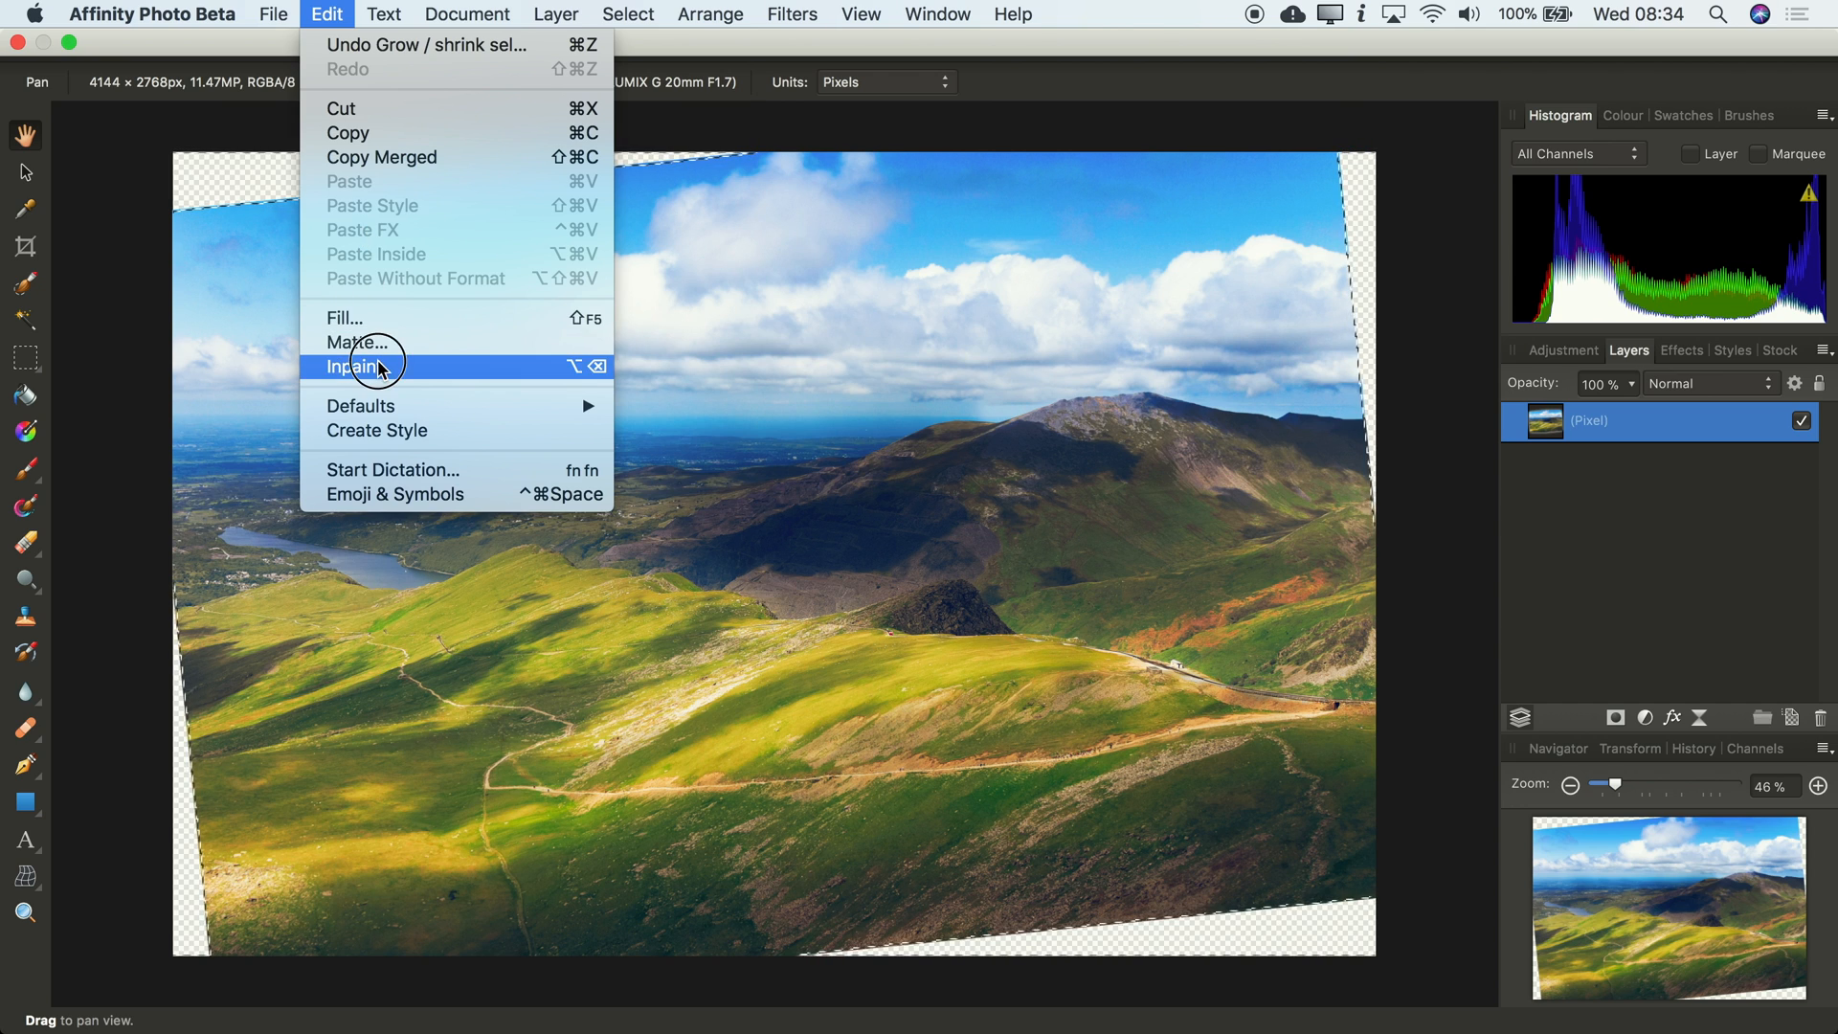
left_click(357, 366)
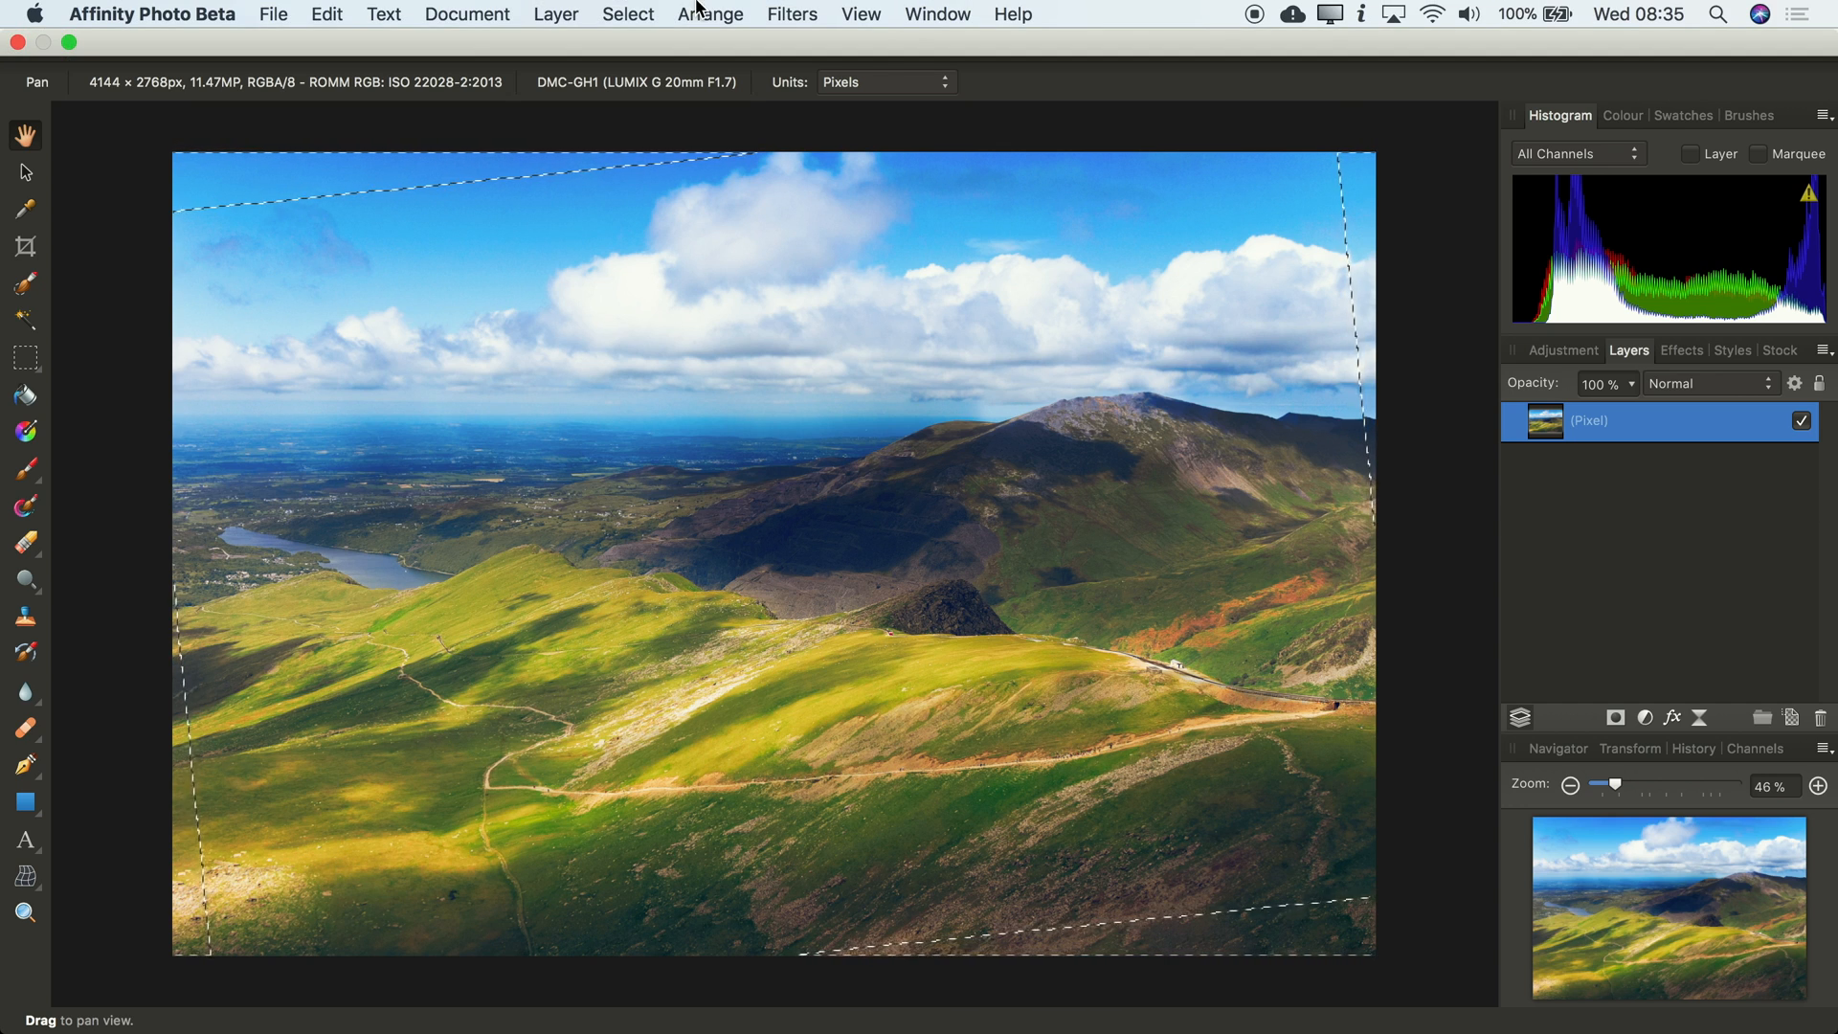
Deselect the current corner selection
left_click(628, 13)
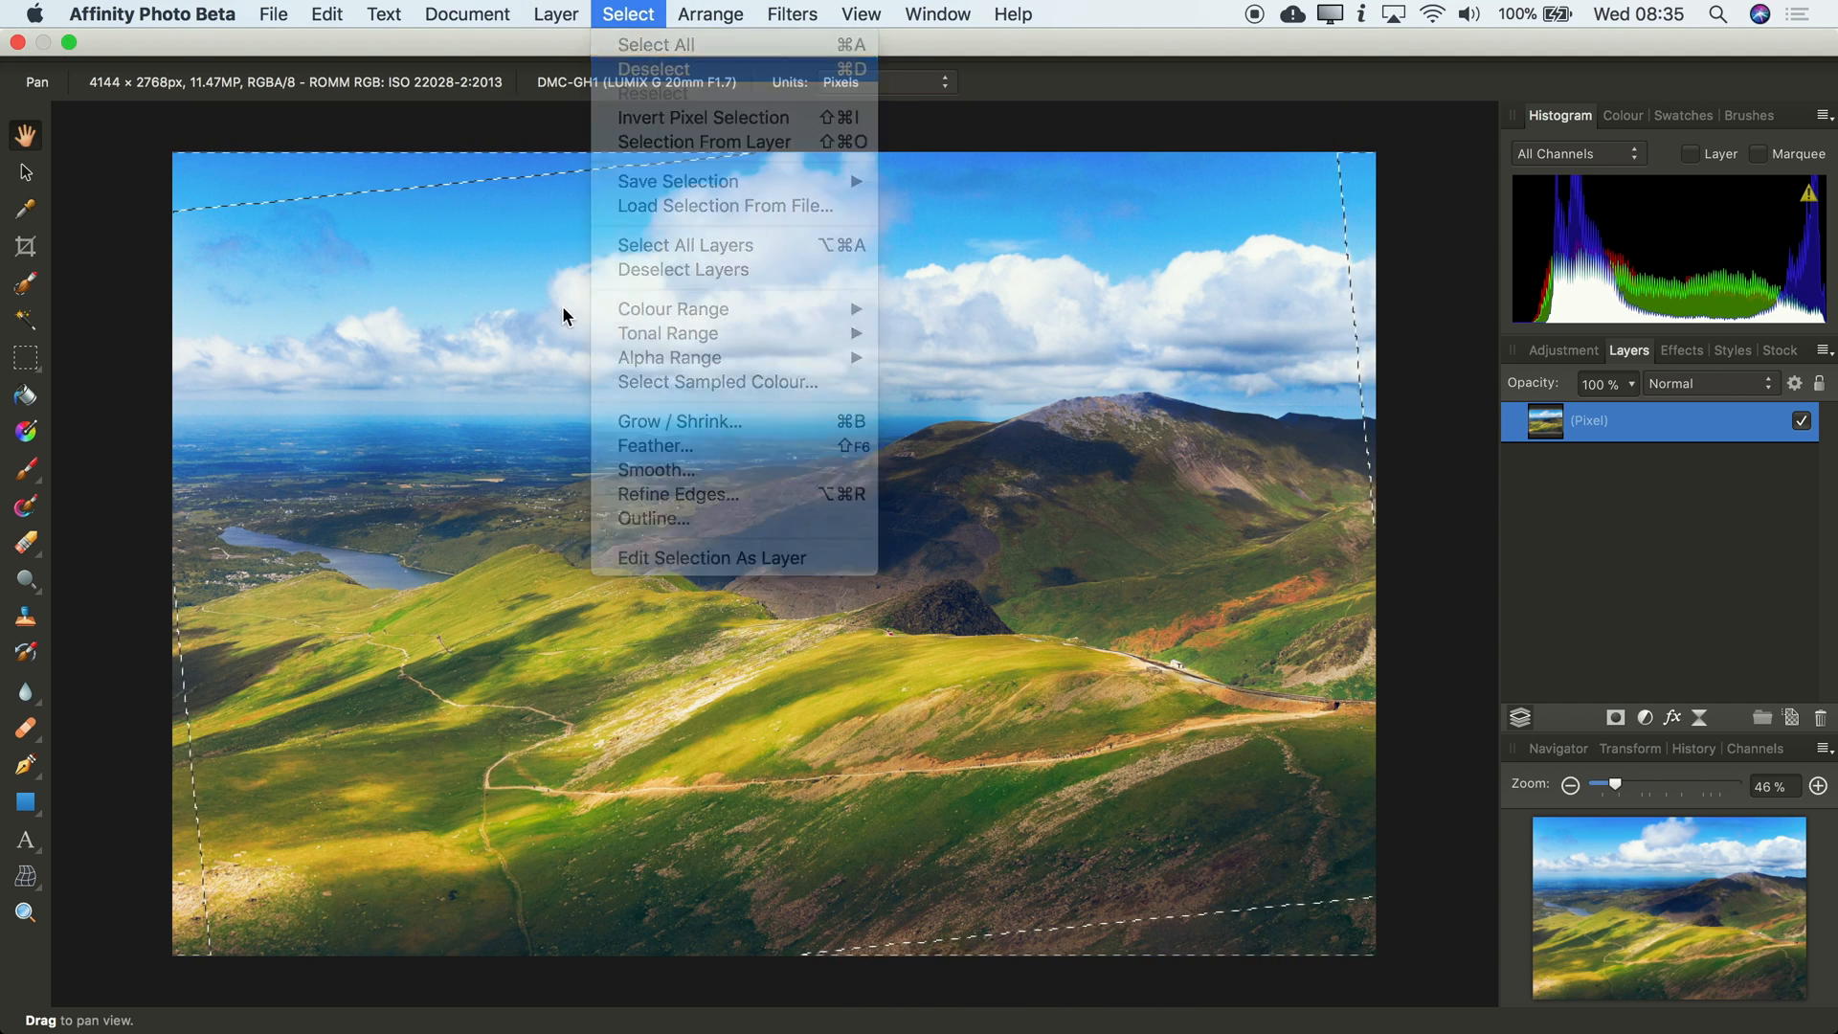
left_click(655, 69)
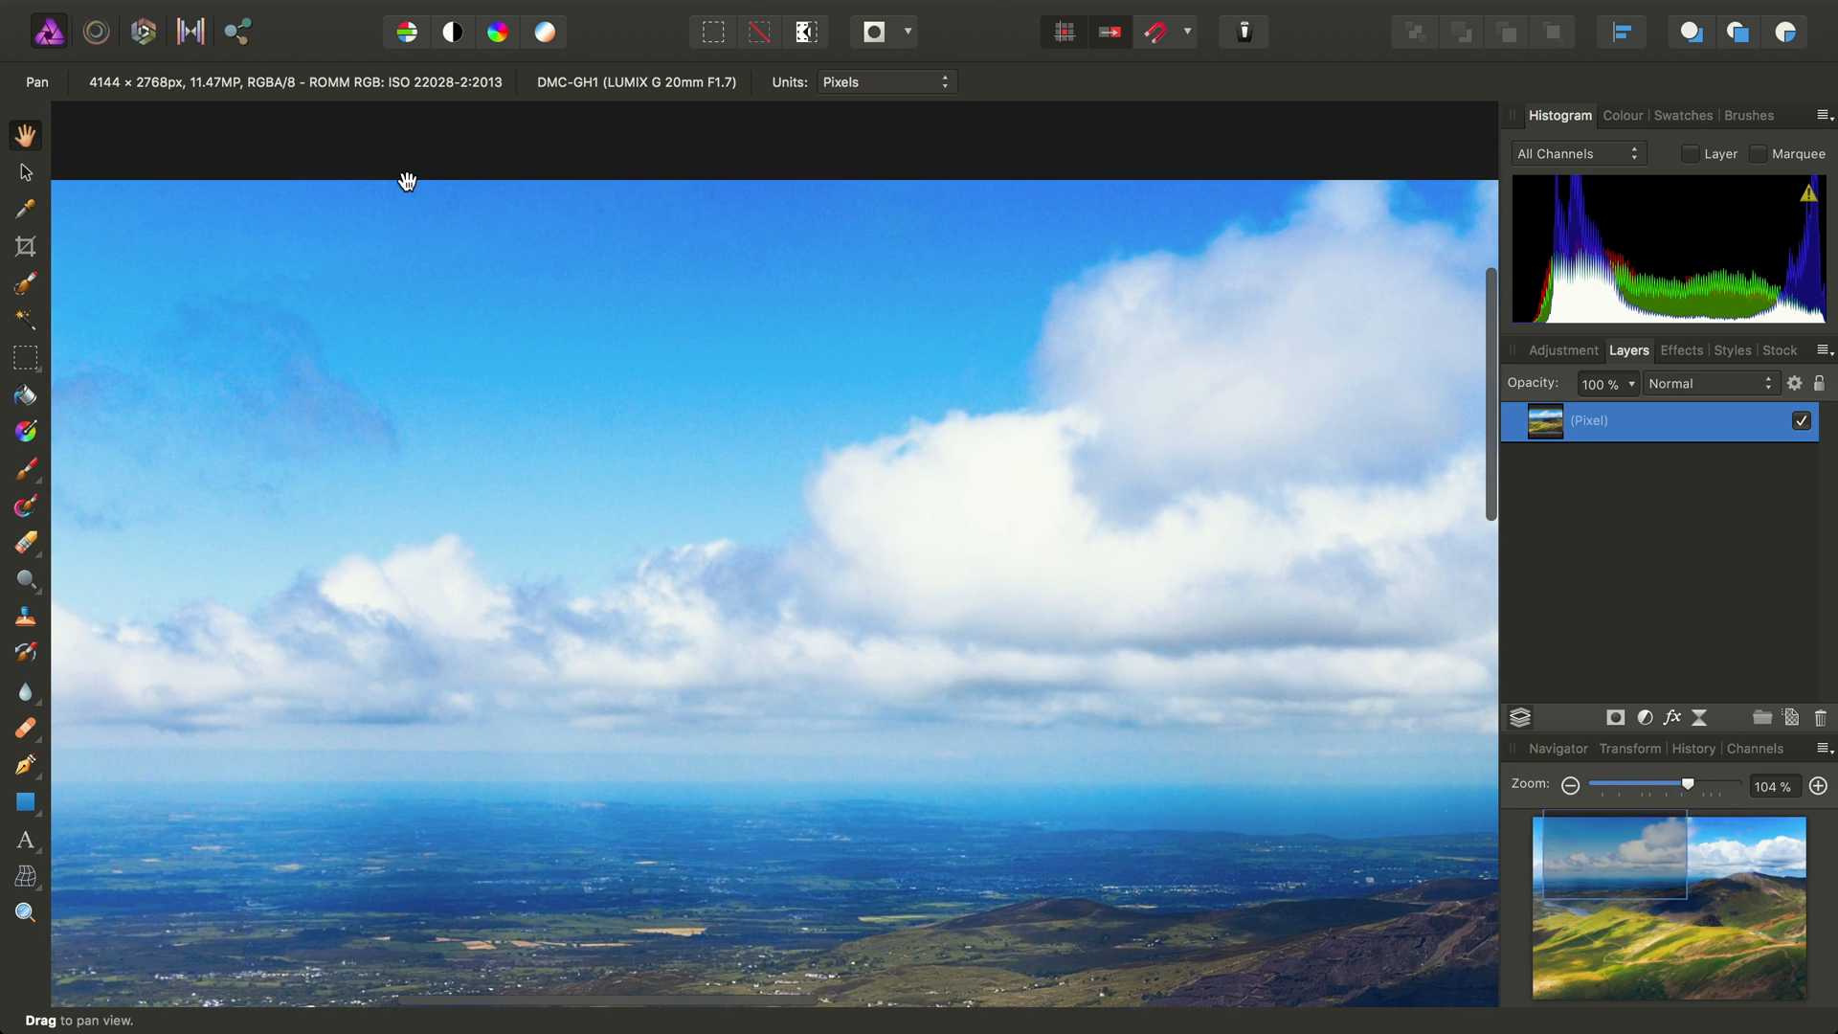
Pan around the zoomed-in photo edges and corners to inspect the inpainted areas
left_click_drag(408, 182, 569, 358)
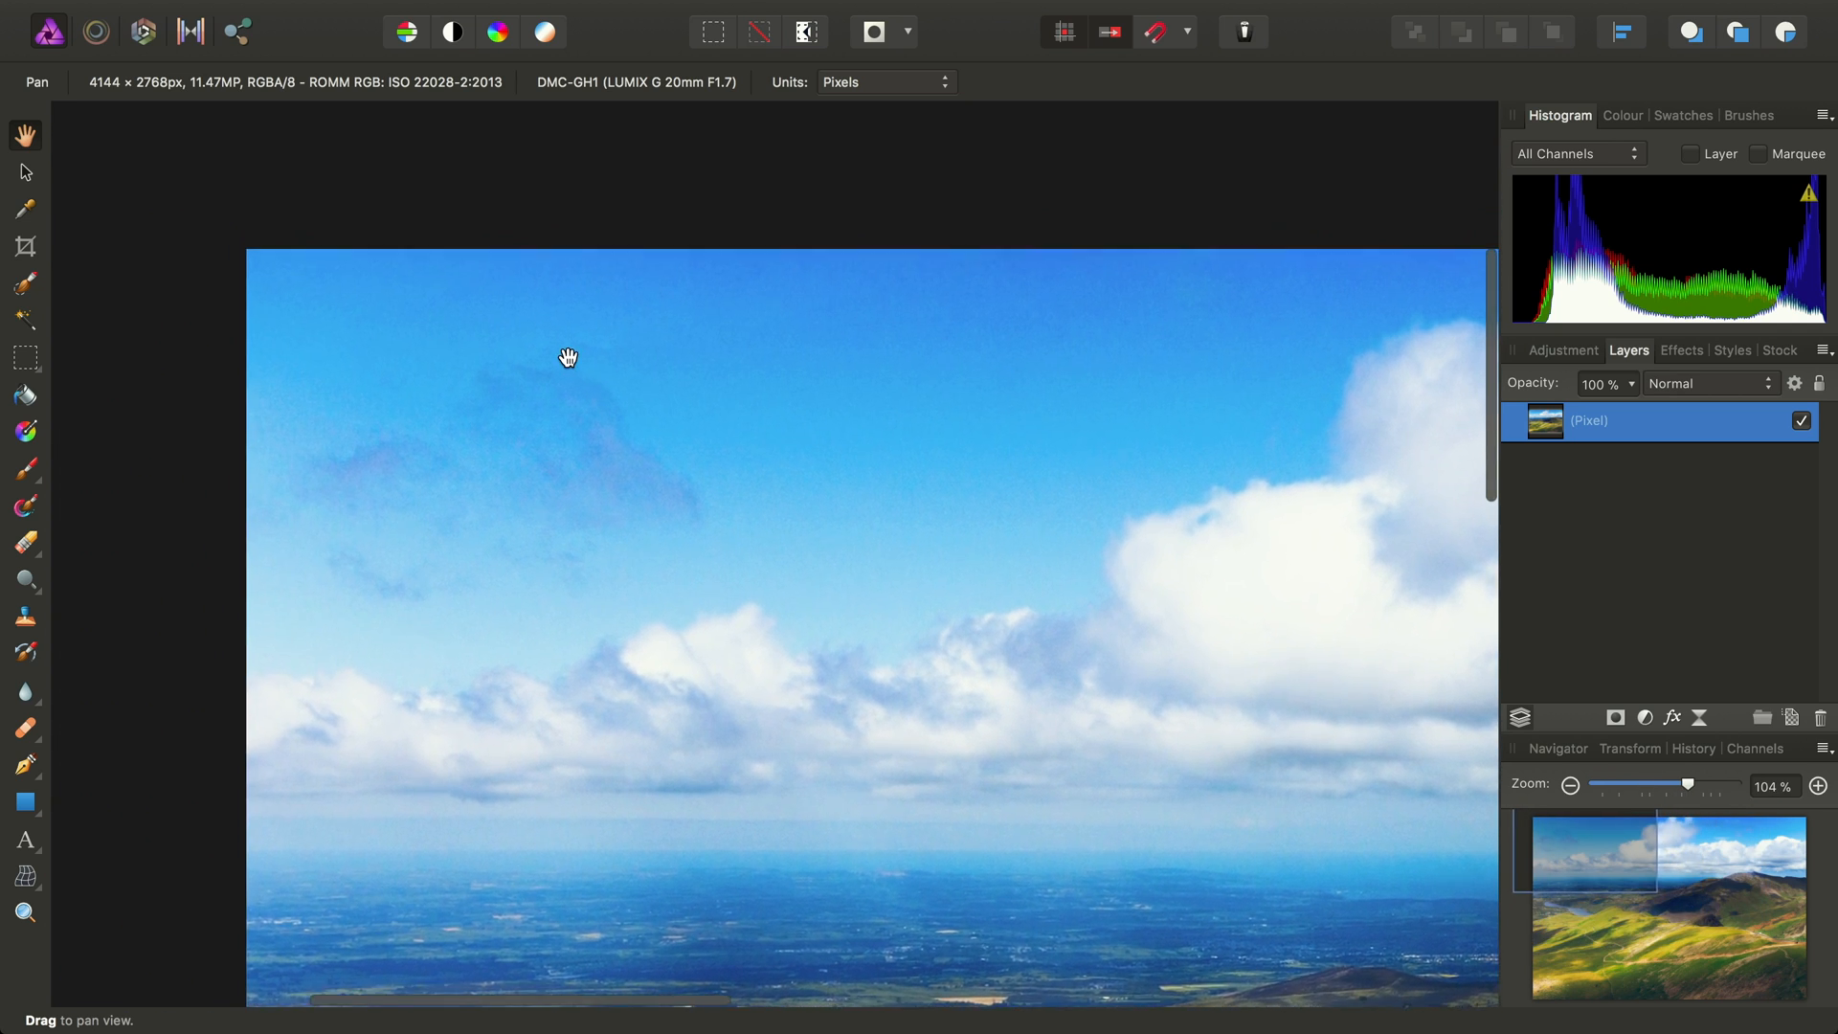
left_click_drag(568, 356, 607, 720)
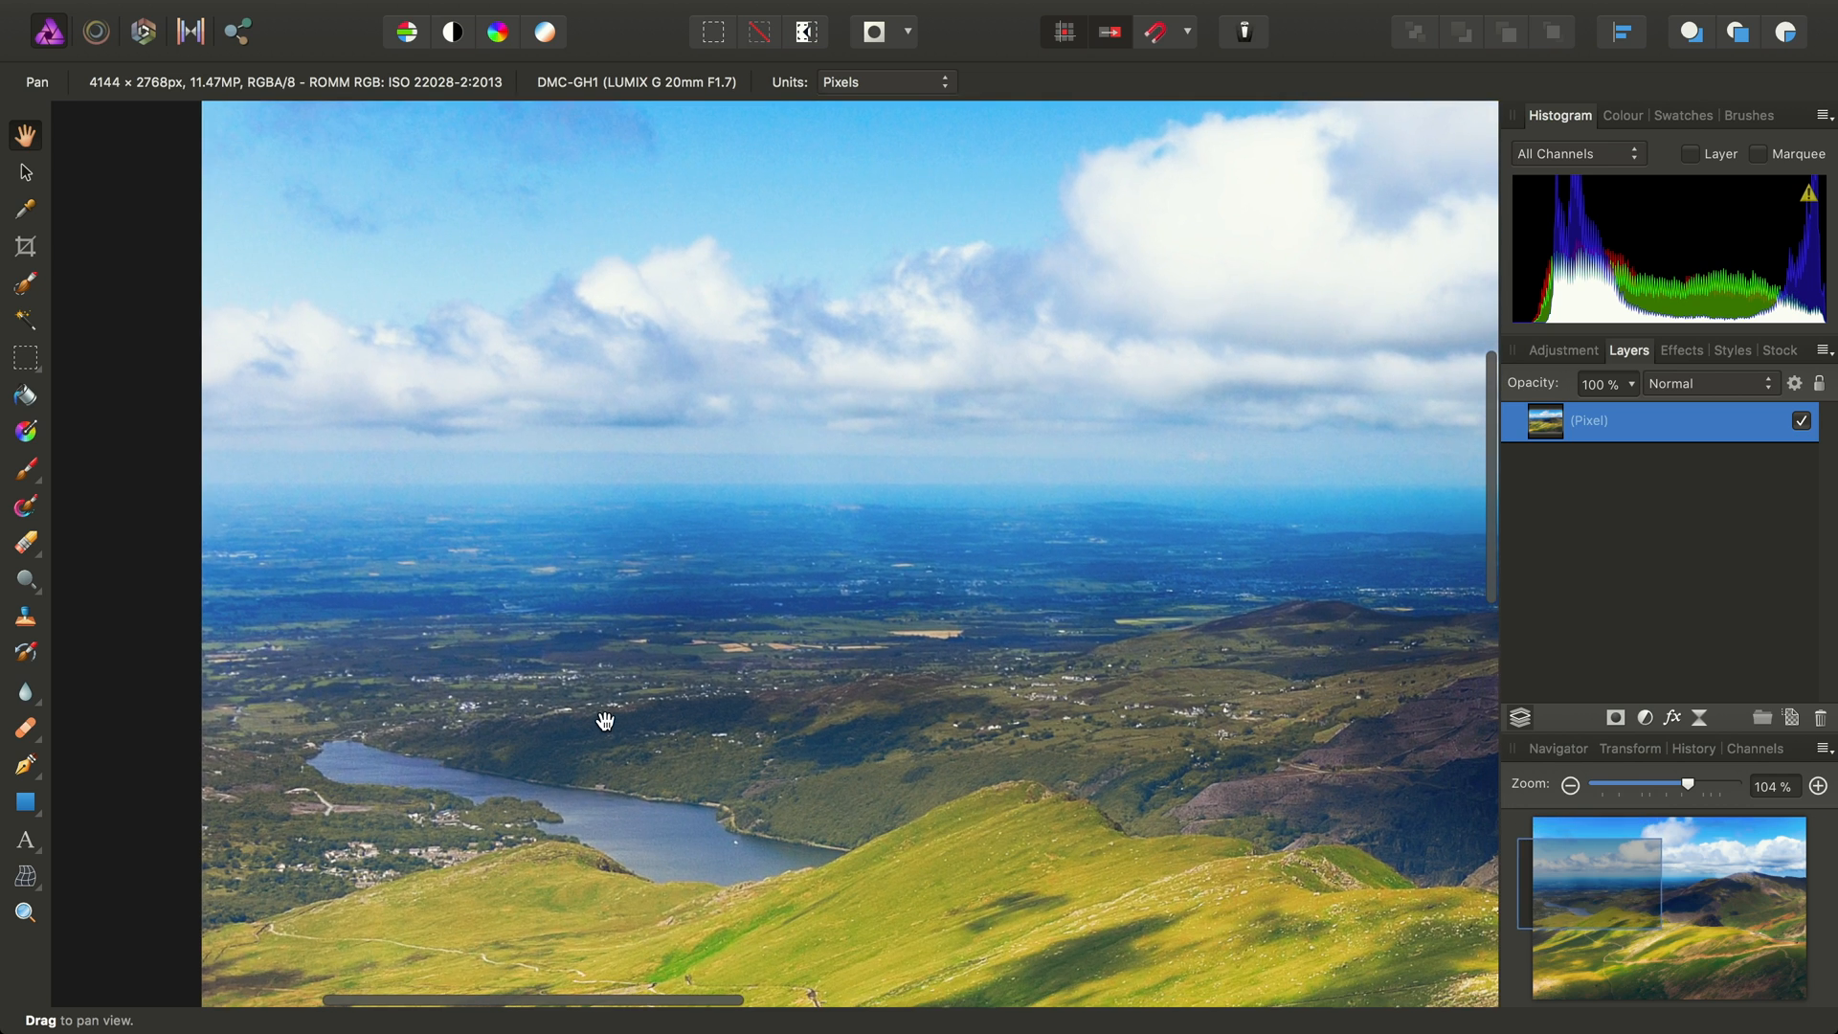
left_click_drag(607, 720, 440, 686)
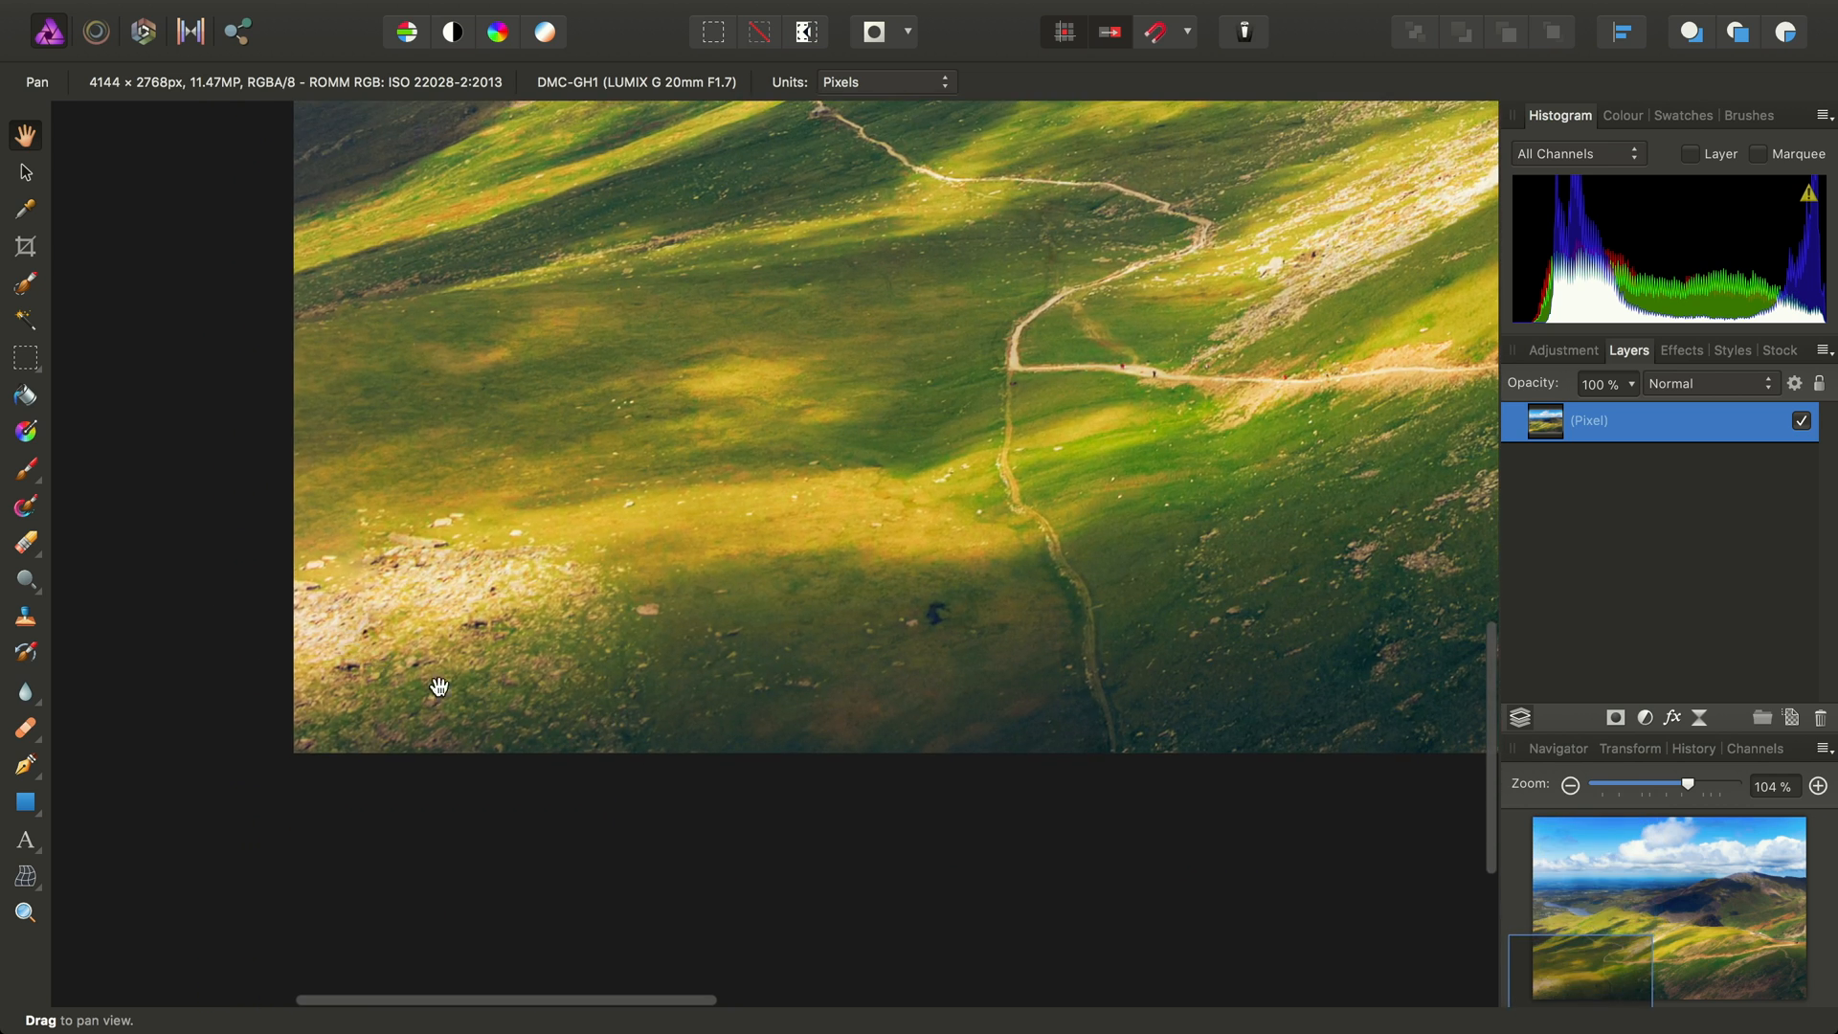
left_click_drag(441, 687, 873, 808)
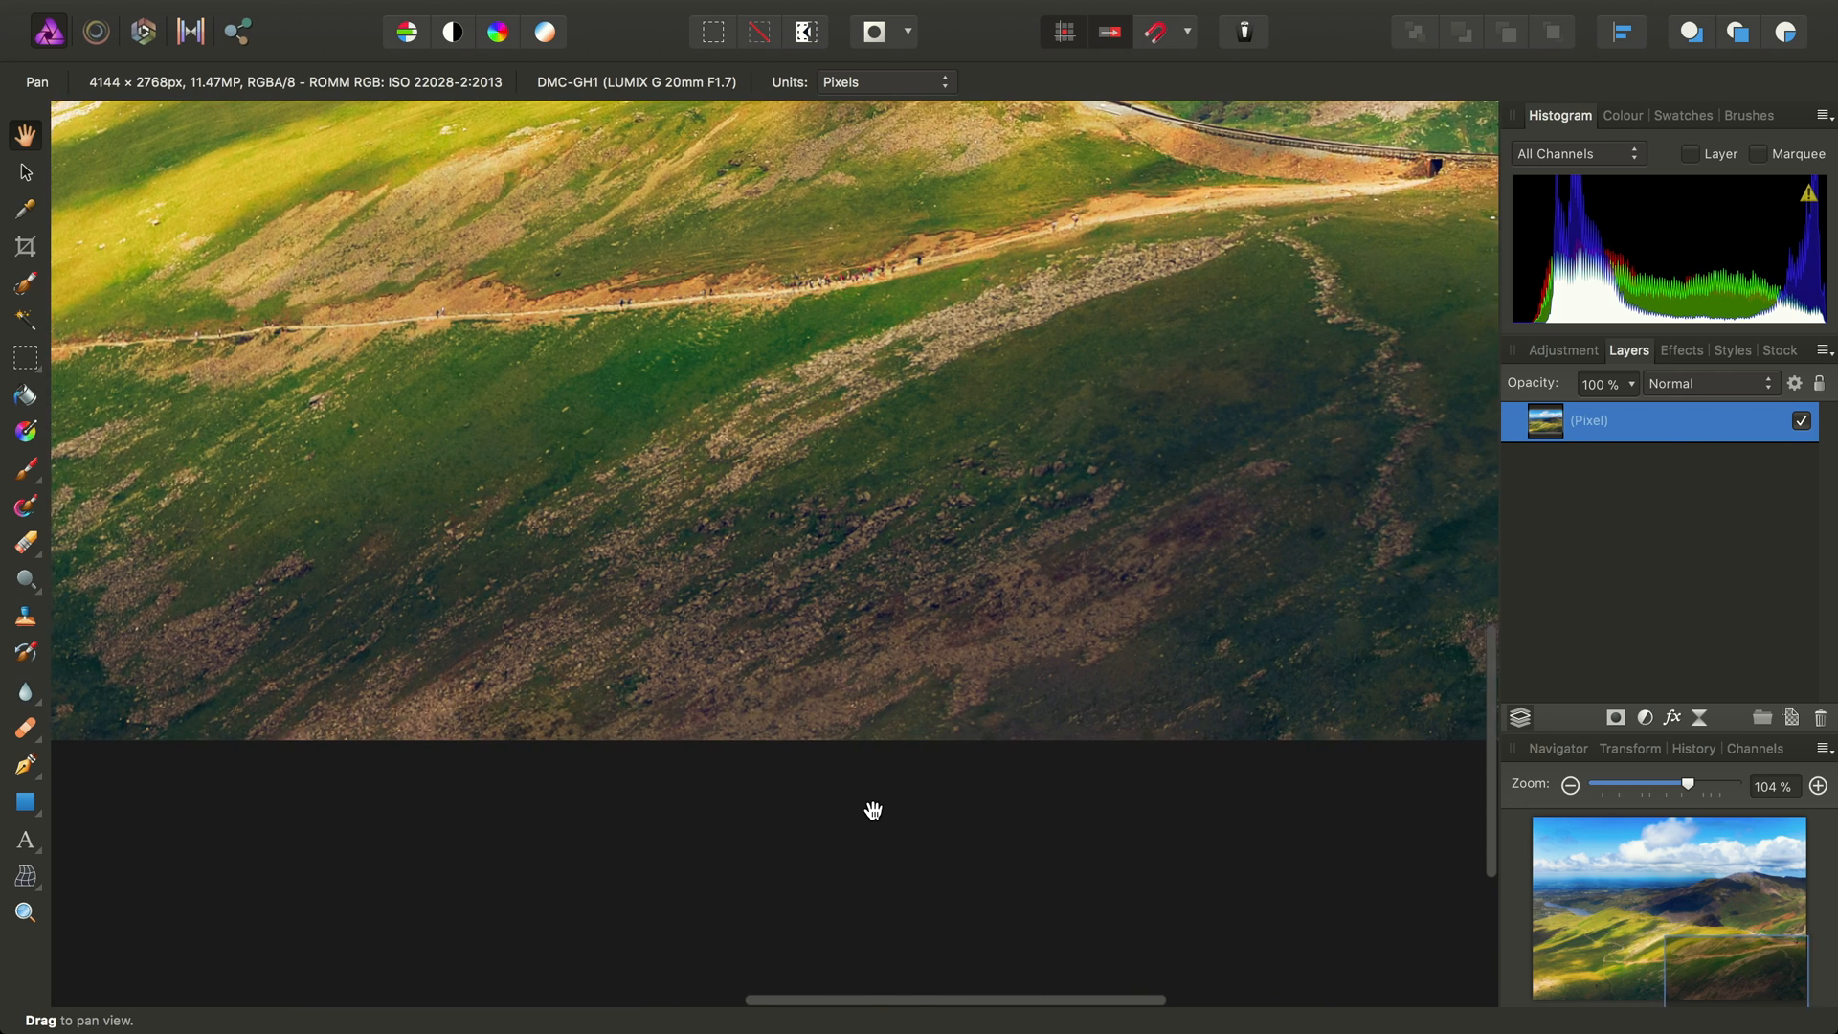
left_click_drag(873, 808, 771, 543)
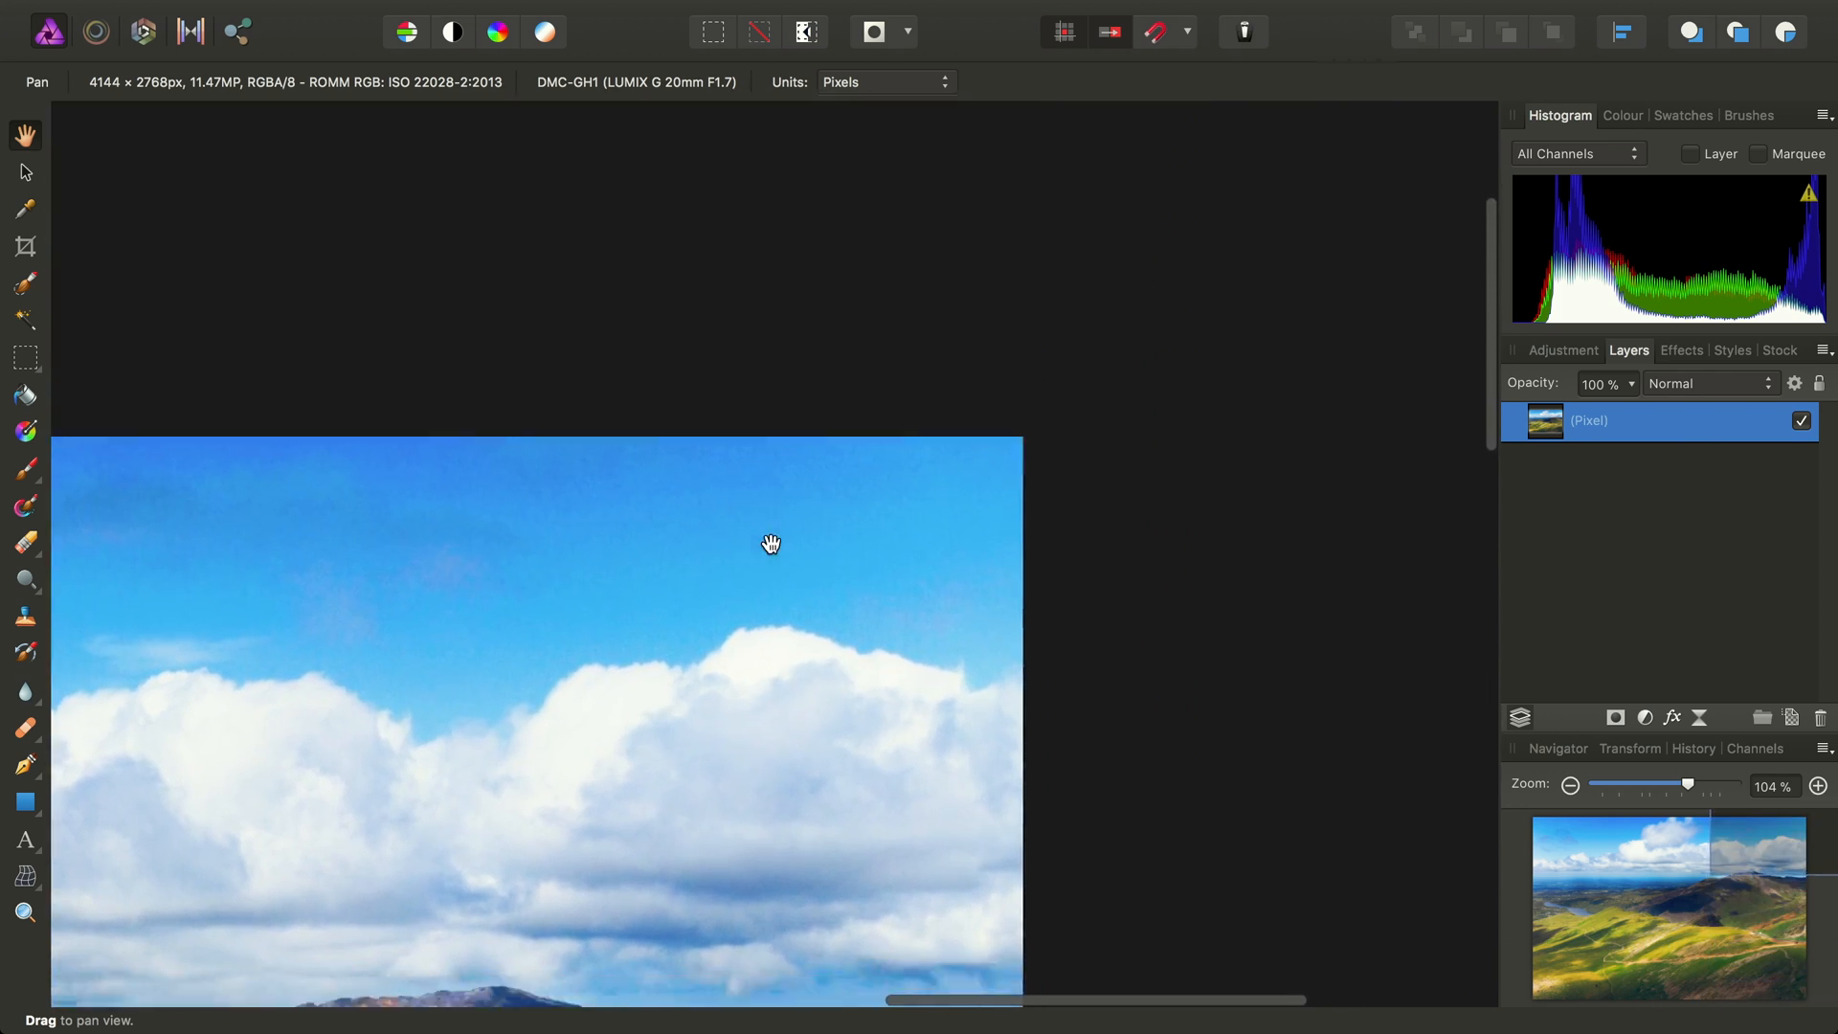
left_click_drag(772, 544, 869, 421)
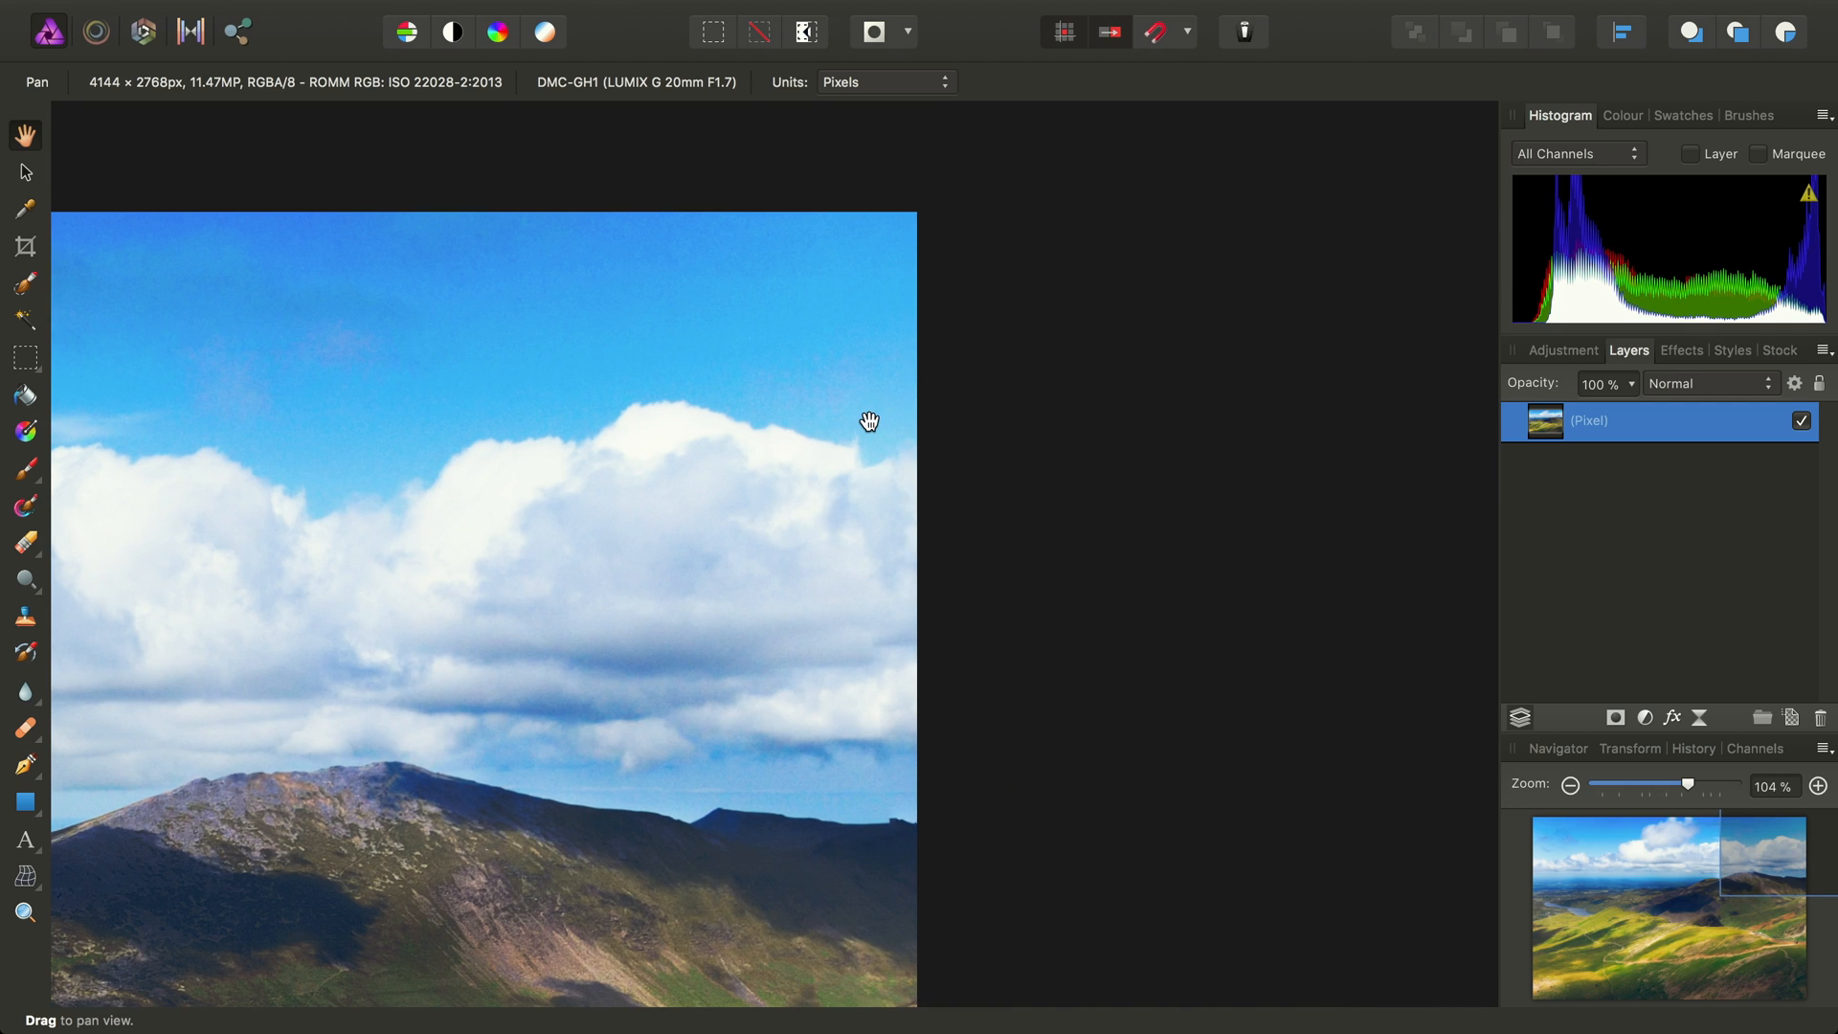
mouse_move(801, 593)
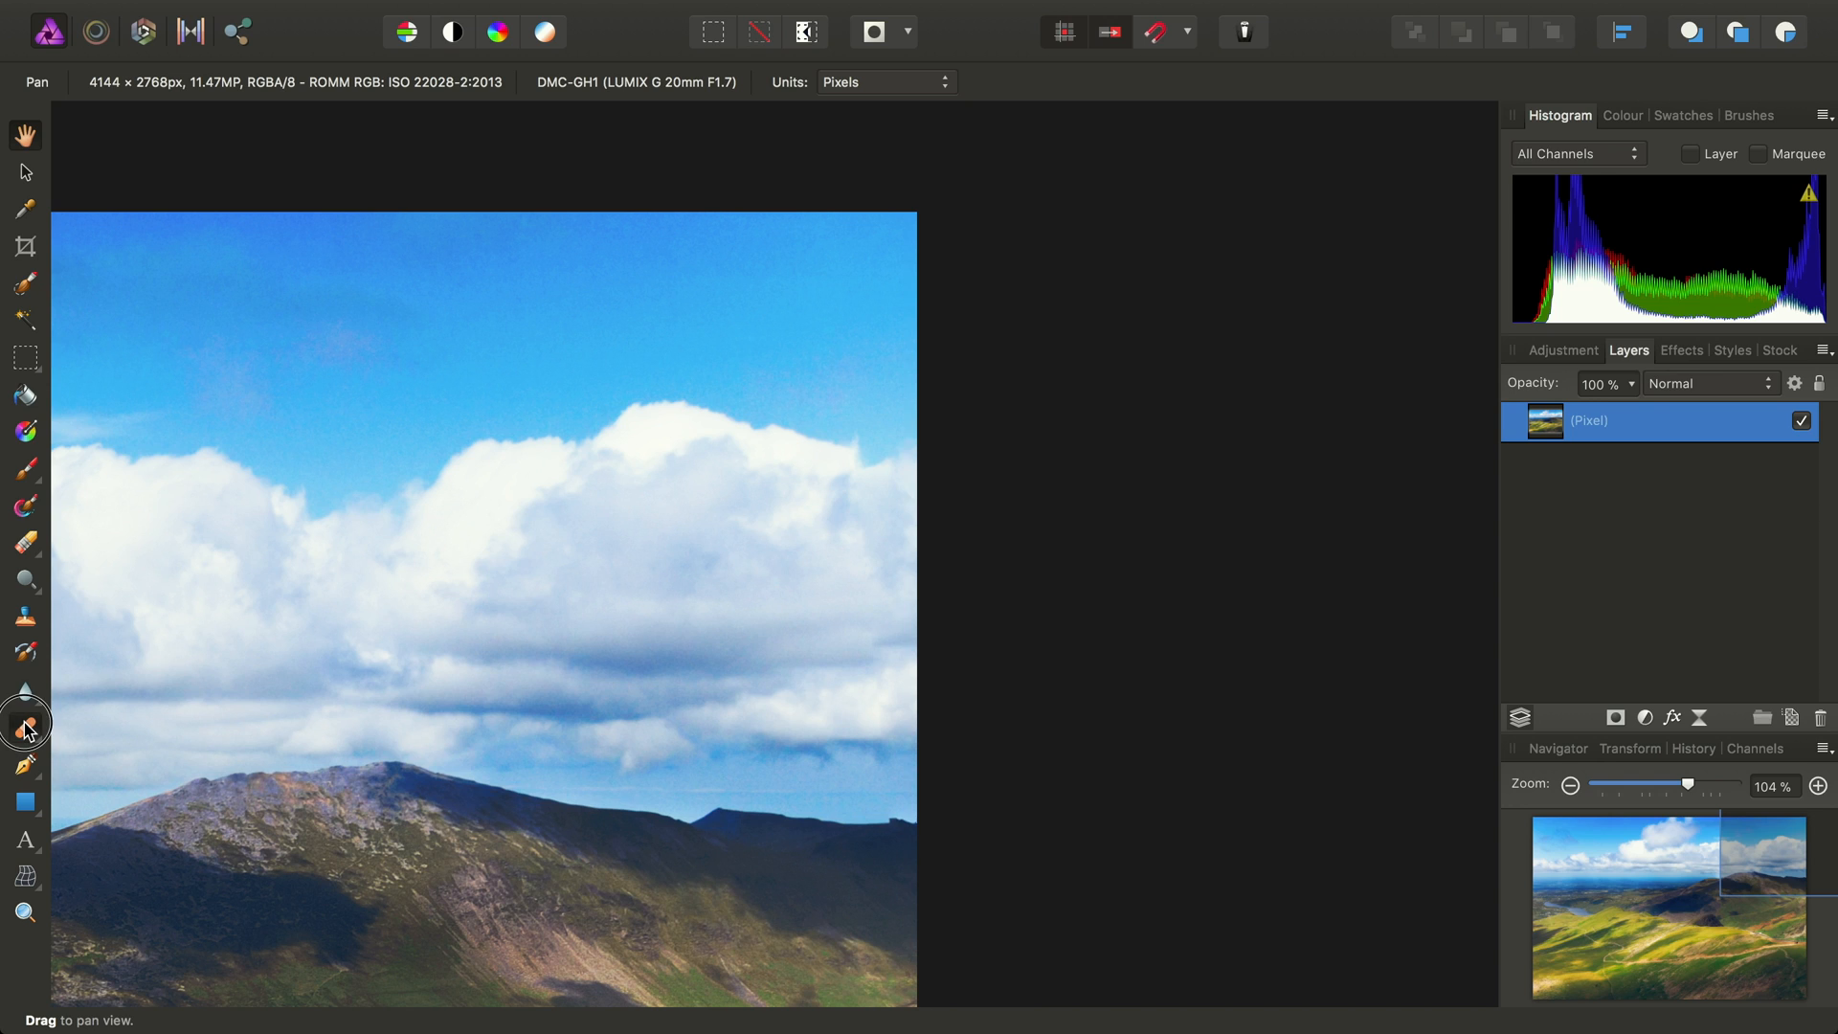
Repair the right-edge cloud seam with a 170 px Inpainting Brush
left_click(25, 728)
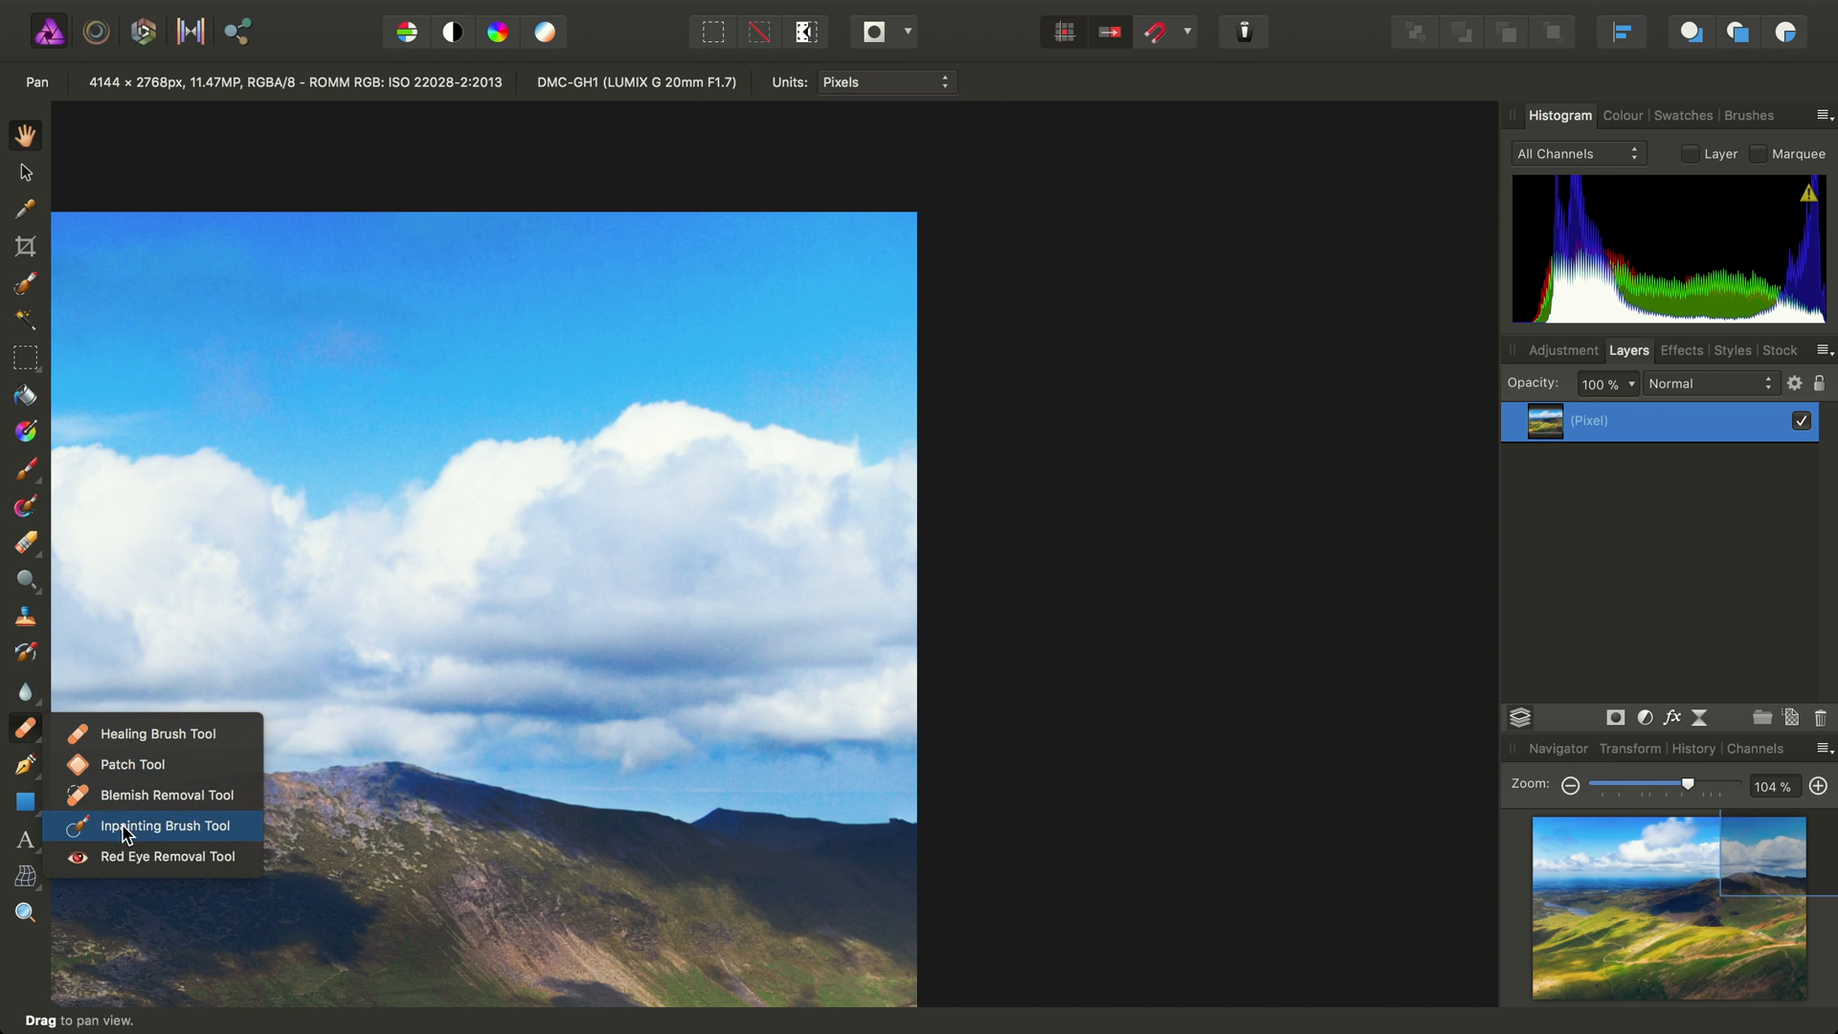
left_click(166, 828)
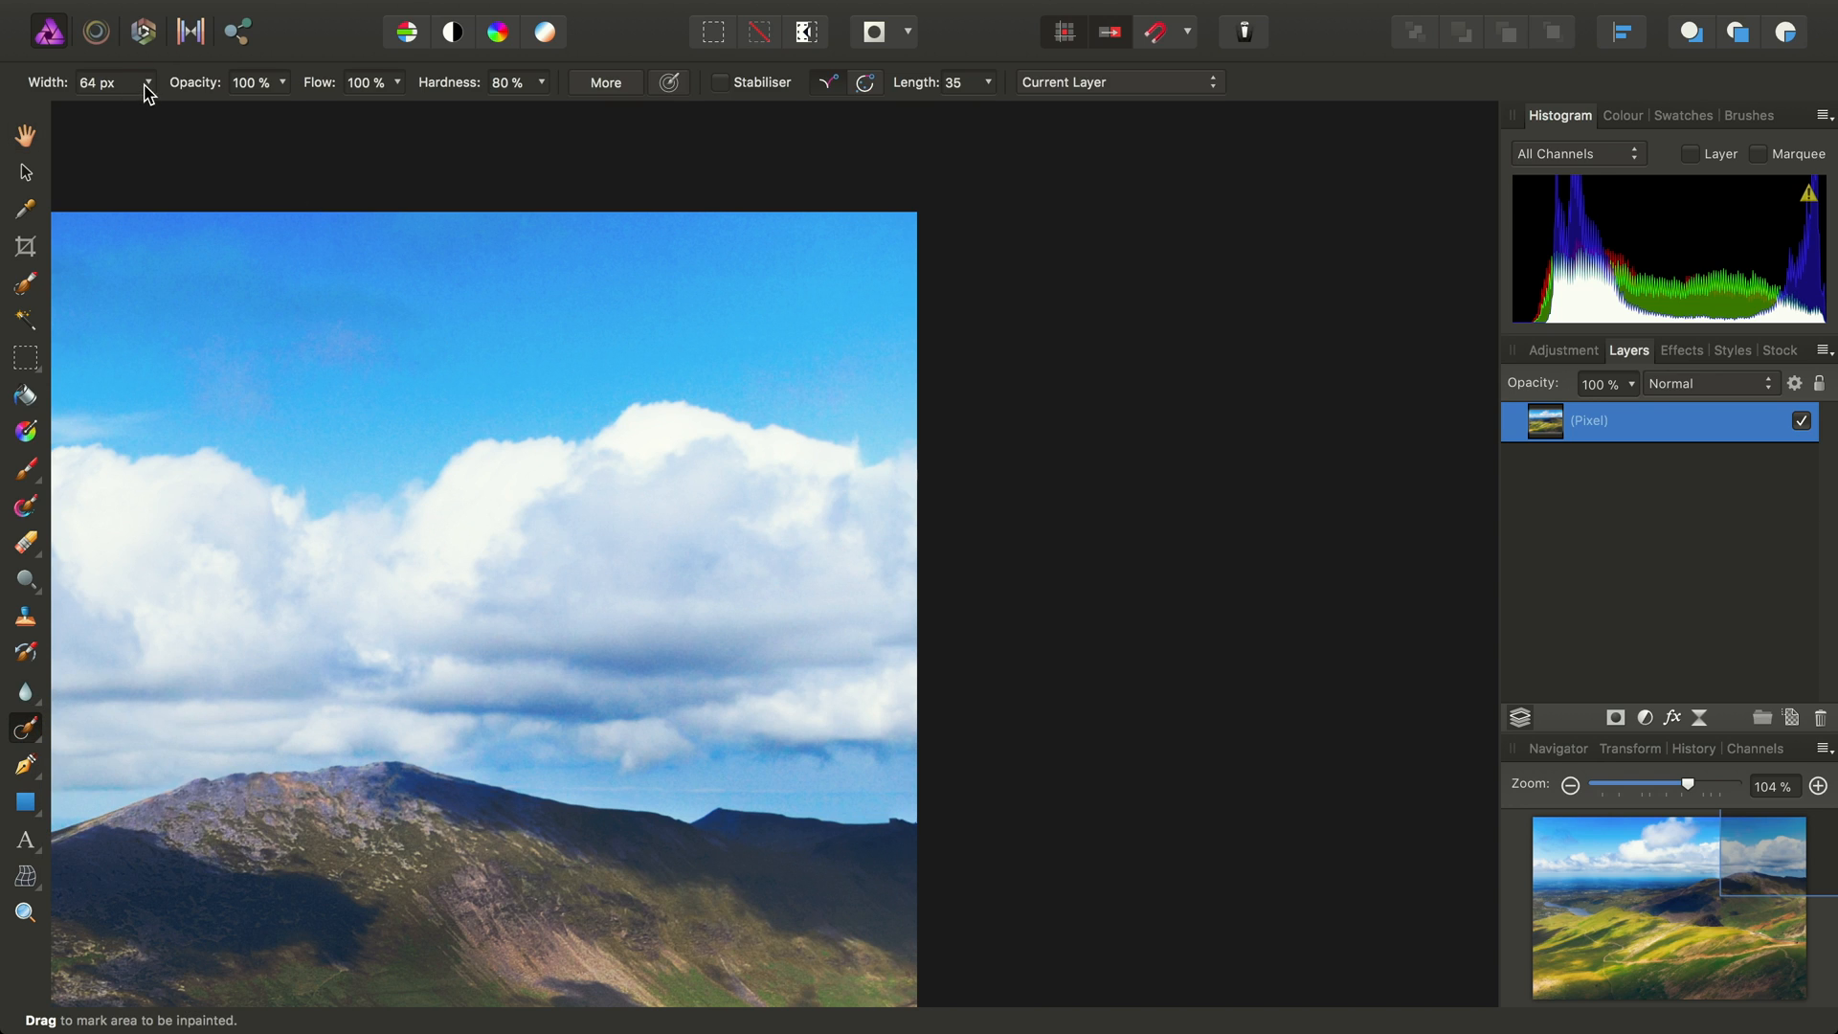
type("170")
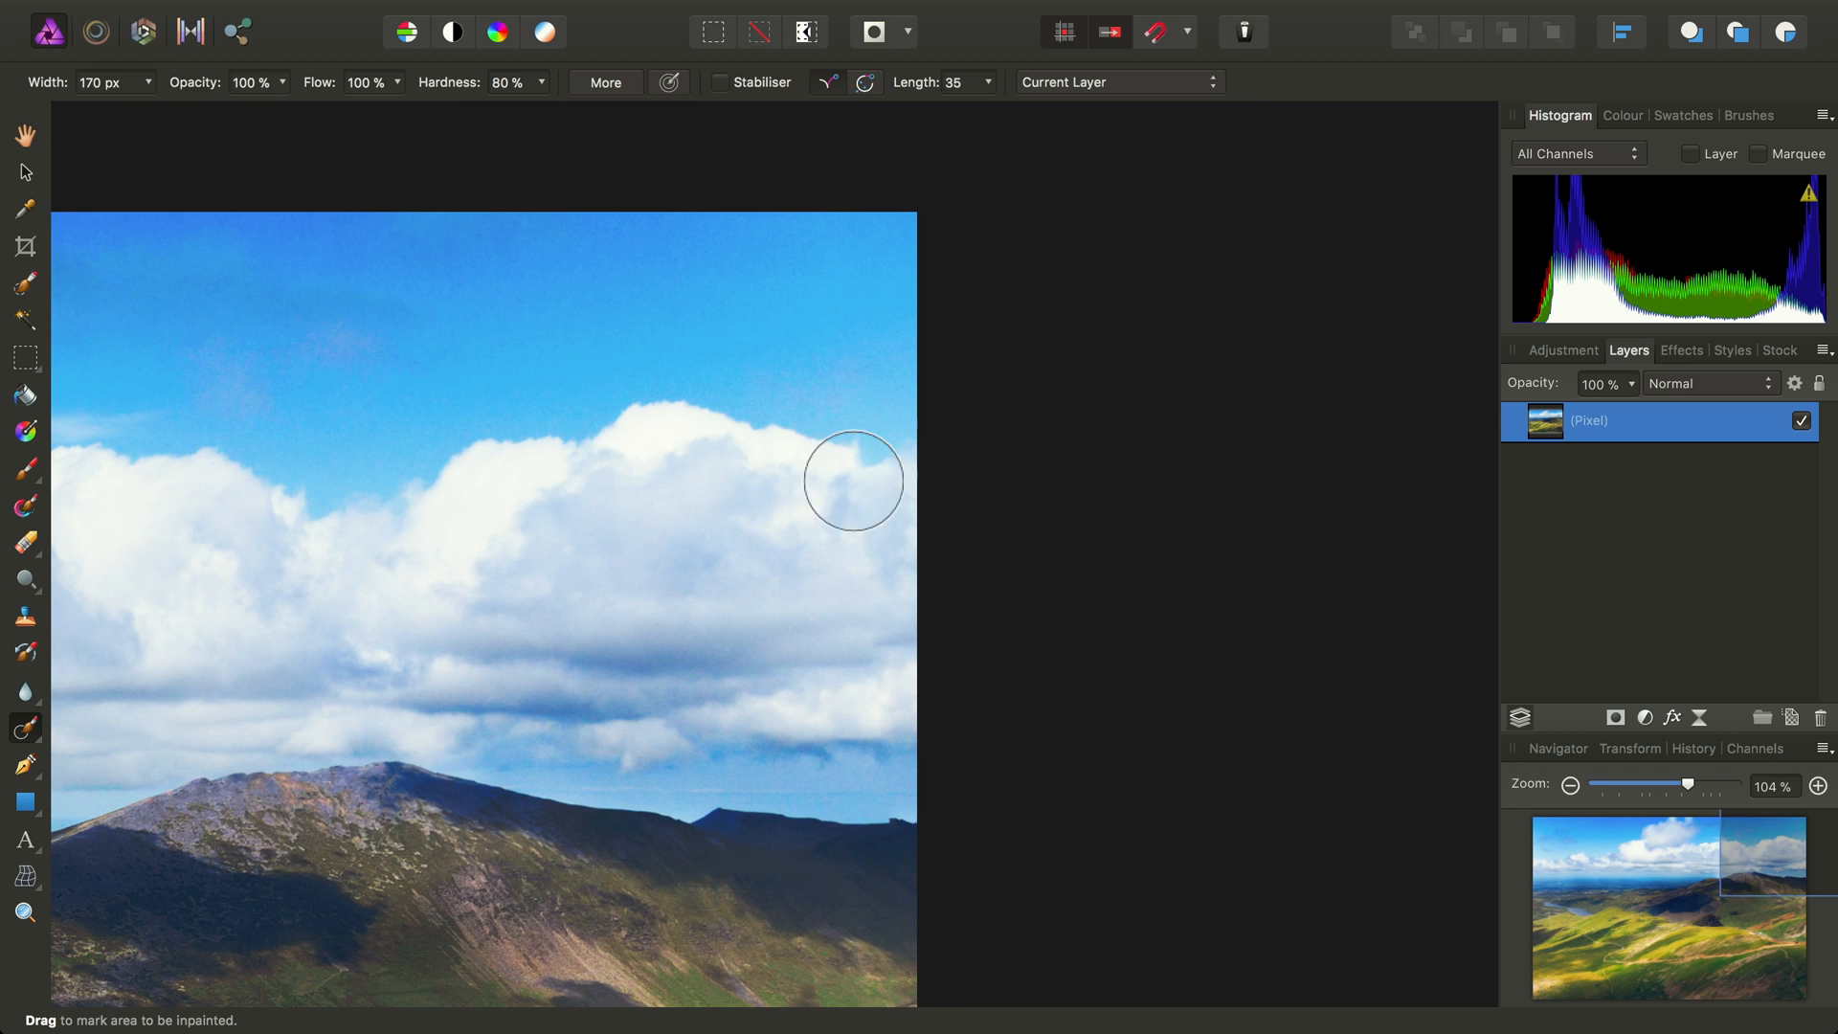
left_click_drag(854, 480, 890, 668)
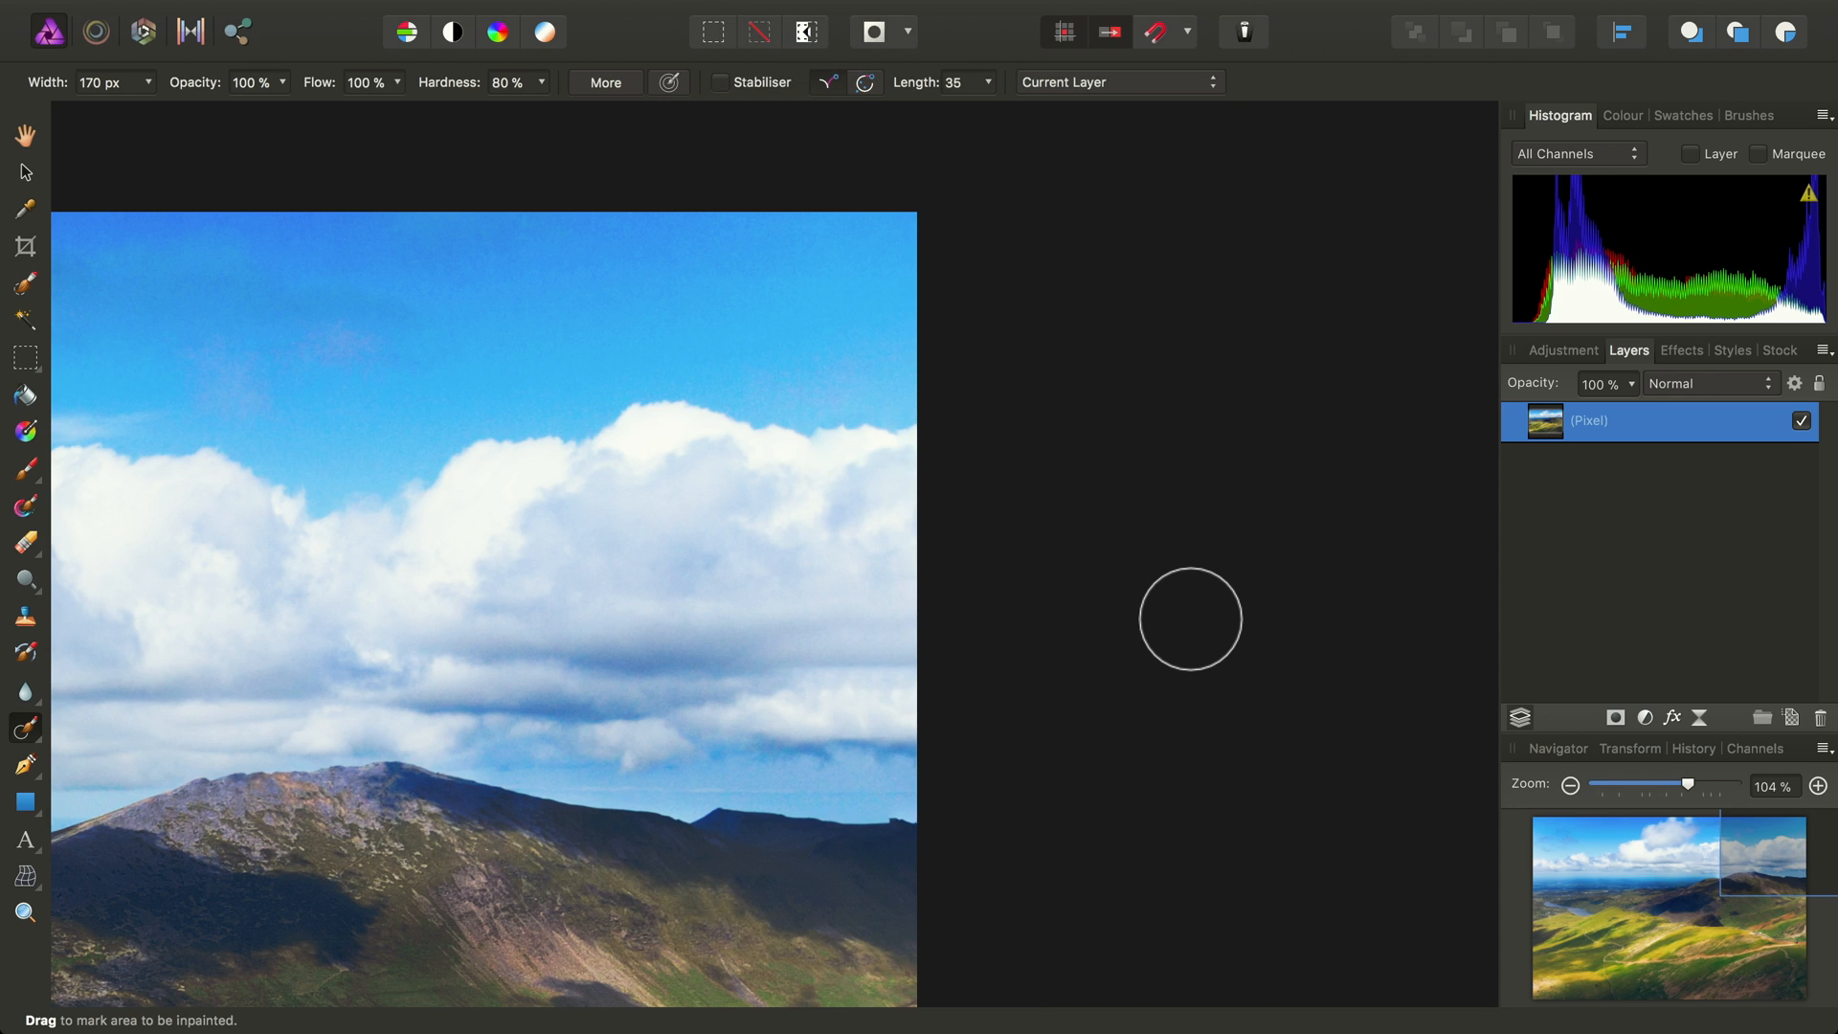
mouse_move(1308, 588)
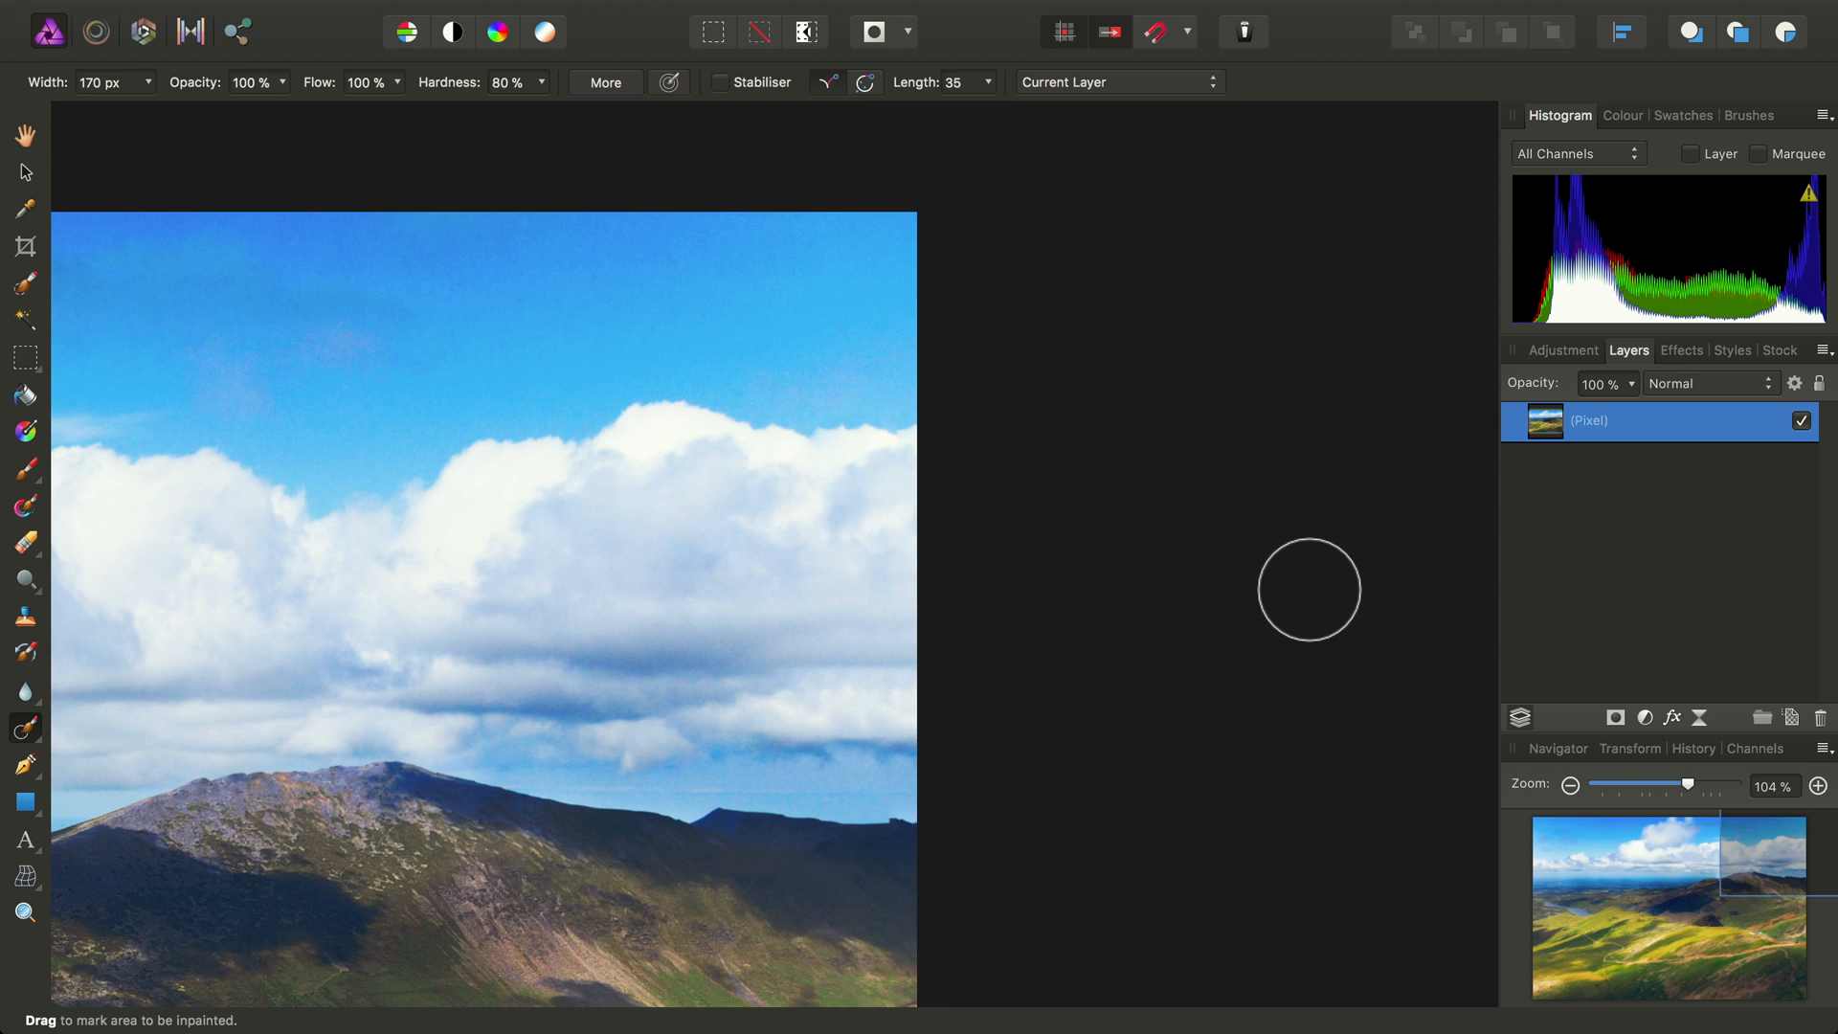
scroll("down", 3)
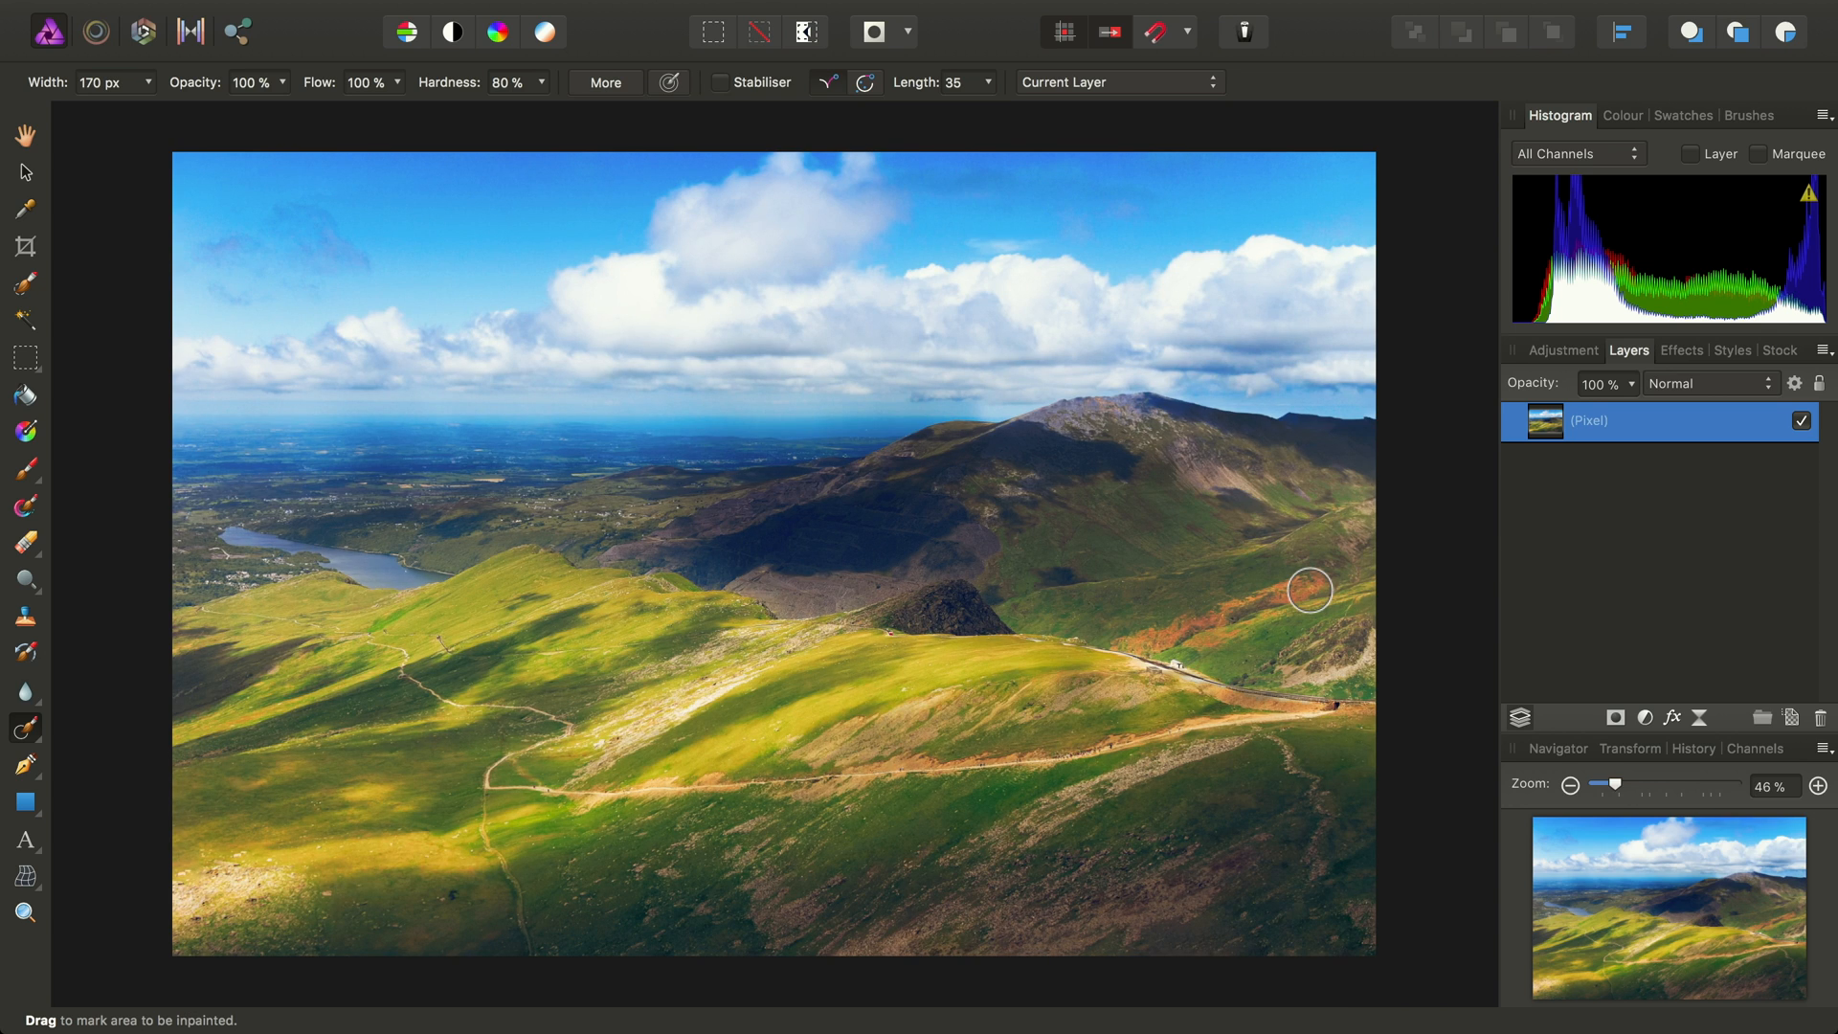